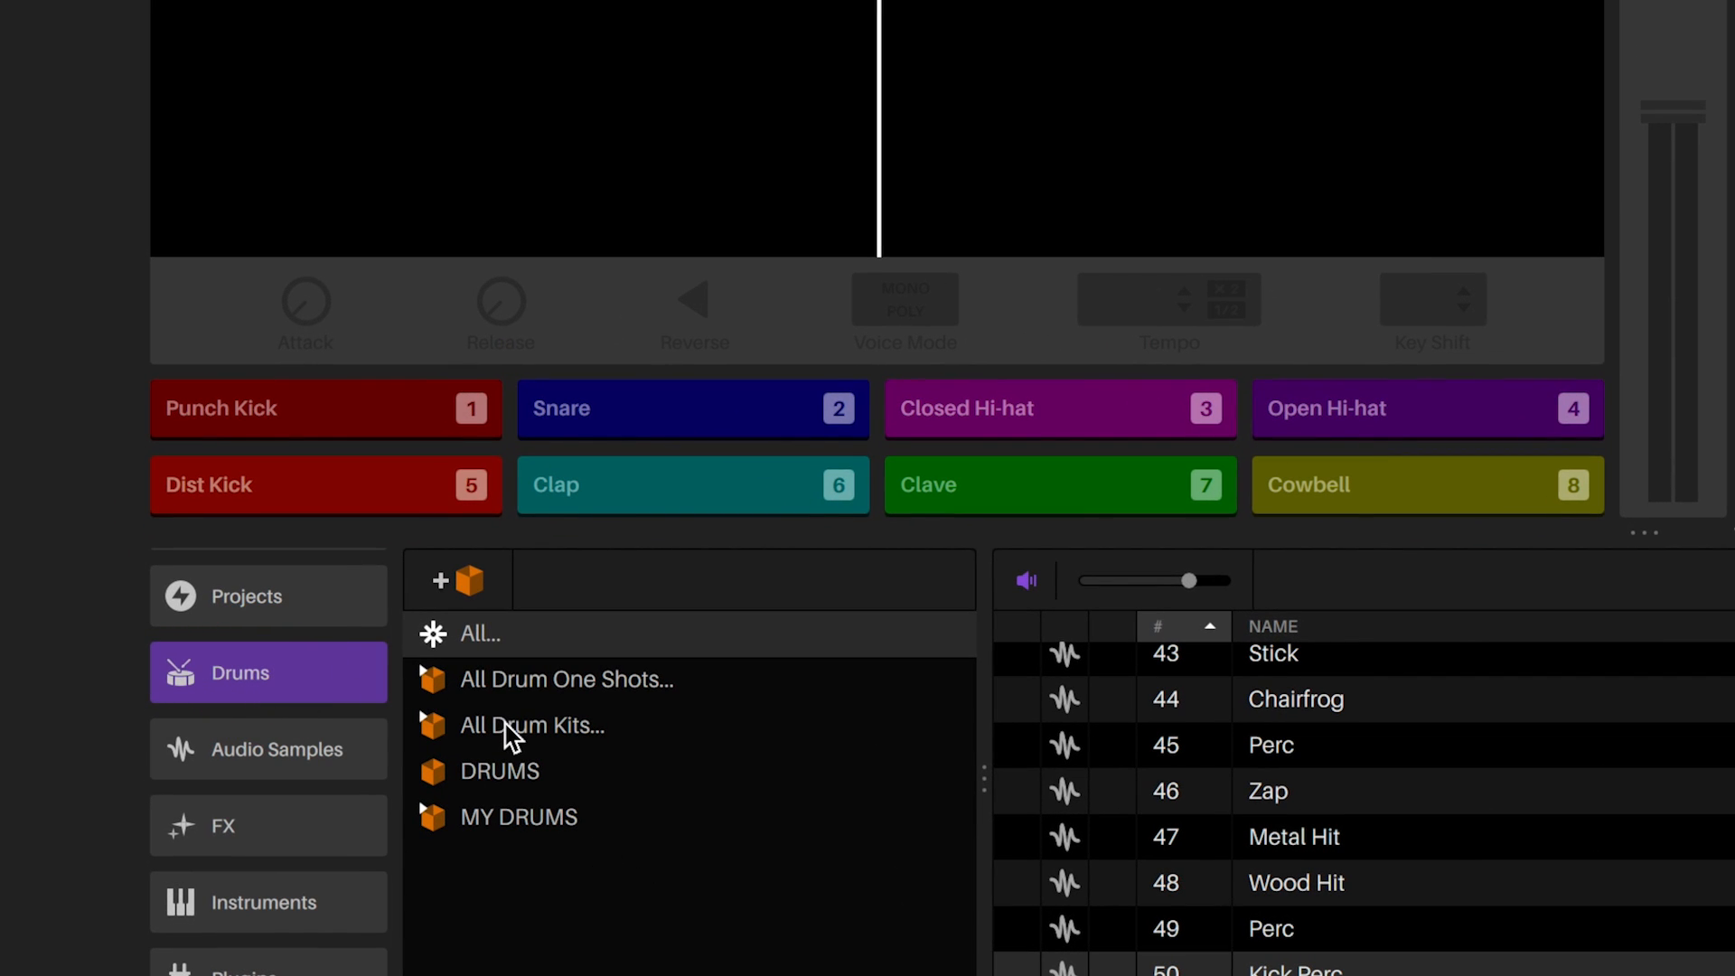
Step: Load the Trap Soul Drum Kit from the All Drum Kits collection onto the pads
left_click(533, 724)
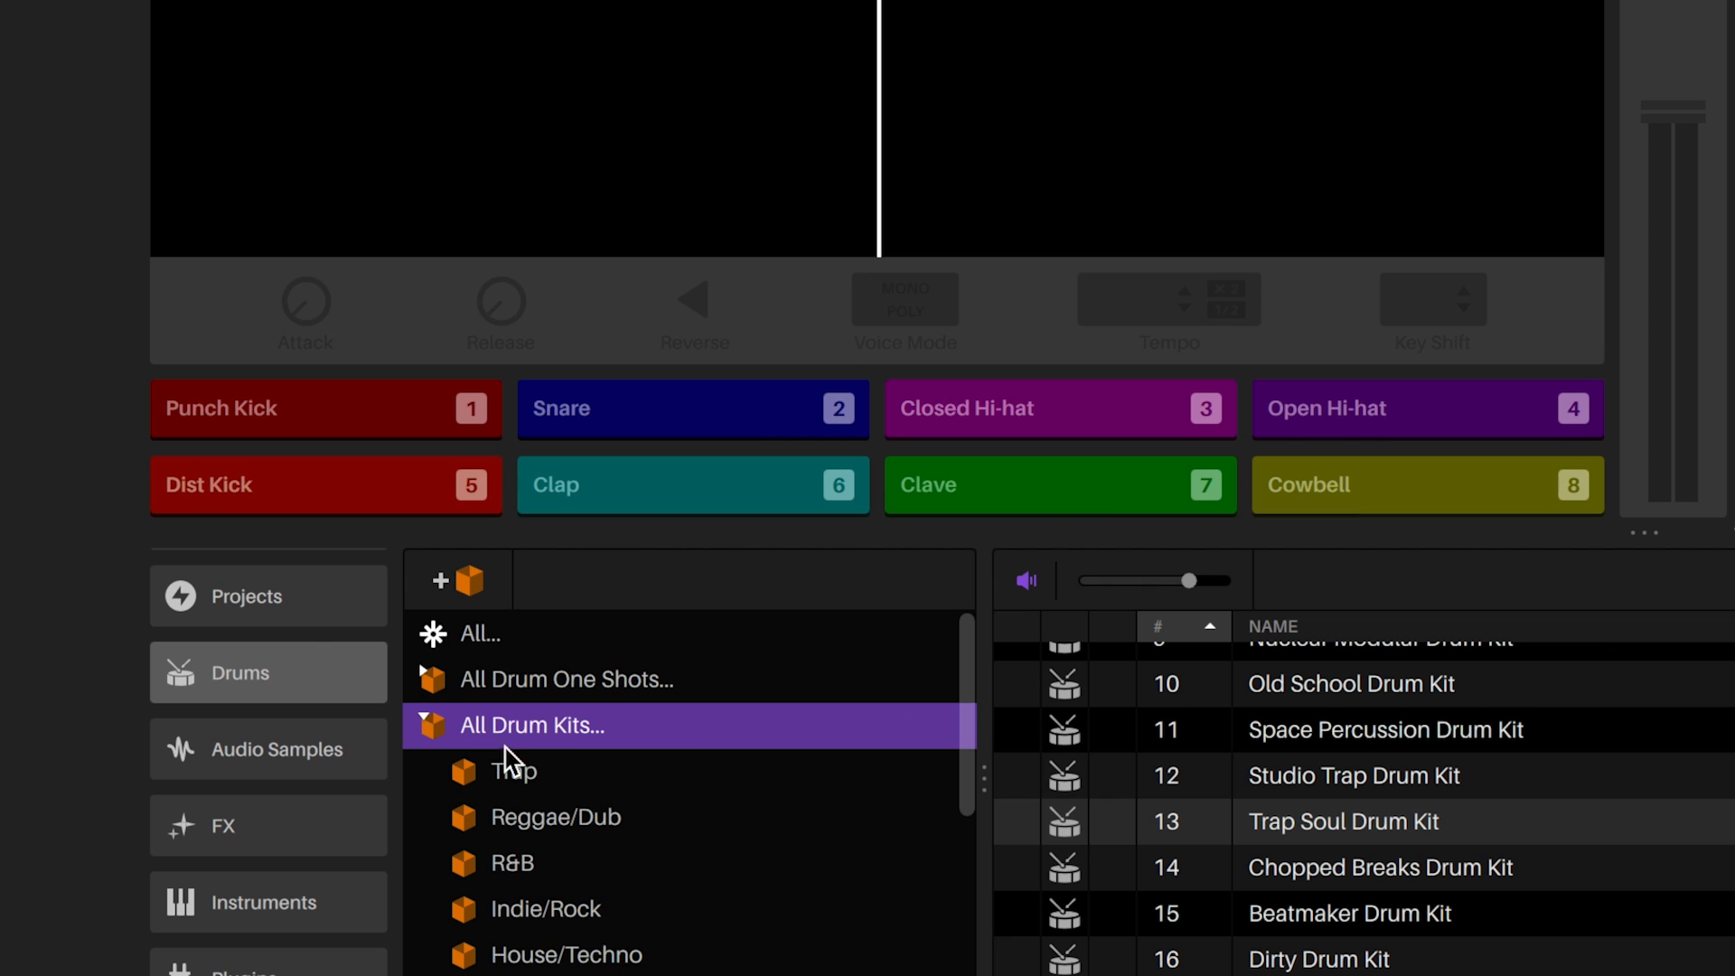
left_click(511, 770)
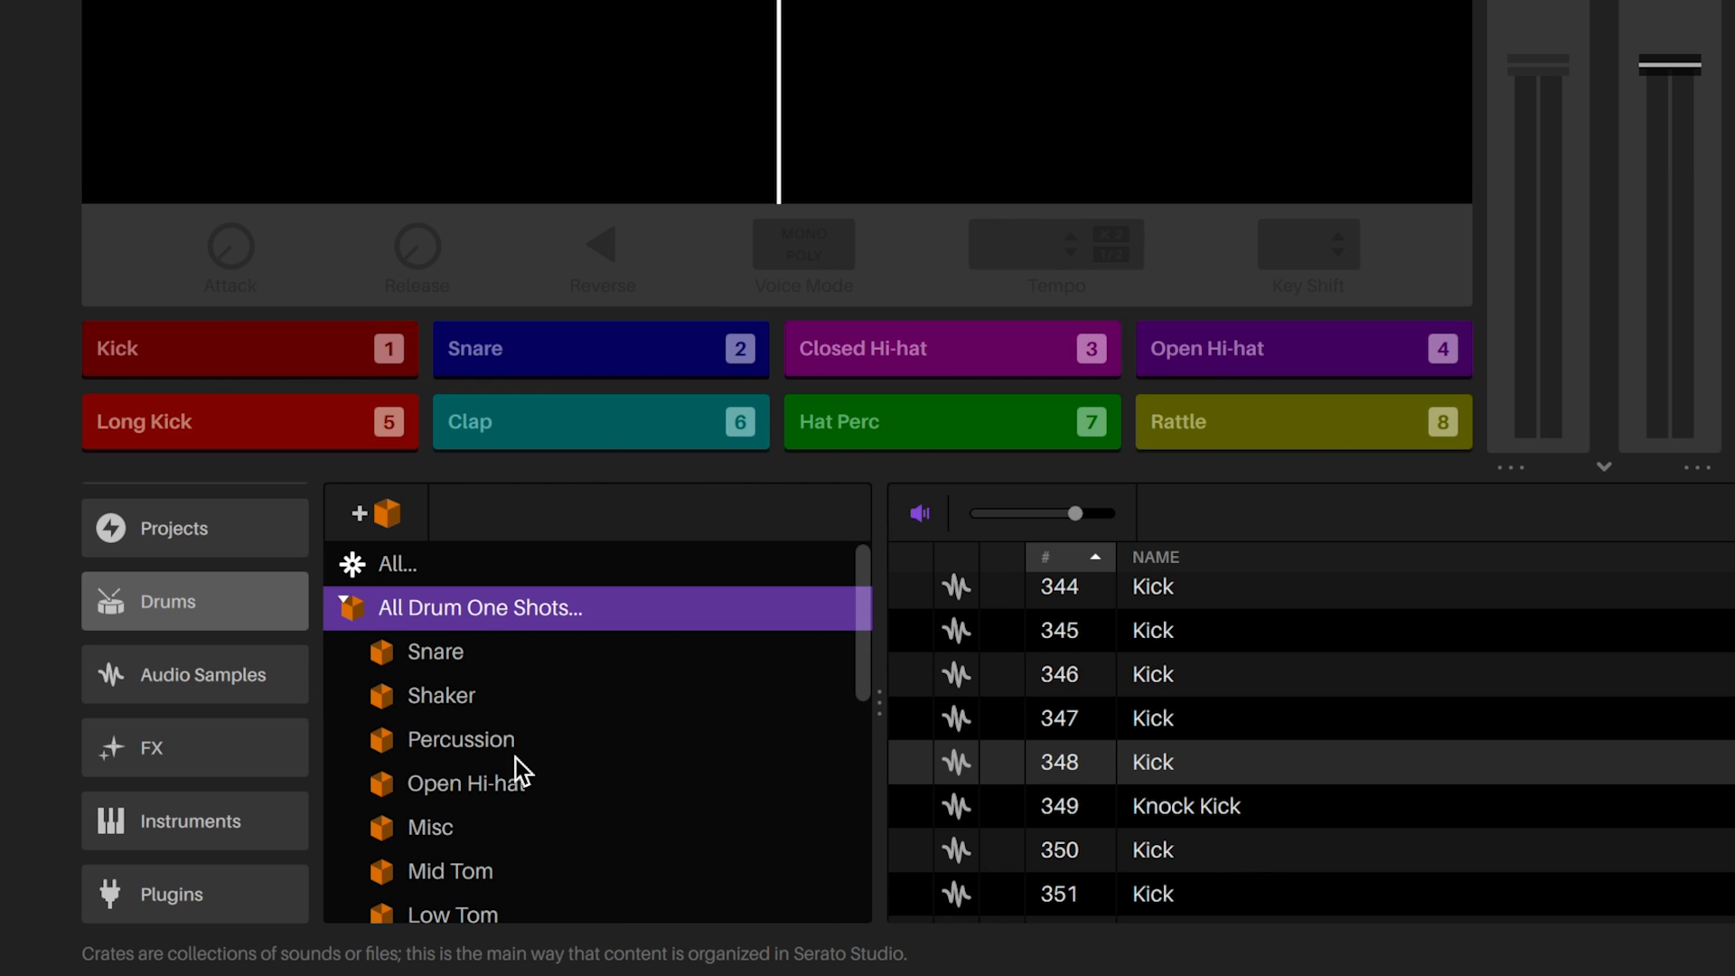
Step: Filter to the Kick one-shot crate and audition the Punch Kick and another kick sample
scroll("down", 3)
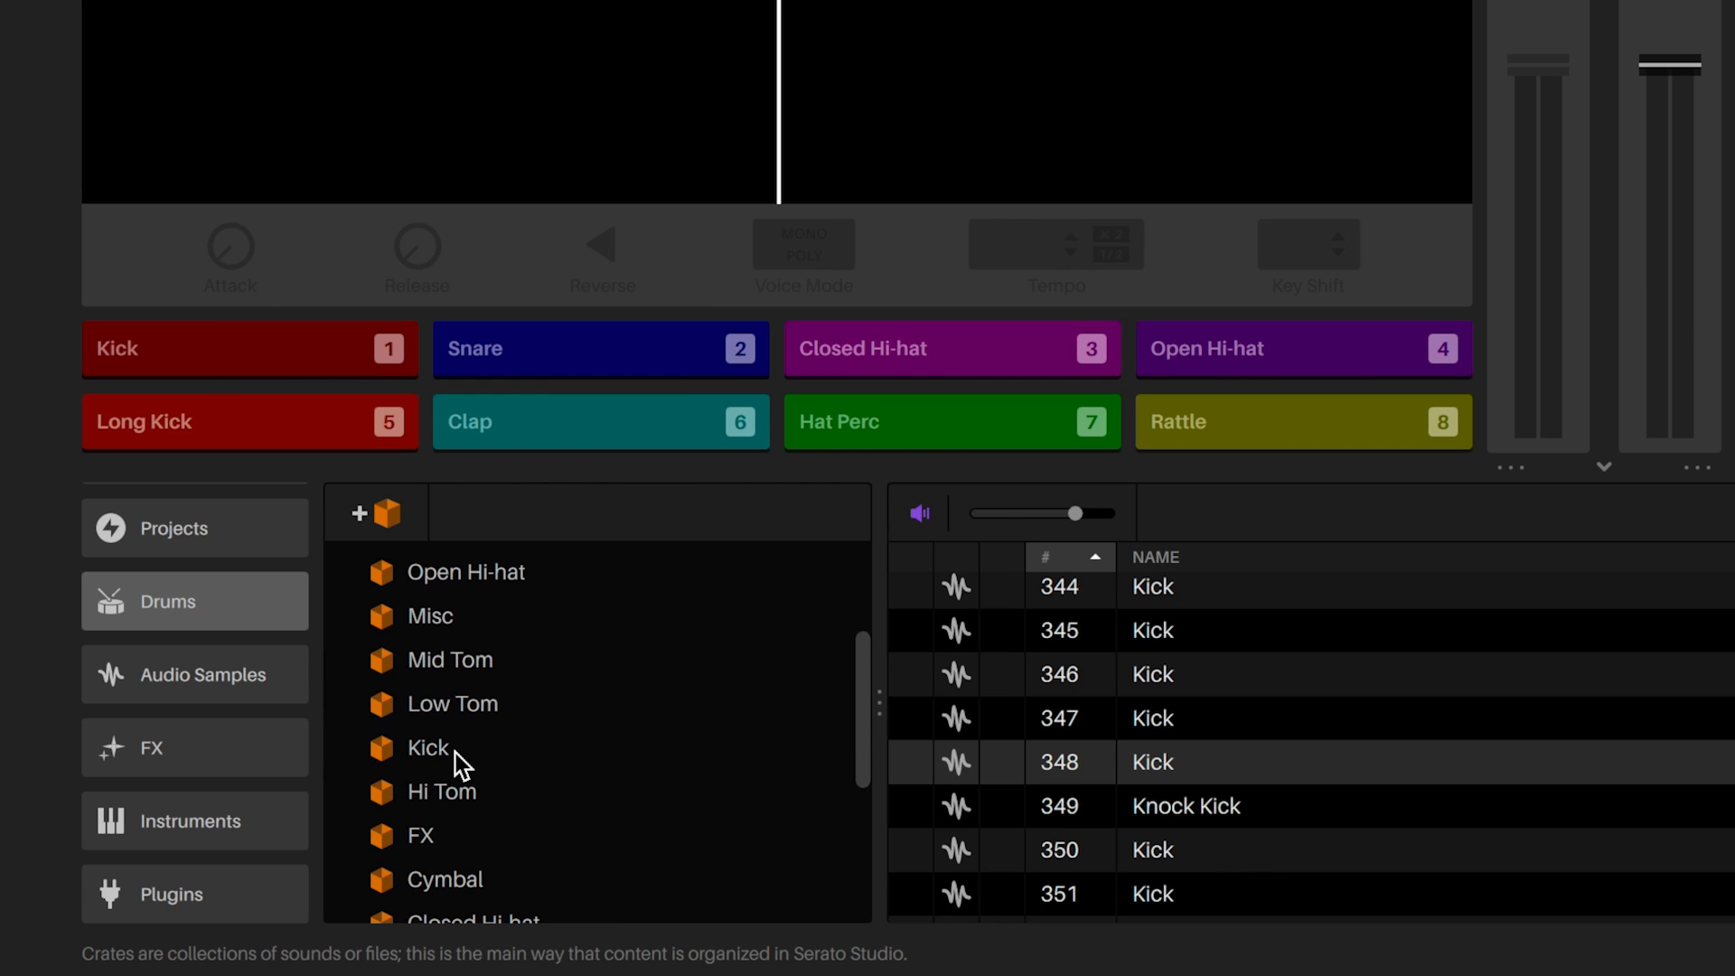
left_click(426, 748)
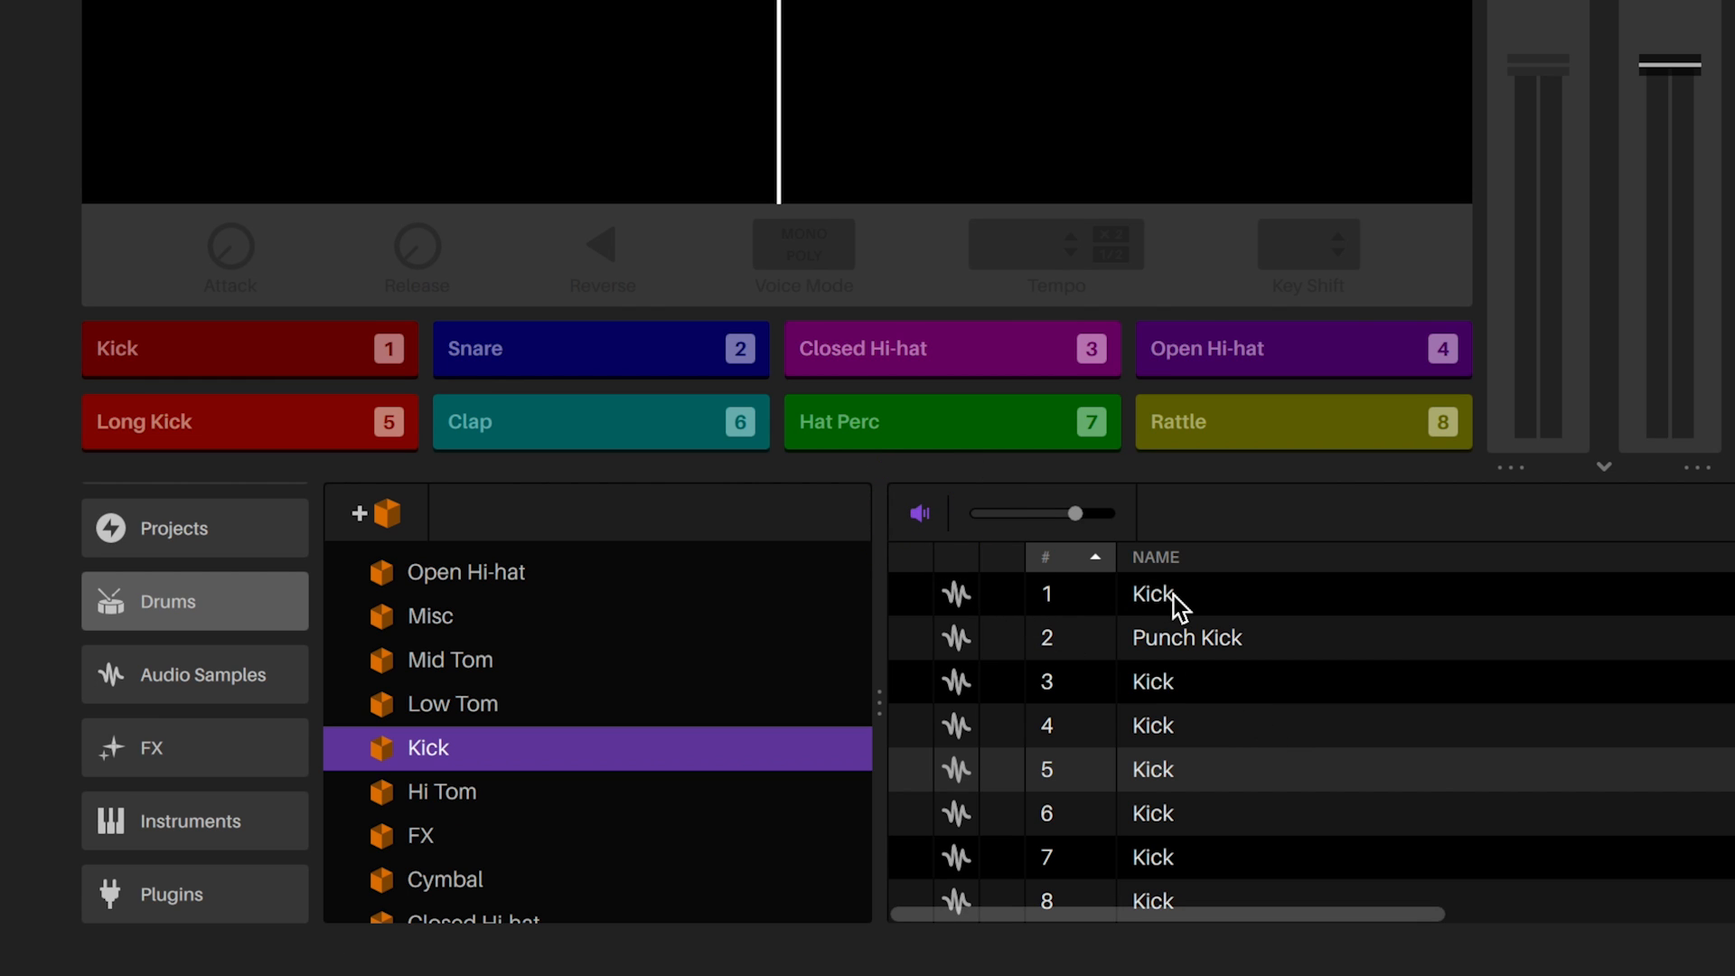
left_click(1185, 638)
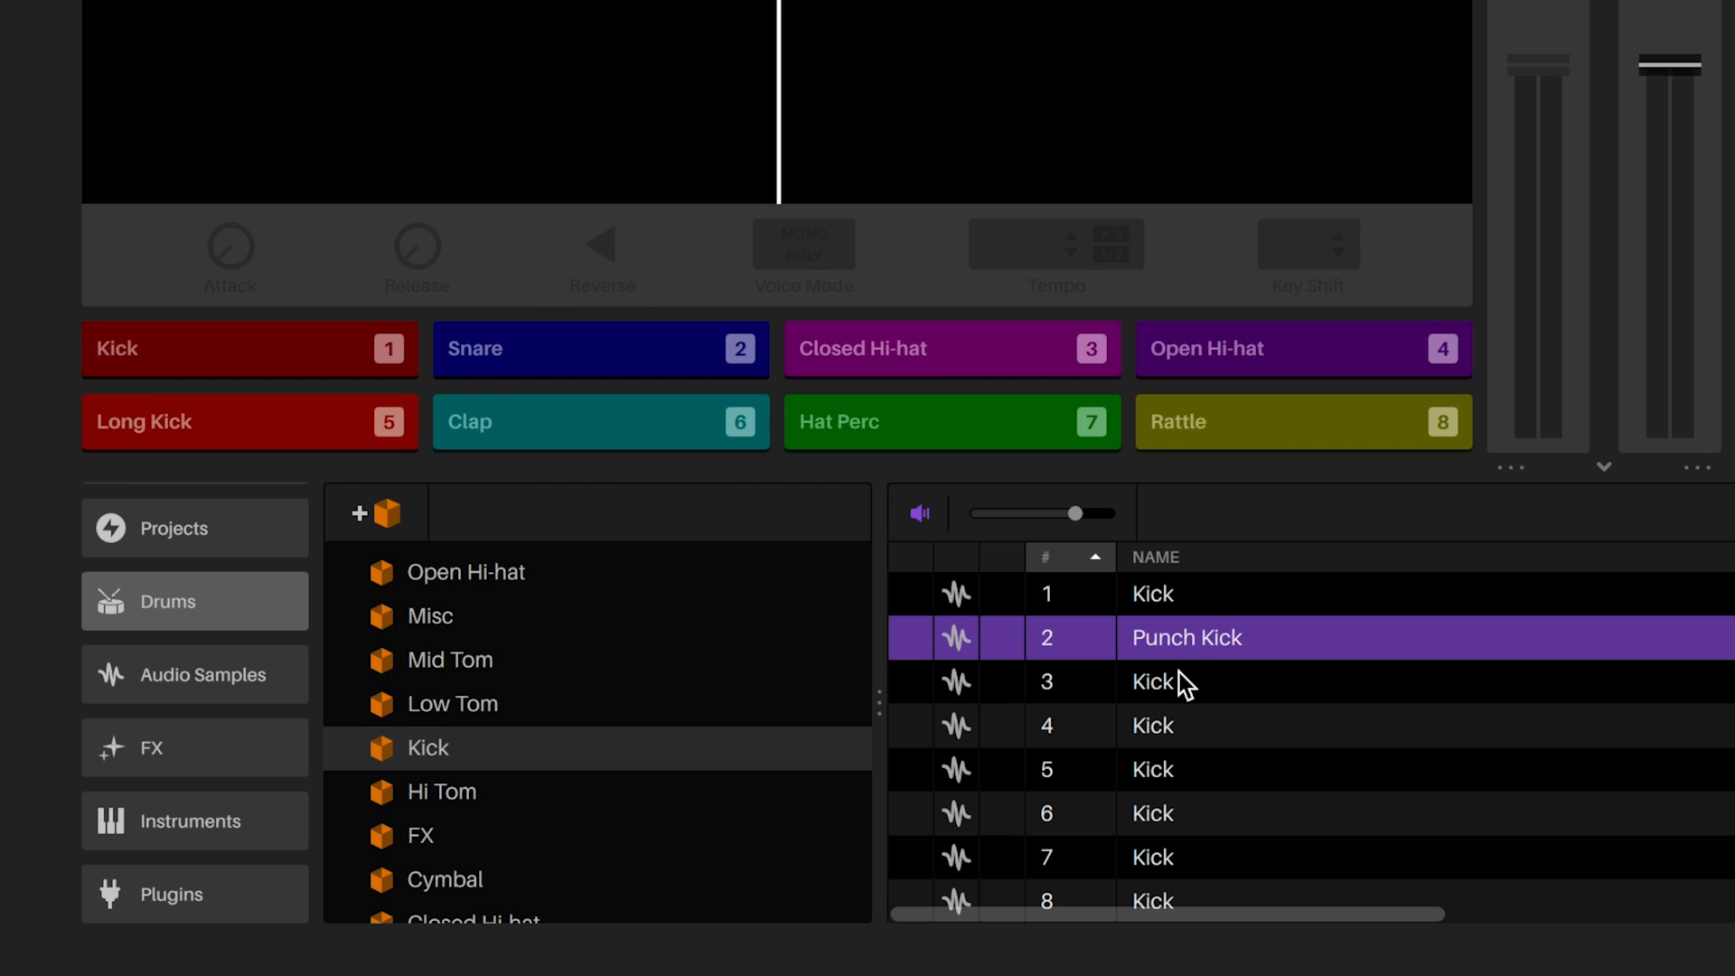
left_click(1151, 770)
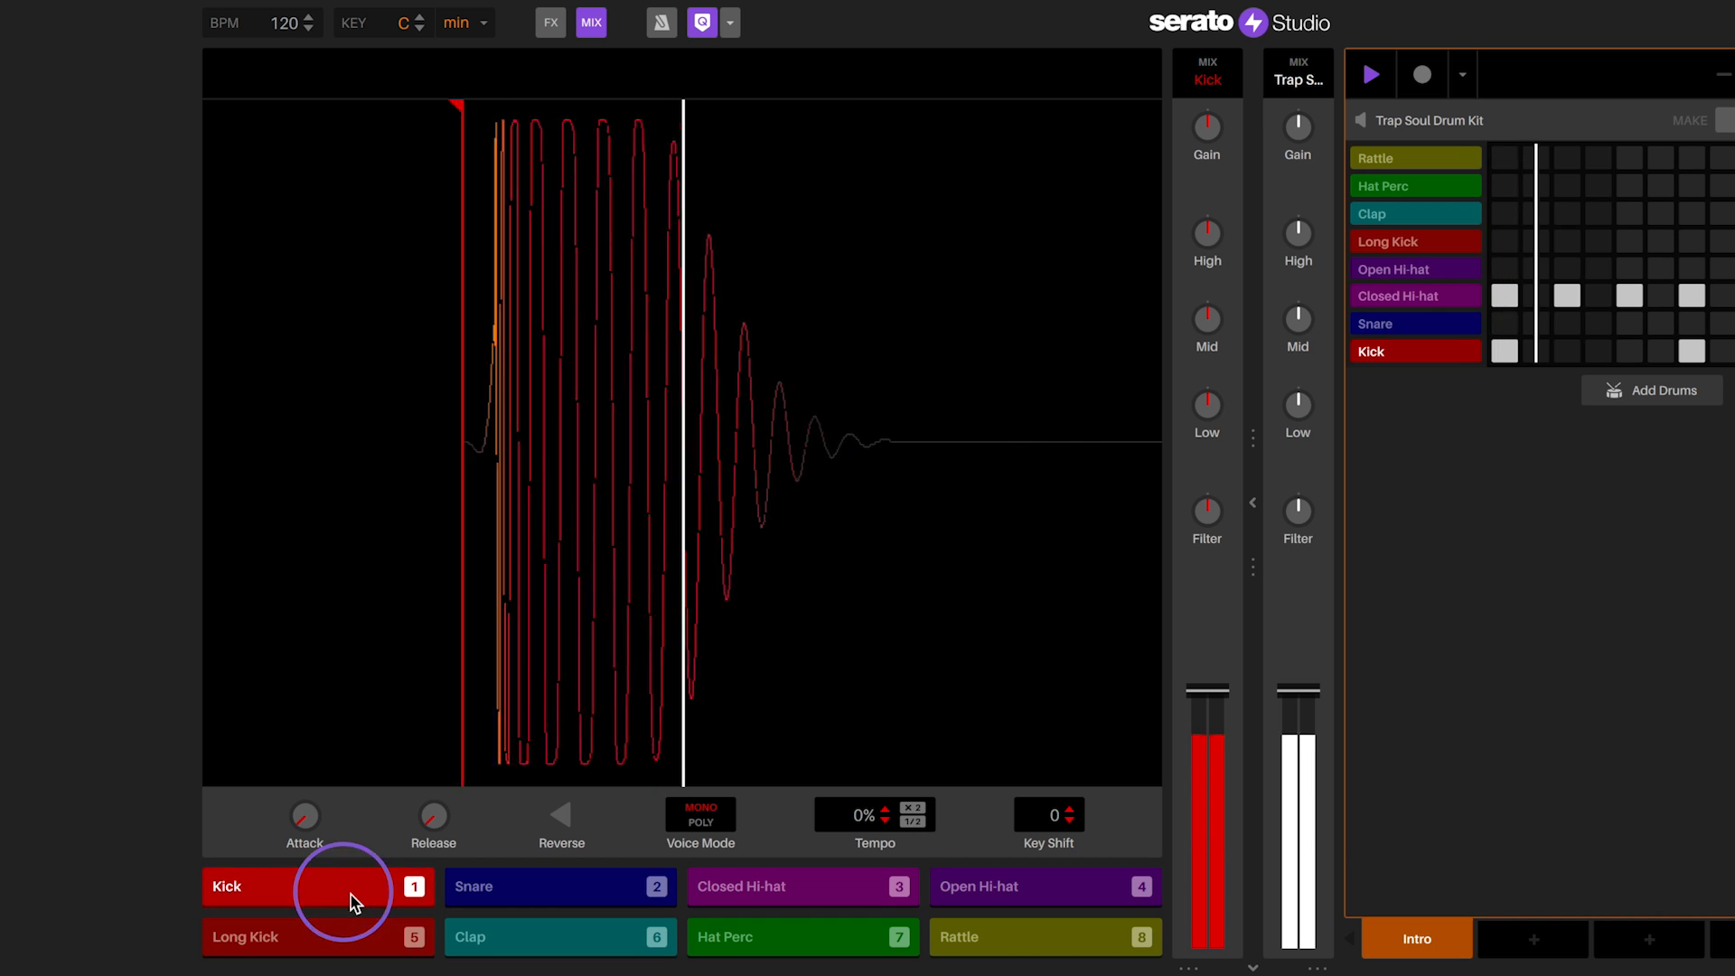
left_click(303, 886)
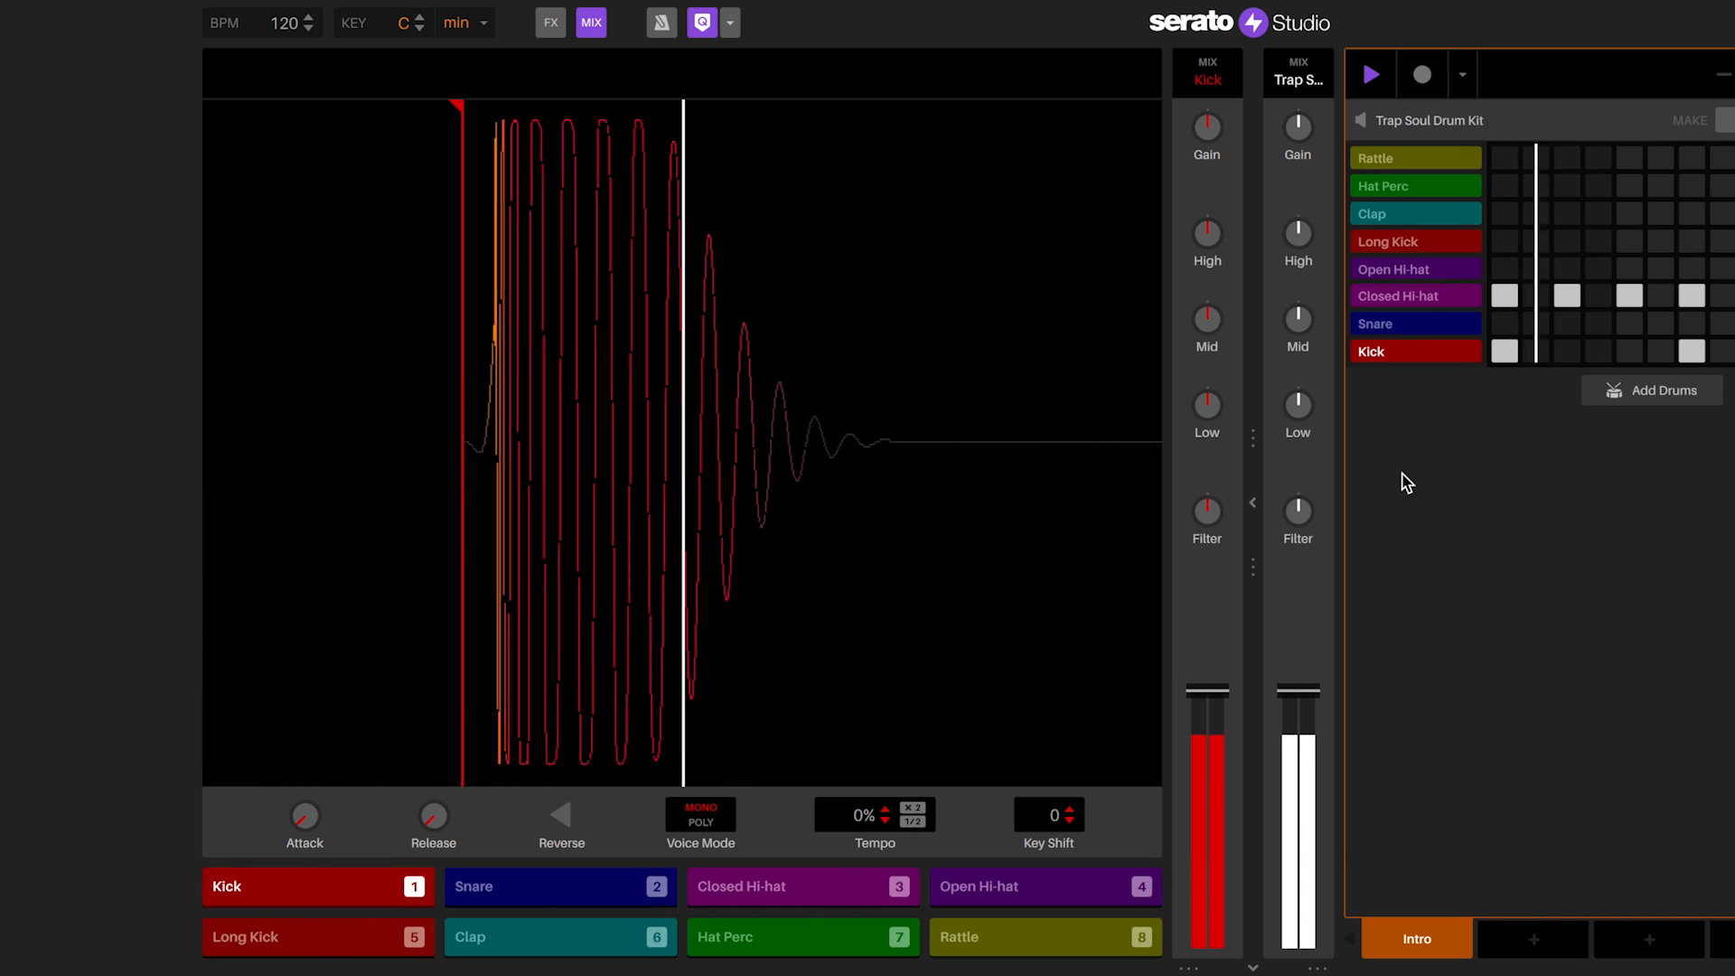
mouse_move(427, 186)
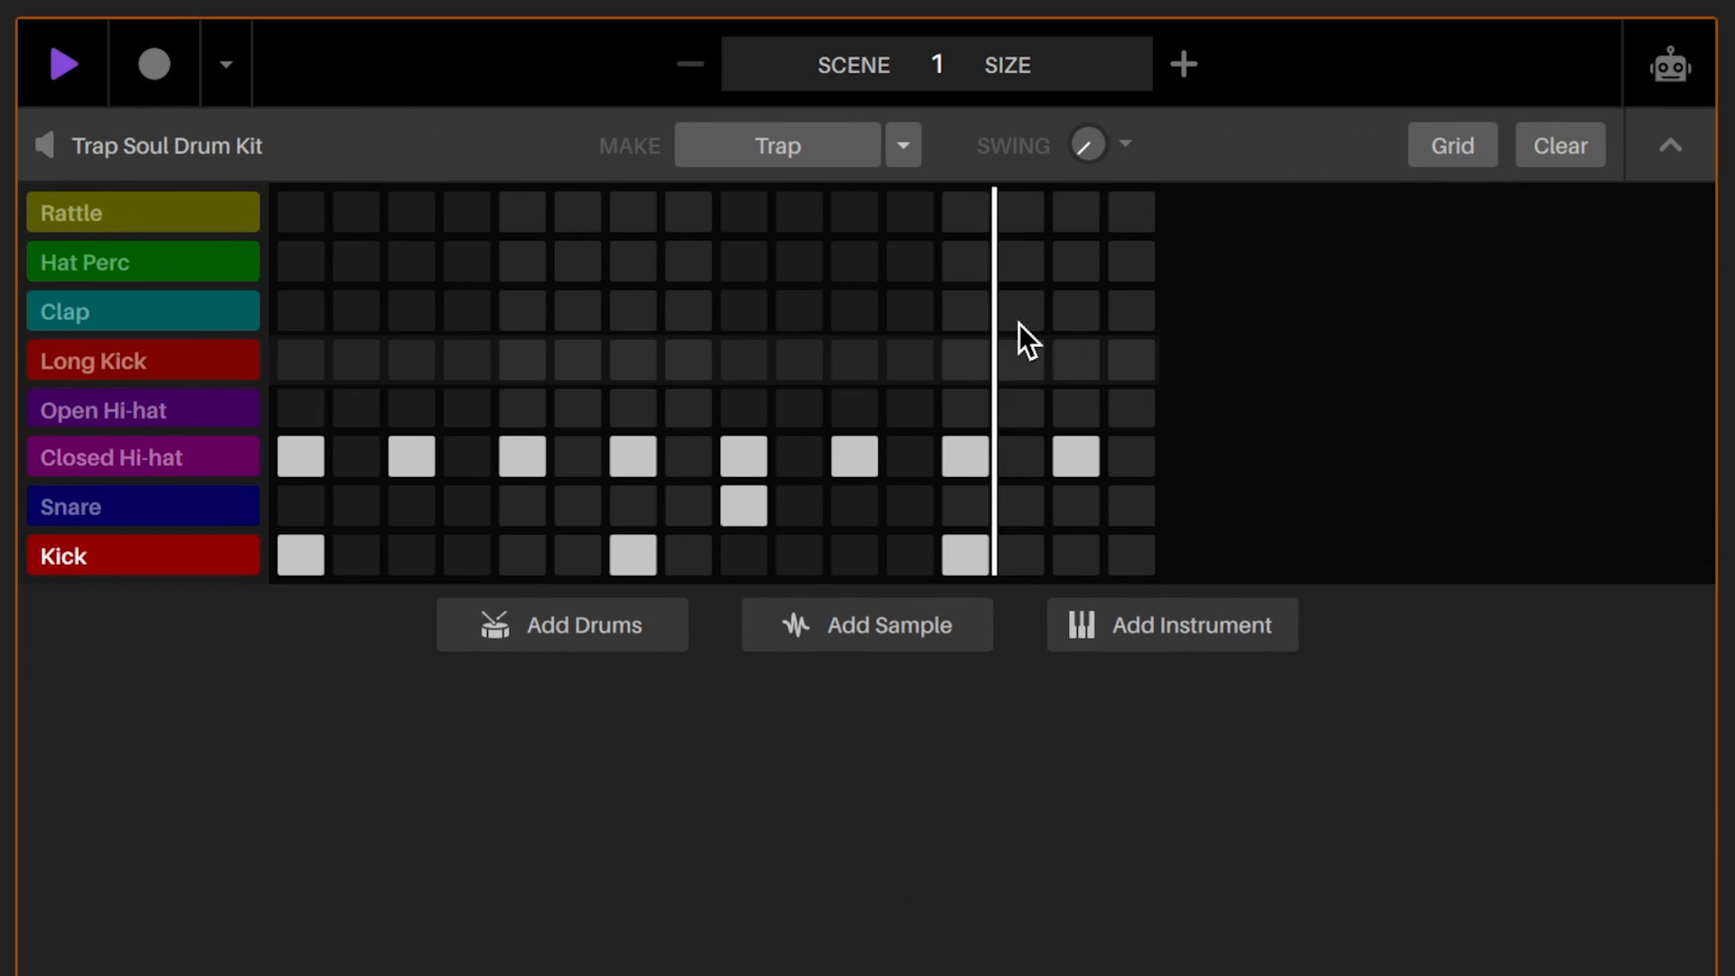
Step: Keep Trap as the Make beat style and generate two trap drum patterns in a row
left_click(901, 144)
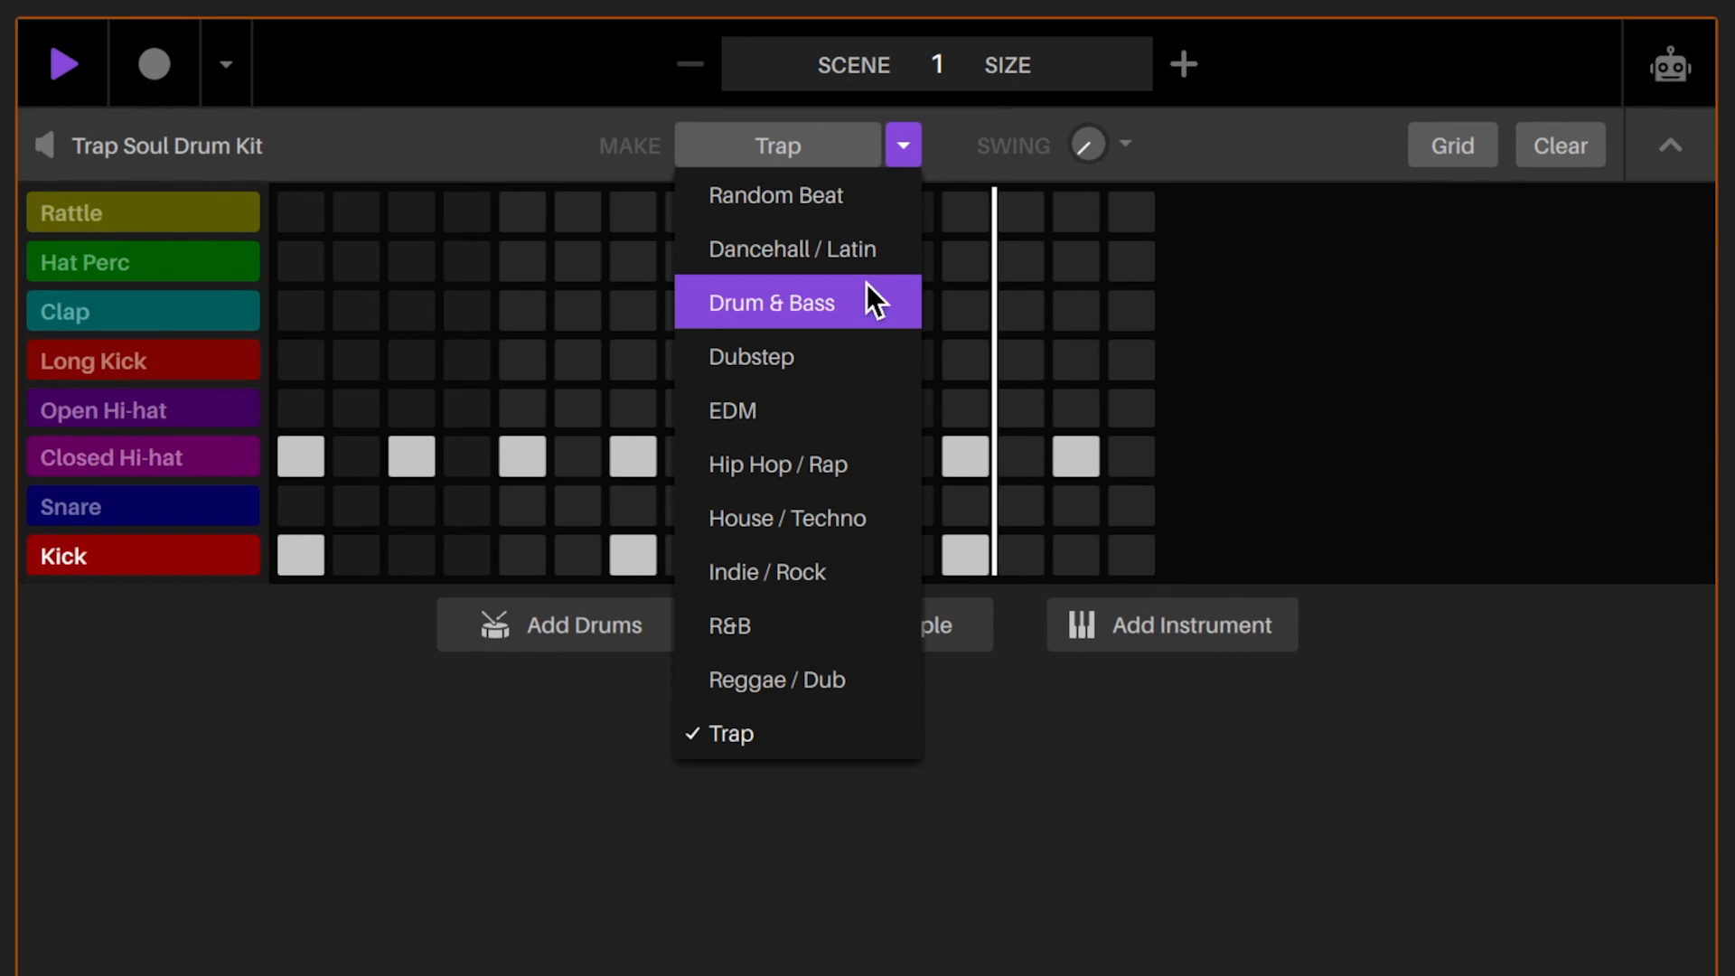
mouse_move(863, 731)
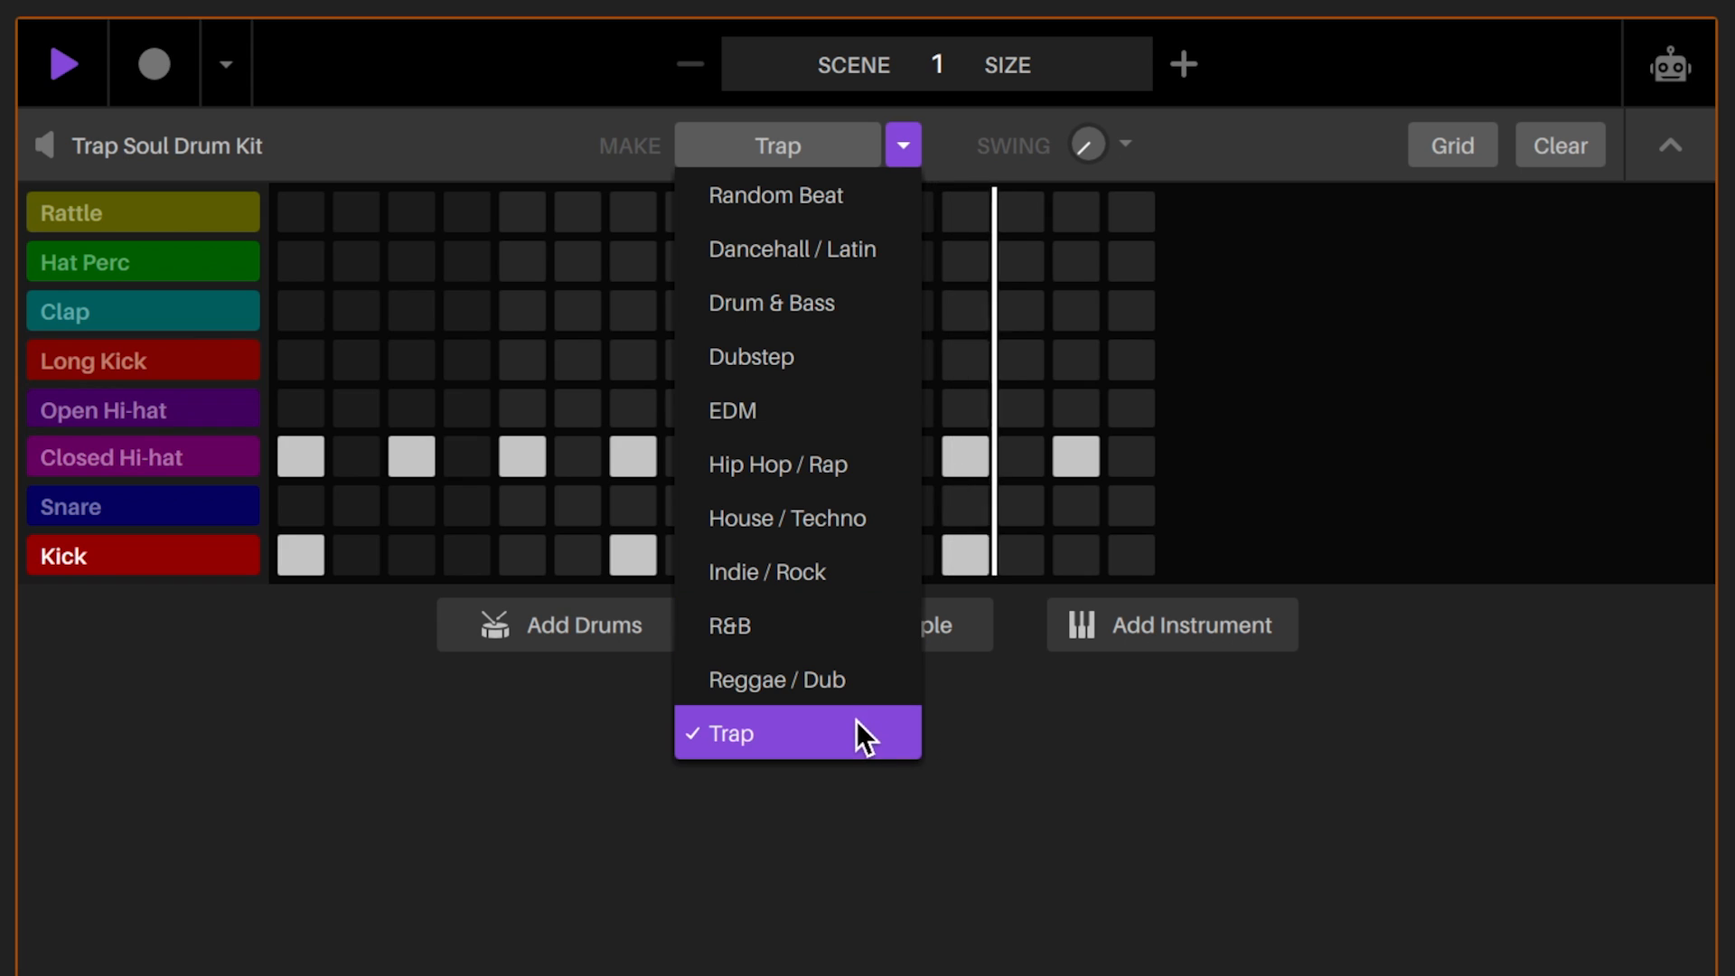
left_click(723, 732)
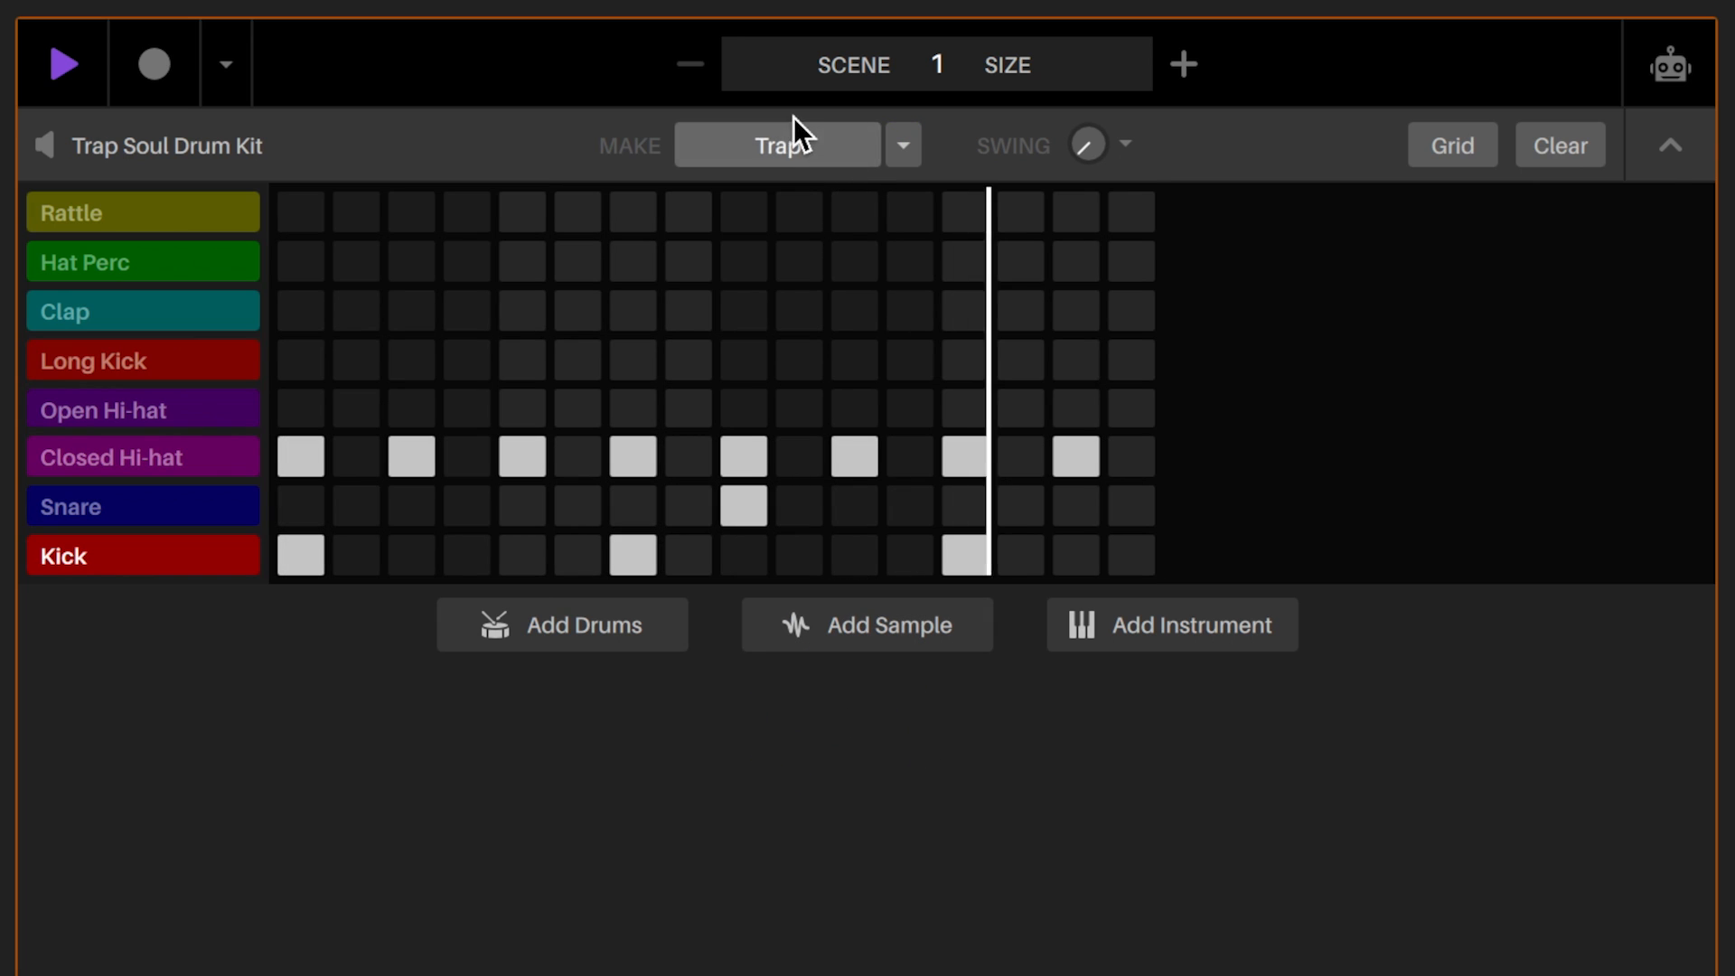
left_click(777, 144)
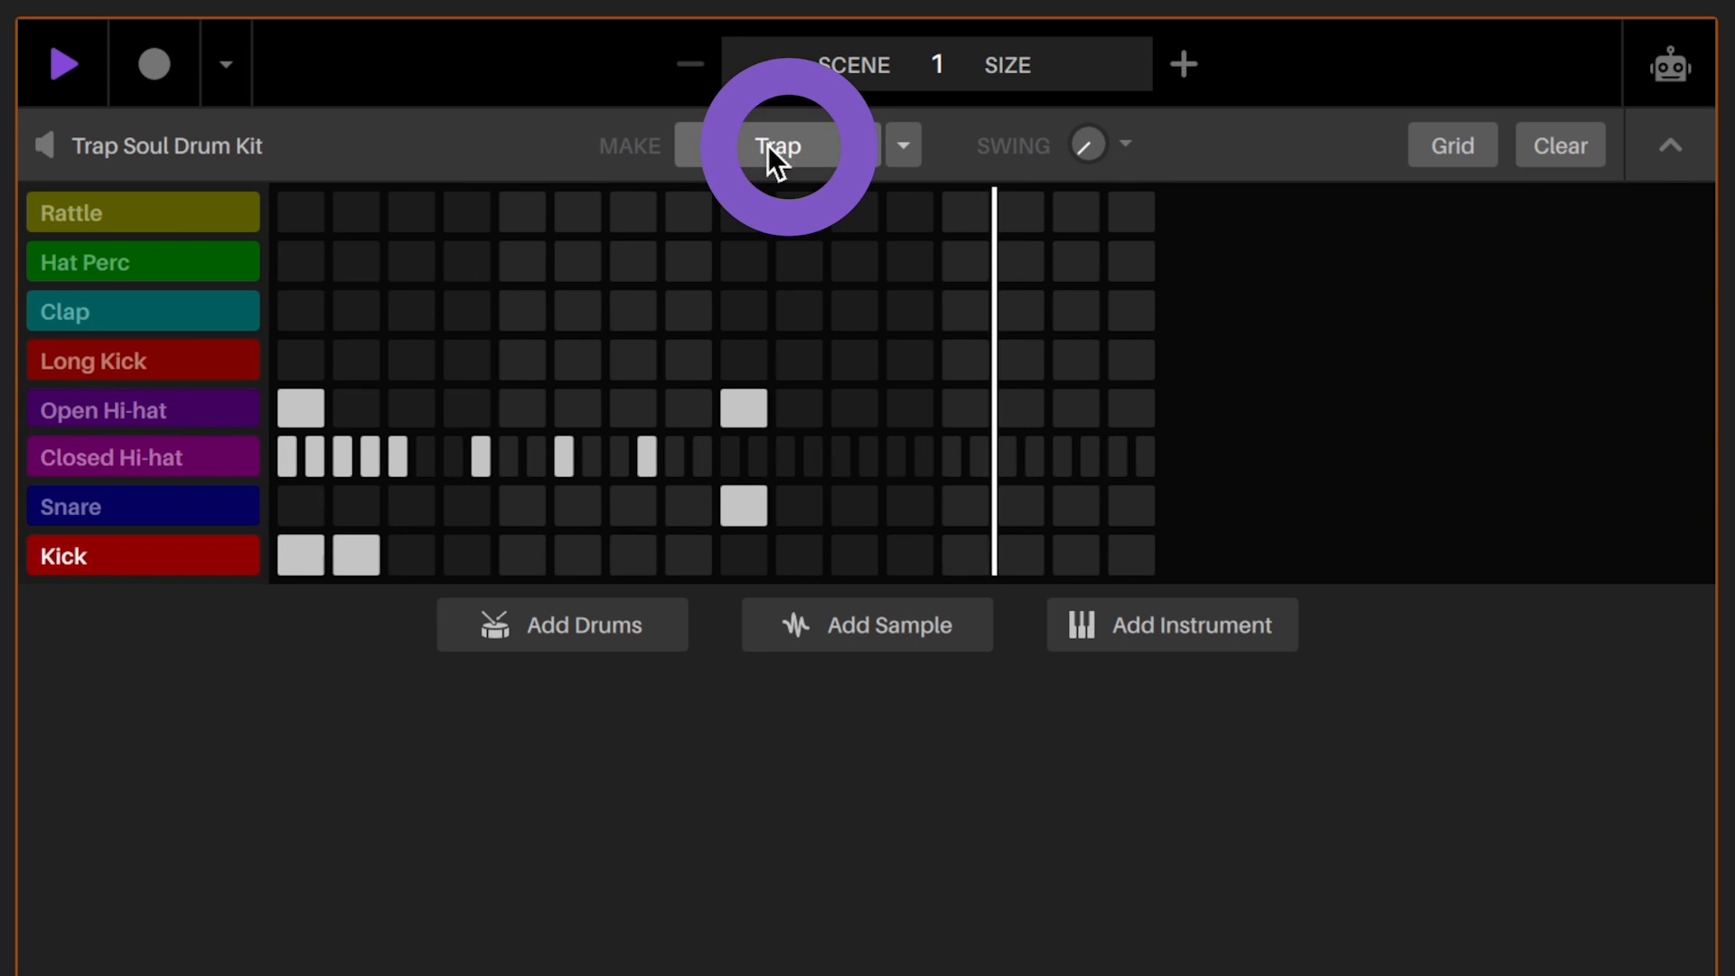
left_click(777, 144)
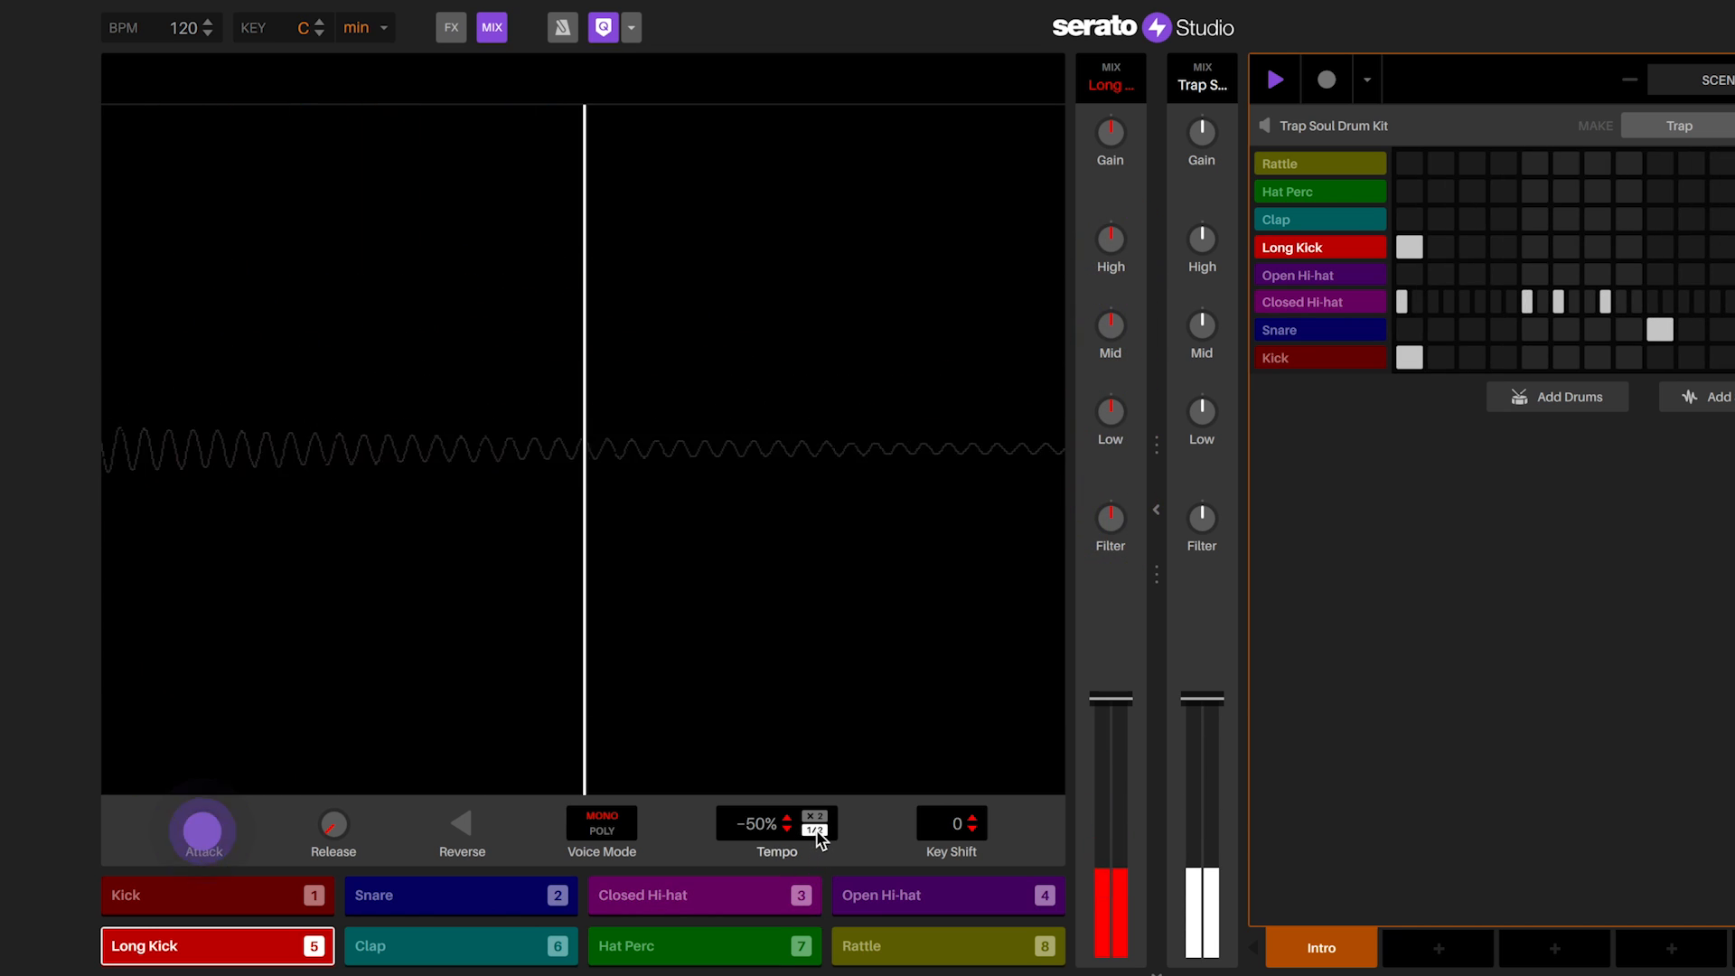
Step: Slow the Long Kick to -75% tempo, reset it to 0%, and show the decks' FX slots
left_click(461, 826)
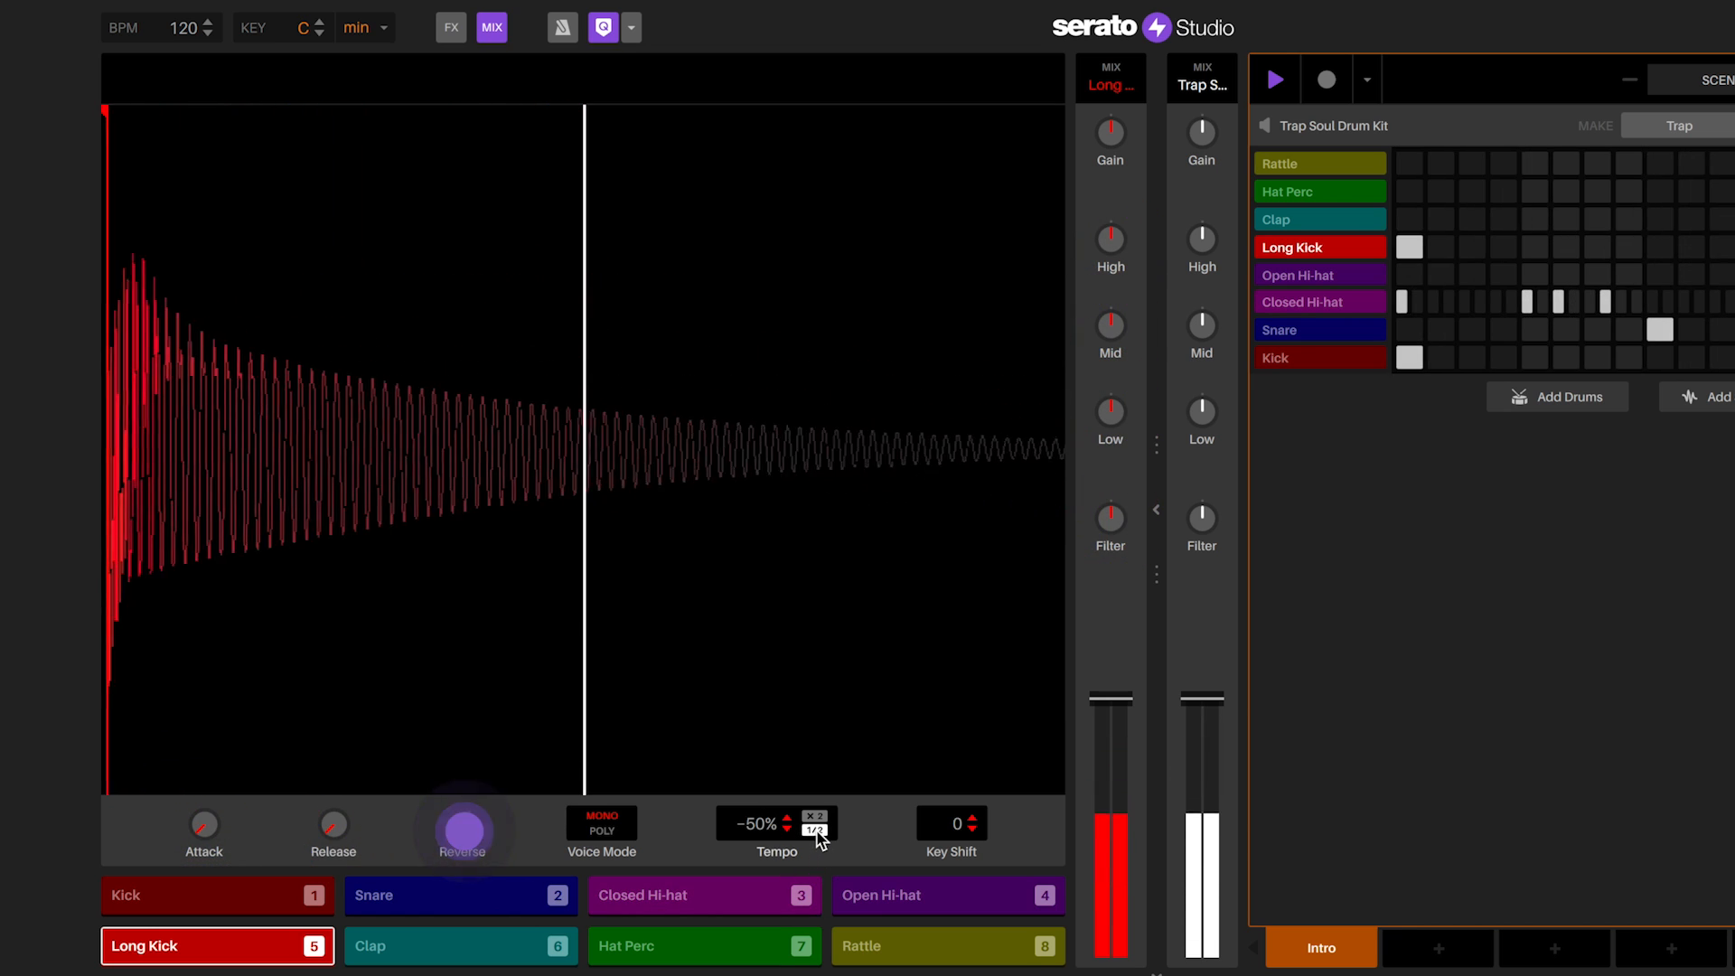
left_click(461, 828)
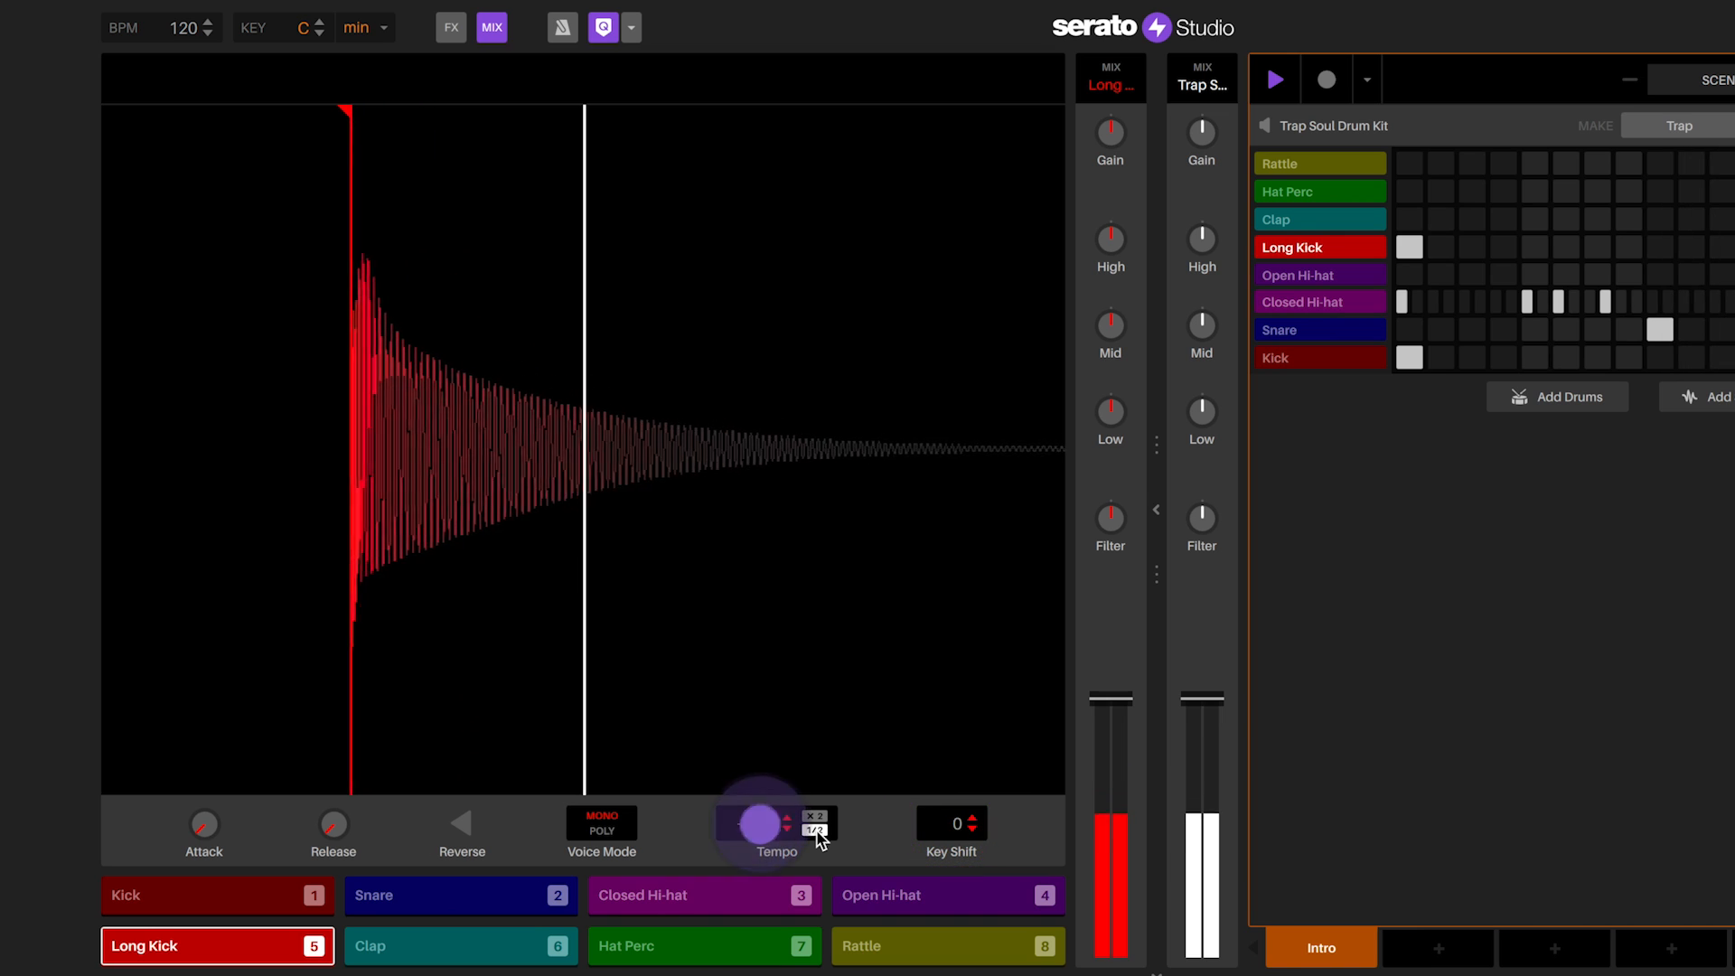
left_click_drag(757, 824, 757, 840)
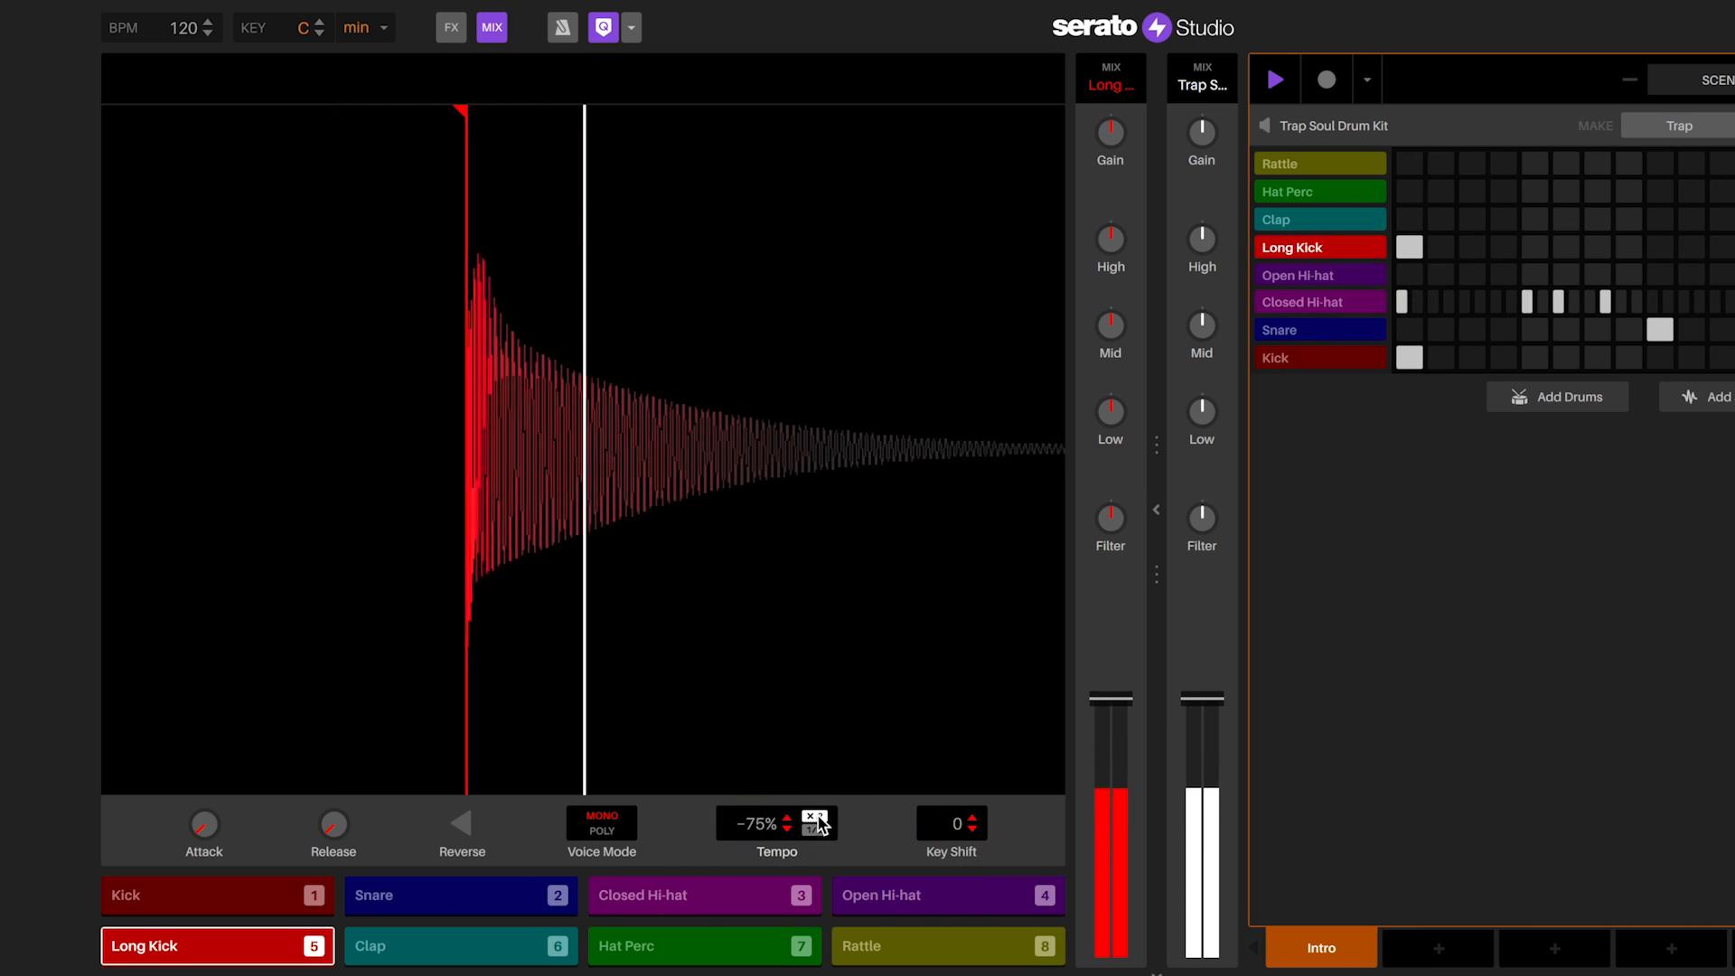
left_click(782, 816)
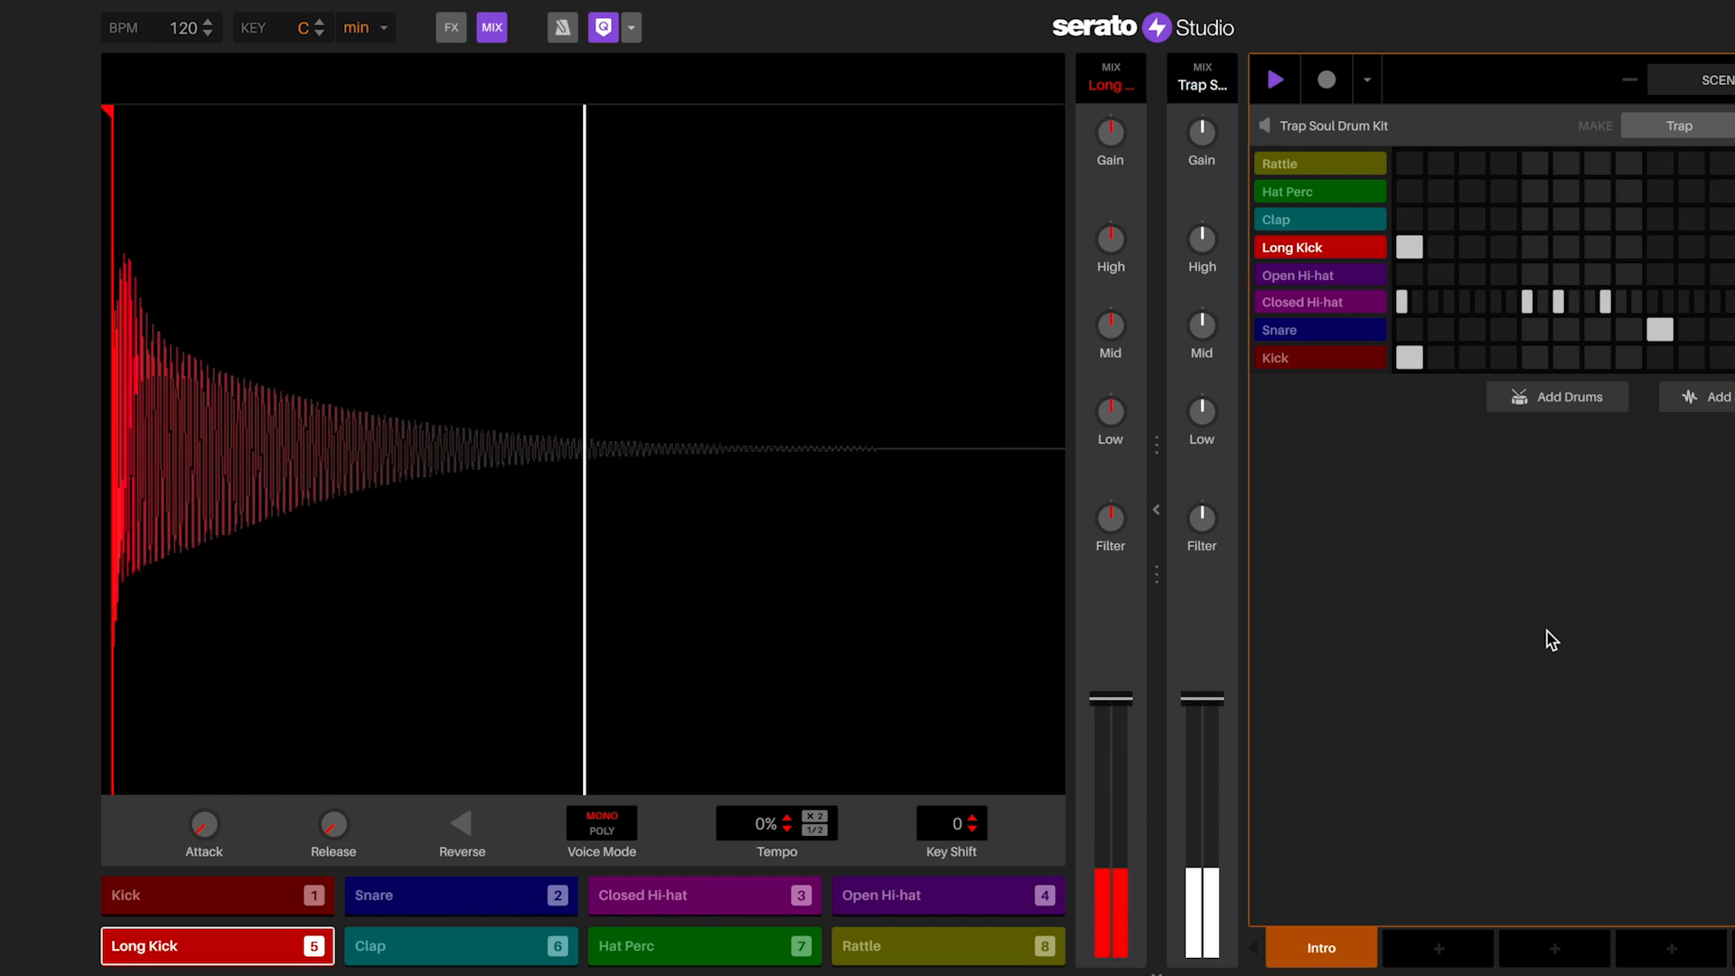
left_click(450, 27)
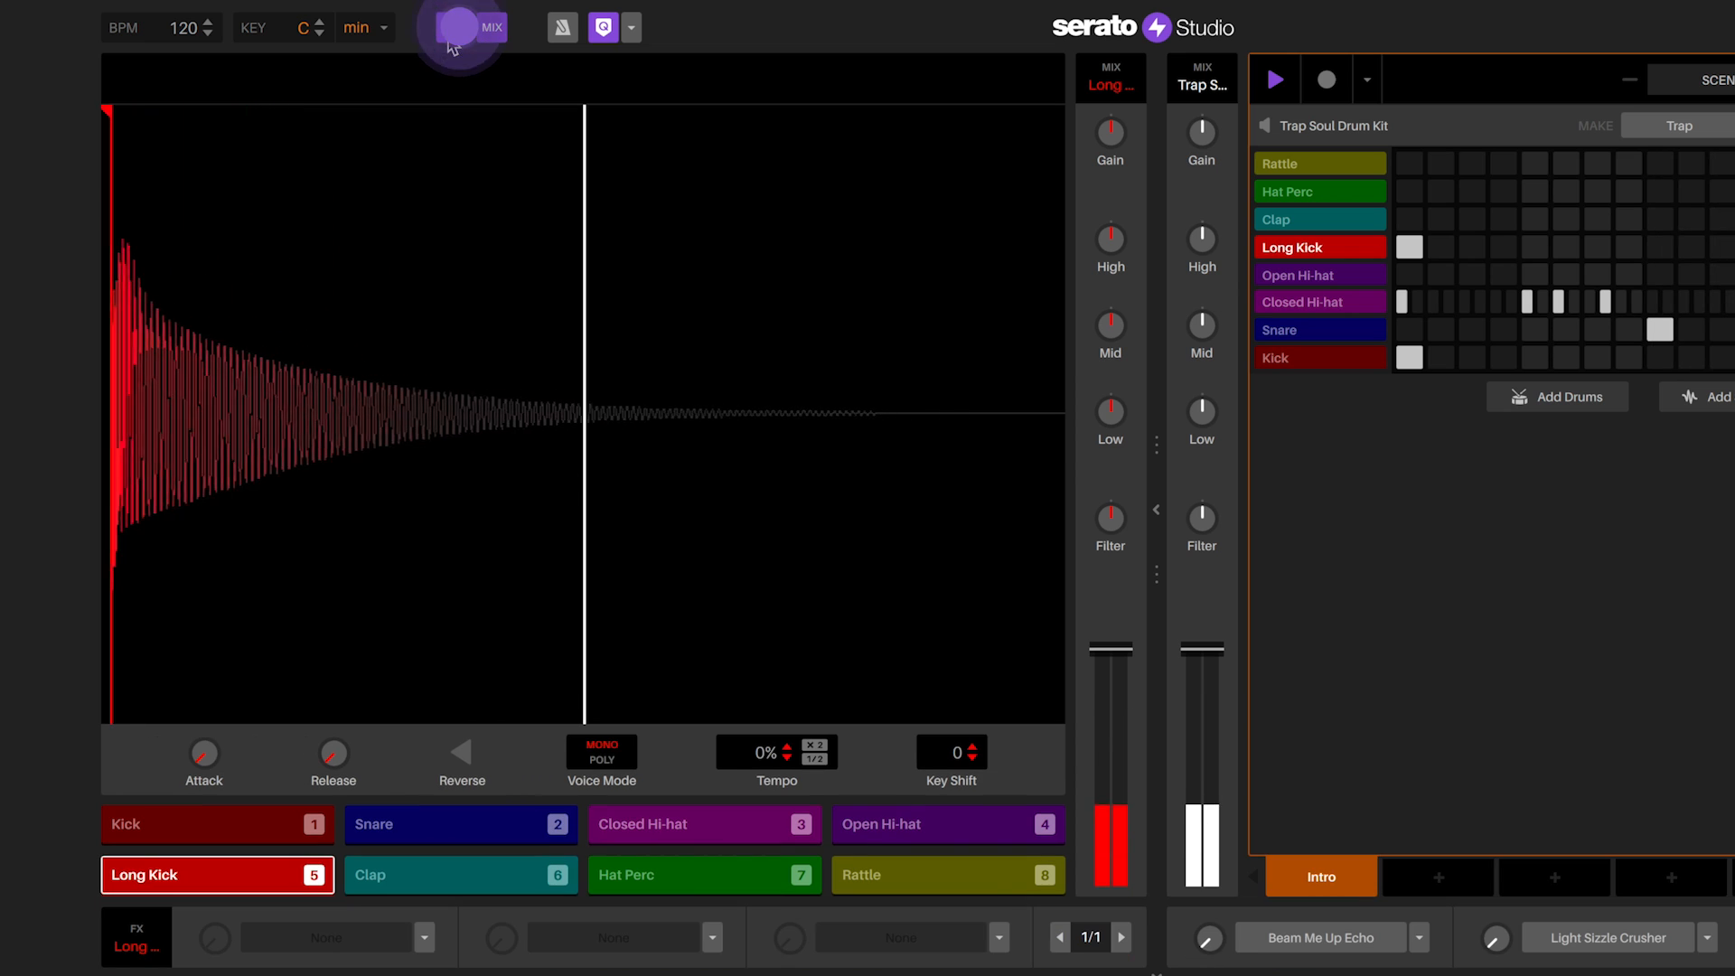
Step: Add the Beam Me Up Echo effect to the Snare pad's FX slot
left_click(452, 27)
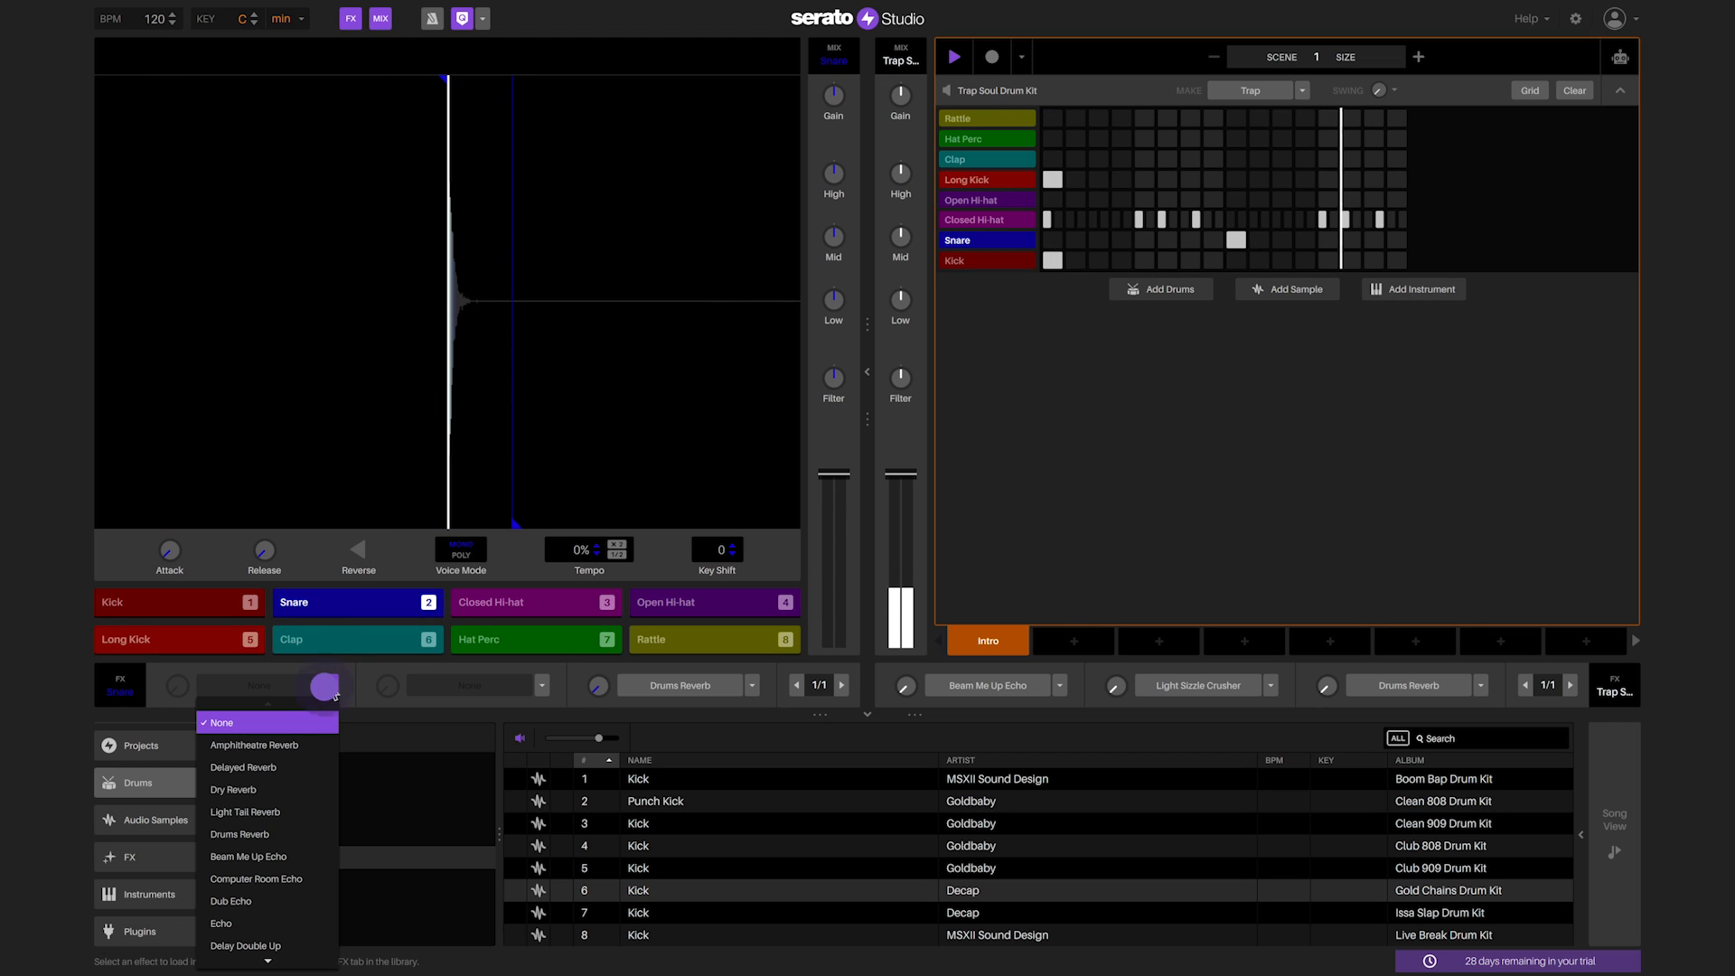
mouse_move(266, 854)
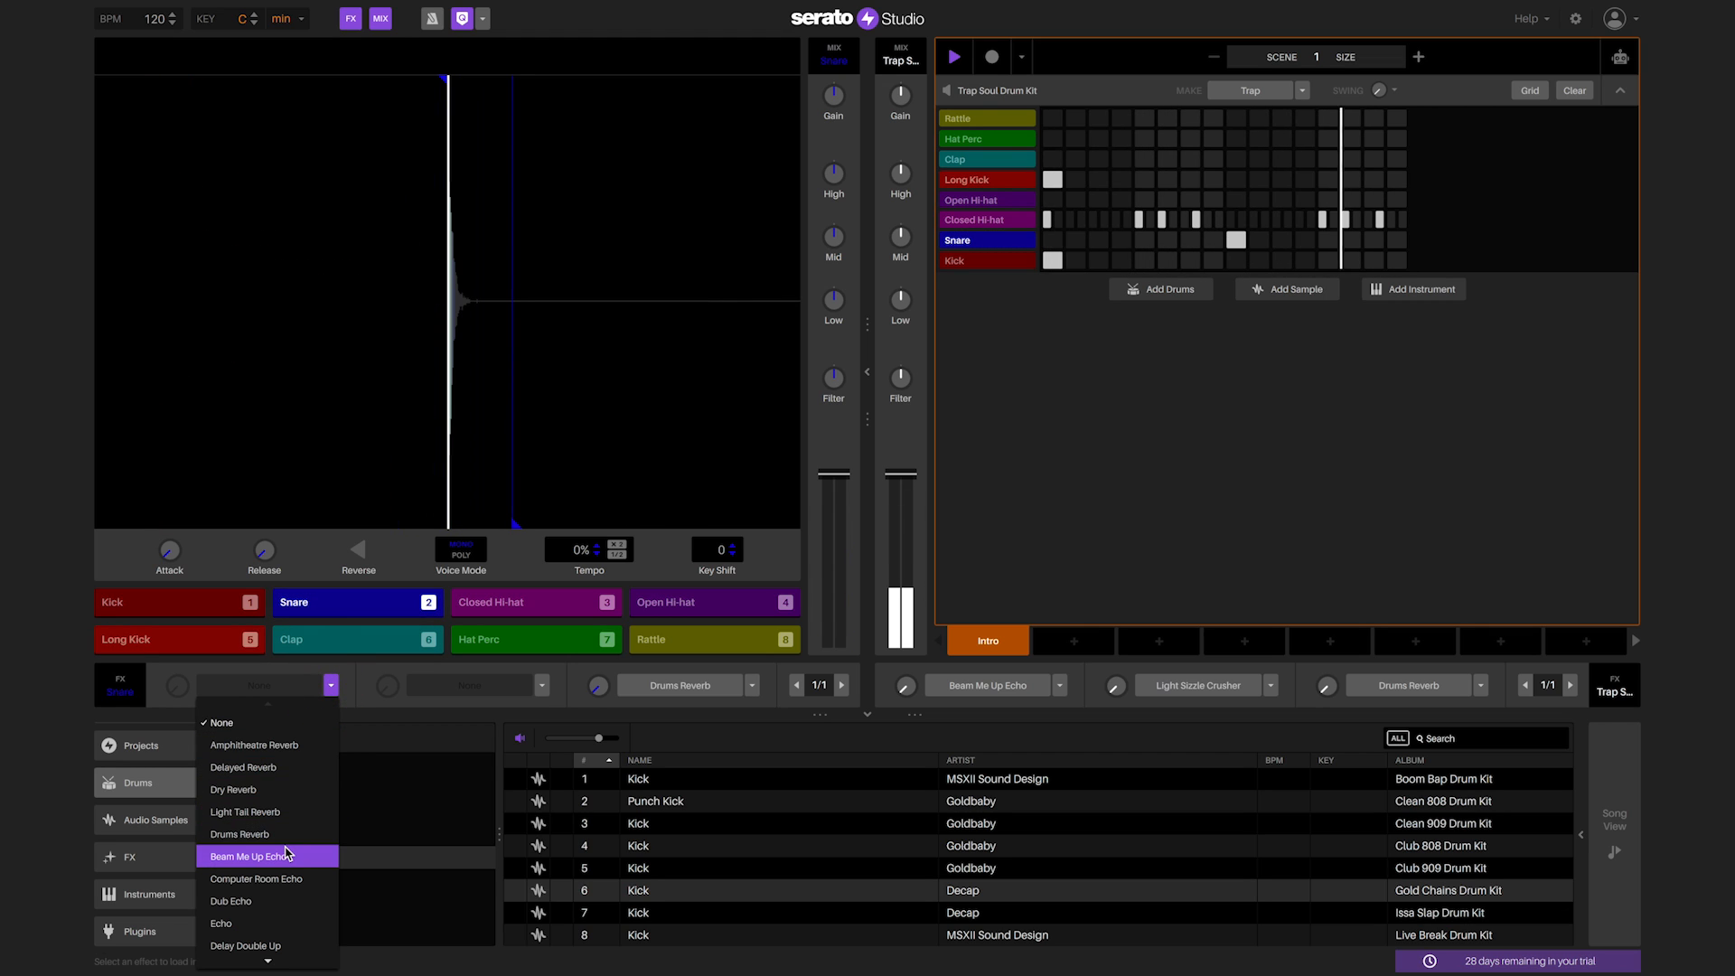
left_click(255, 855)
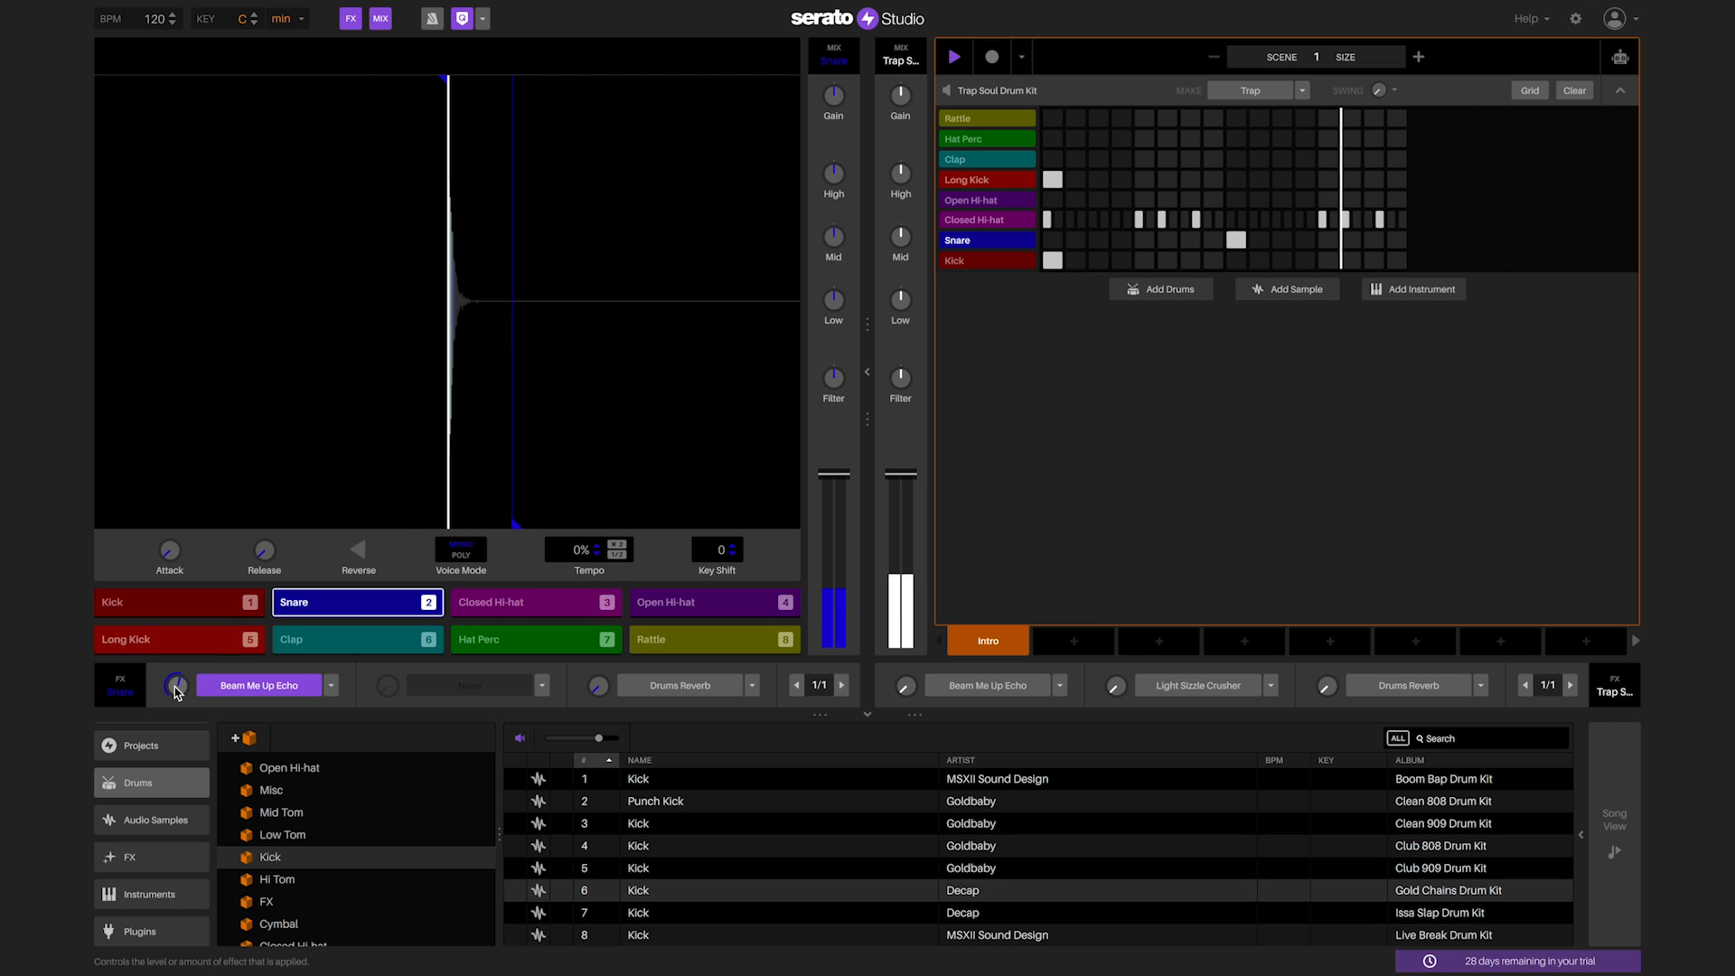
mouse_move(1026, 586)
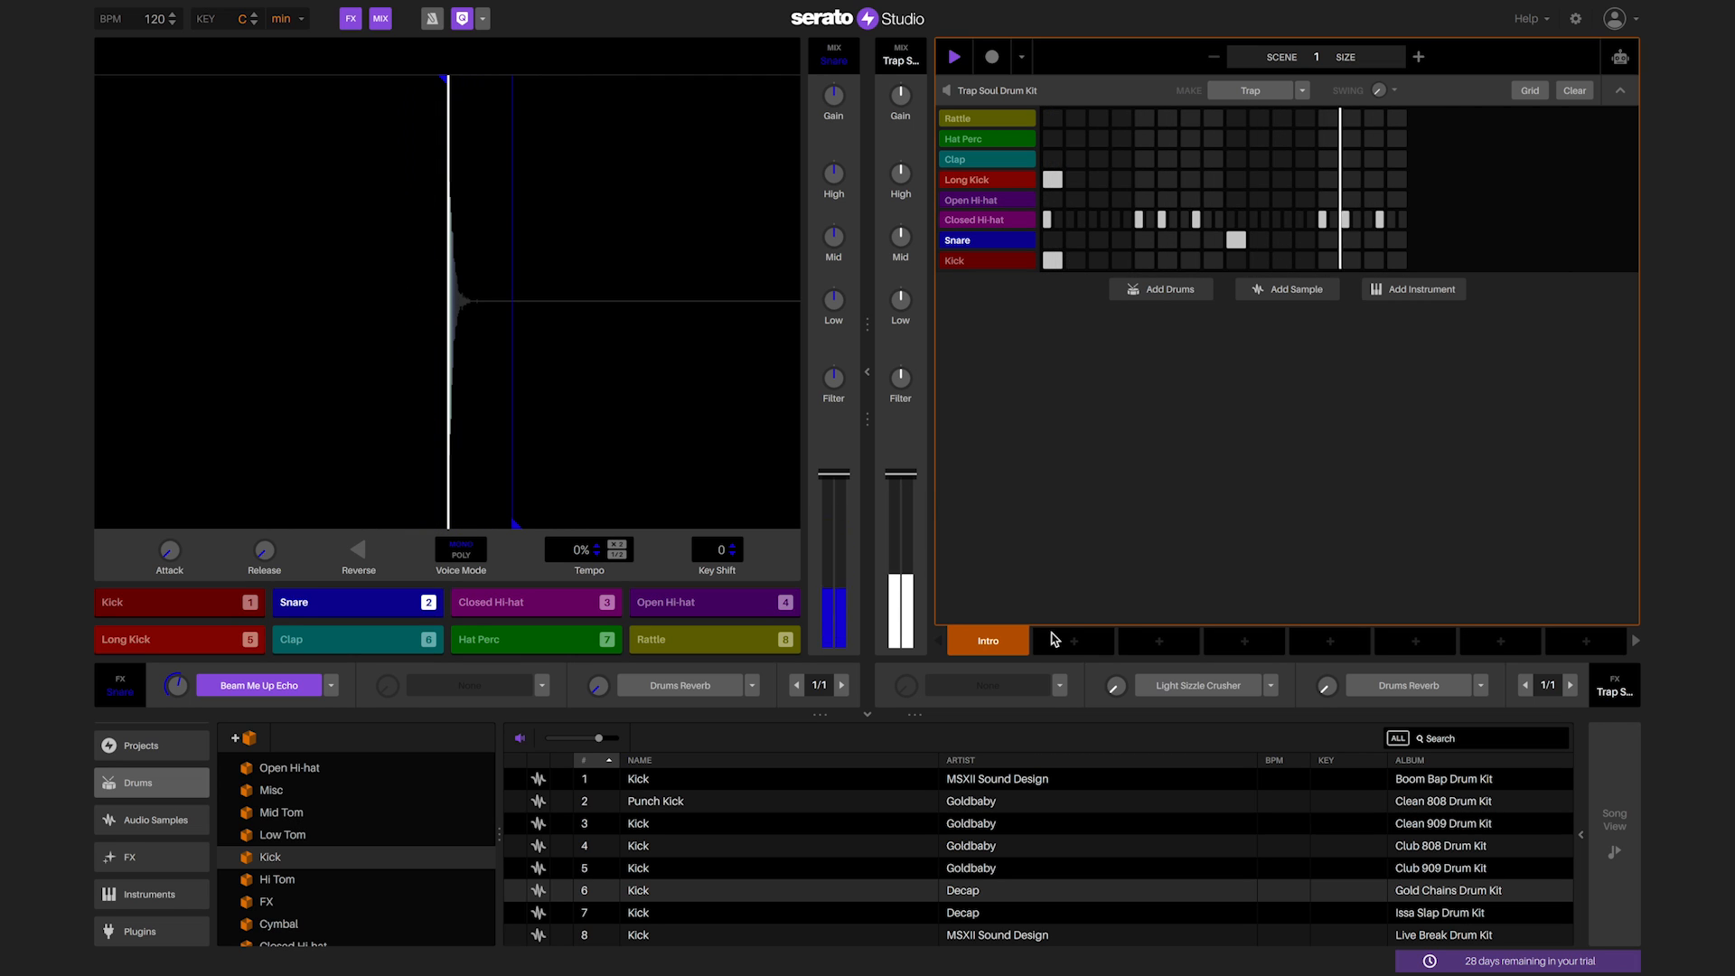
Step: Load Hard Compressor into the drum kit deck's FX slot in place of its echo
left_click(1057, 685)
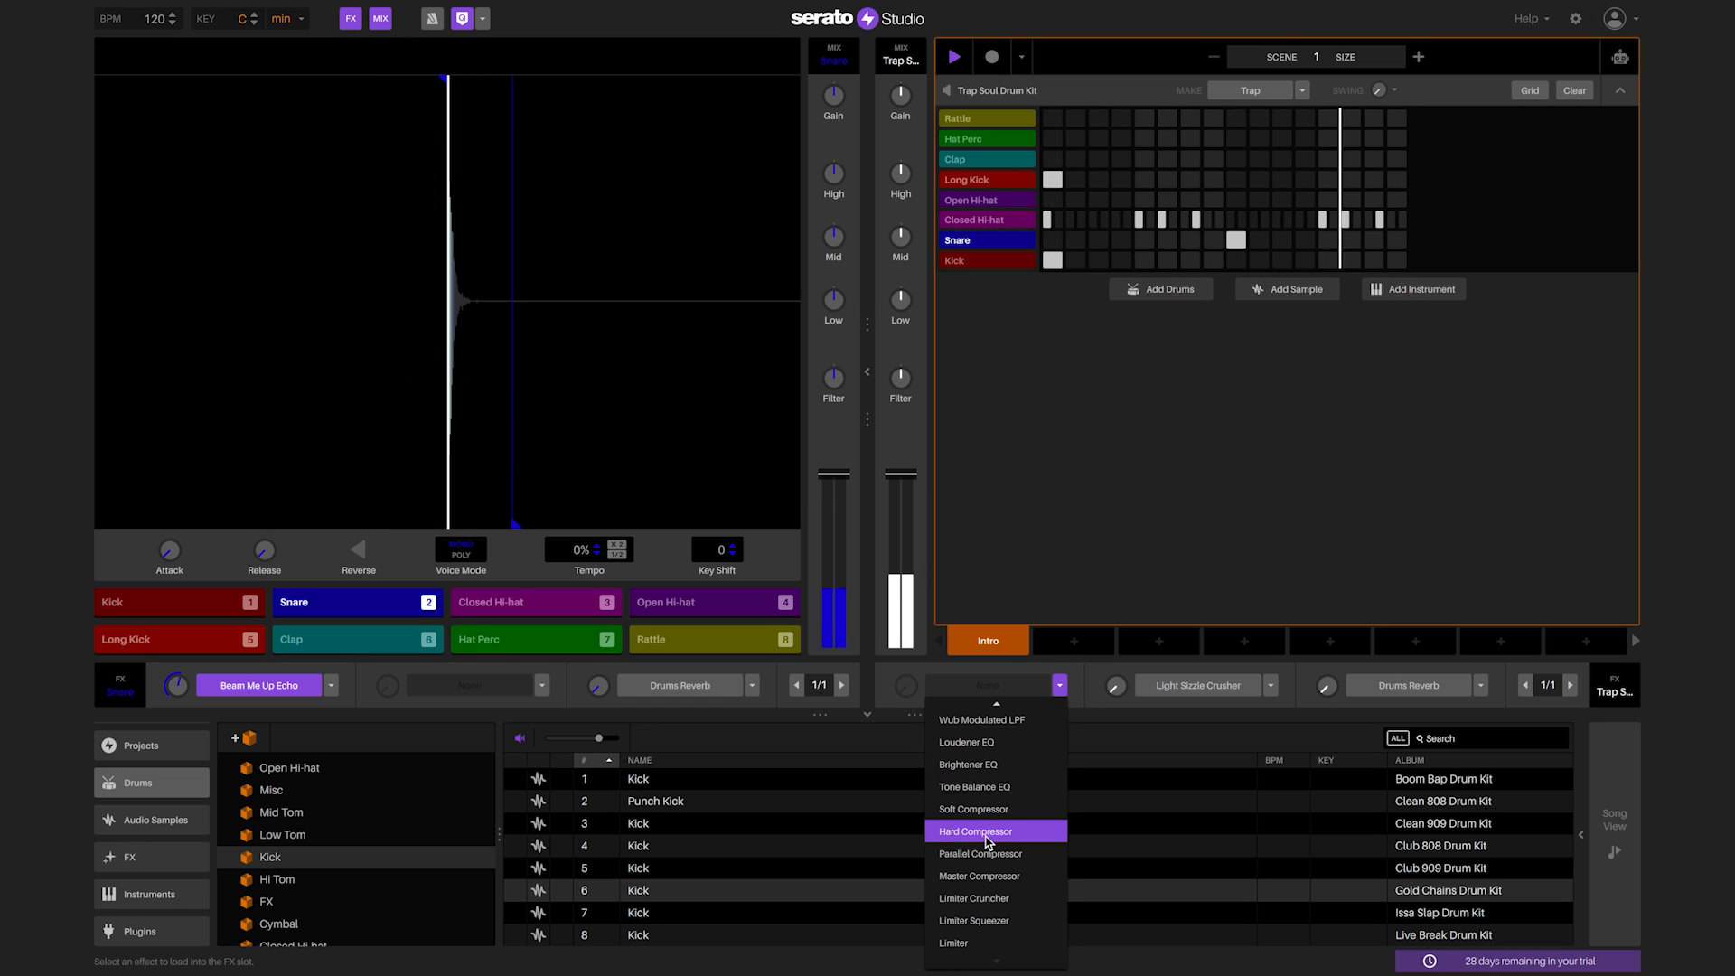
left_click(976, 831)
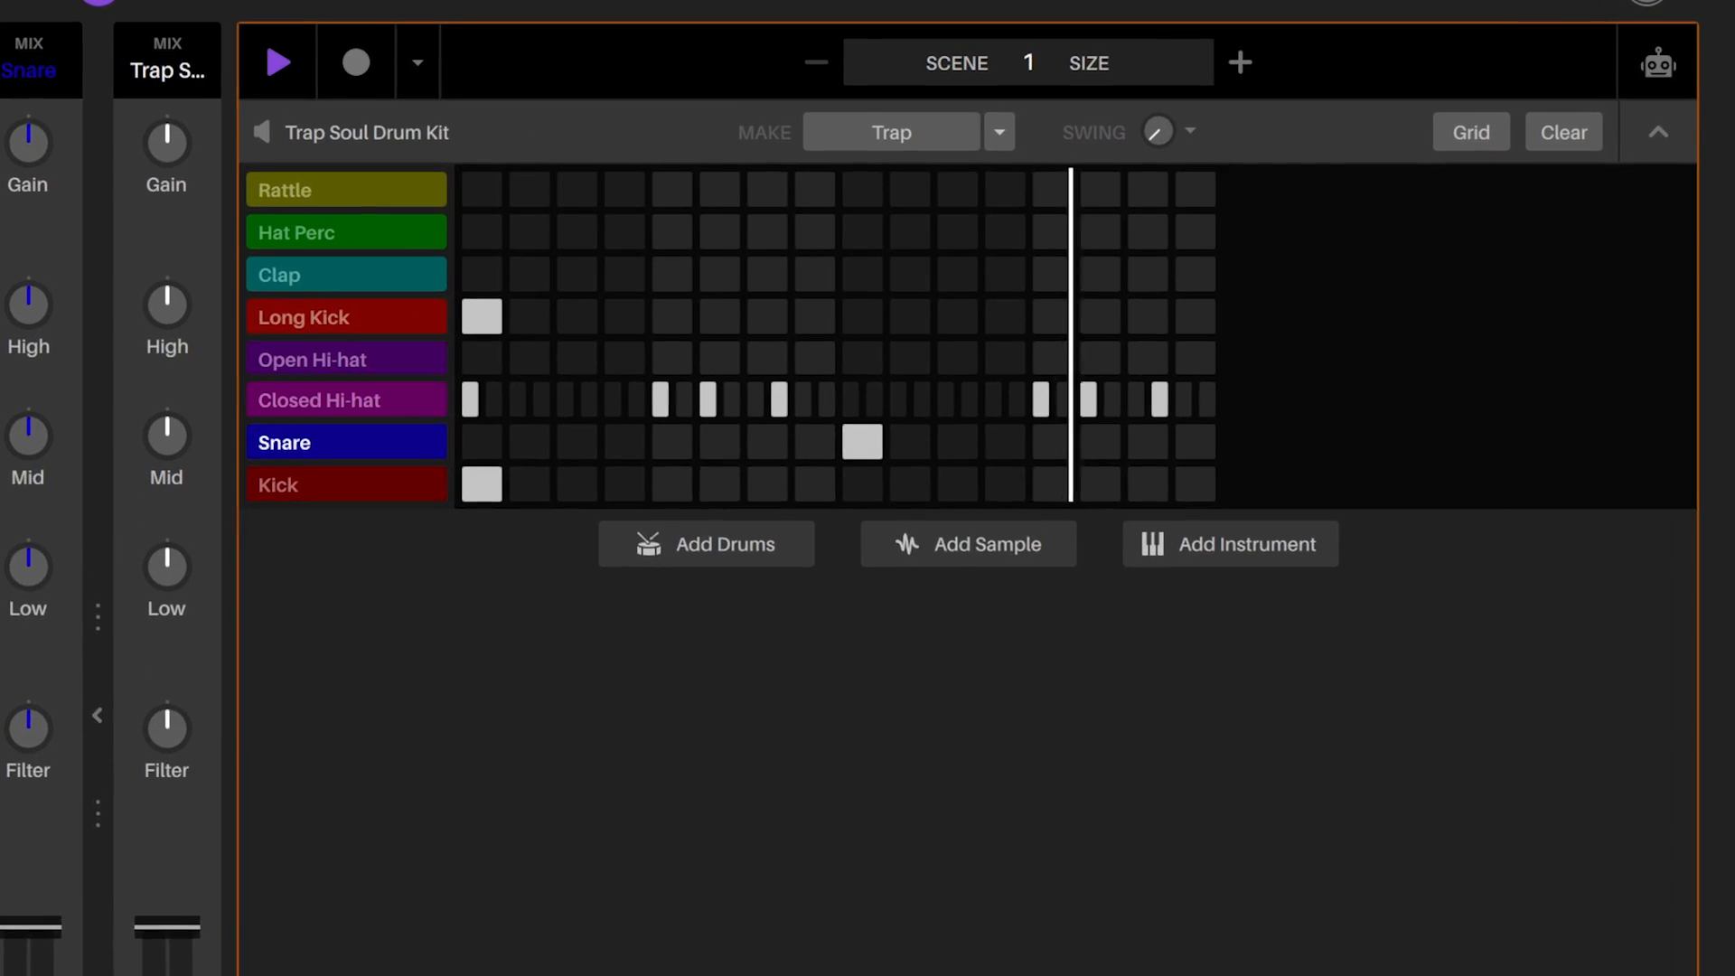
Step: Add closed hi-hat hits near the bar's end and raise the pattern's swing to about 53%
left_click(96, 715)
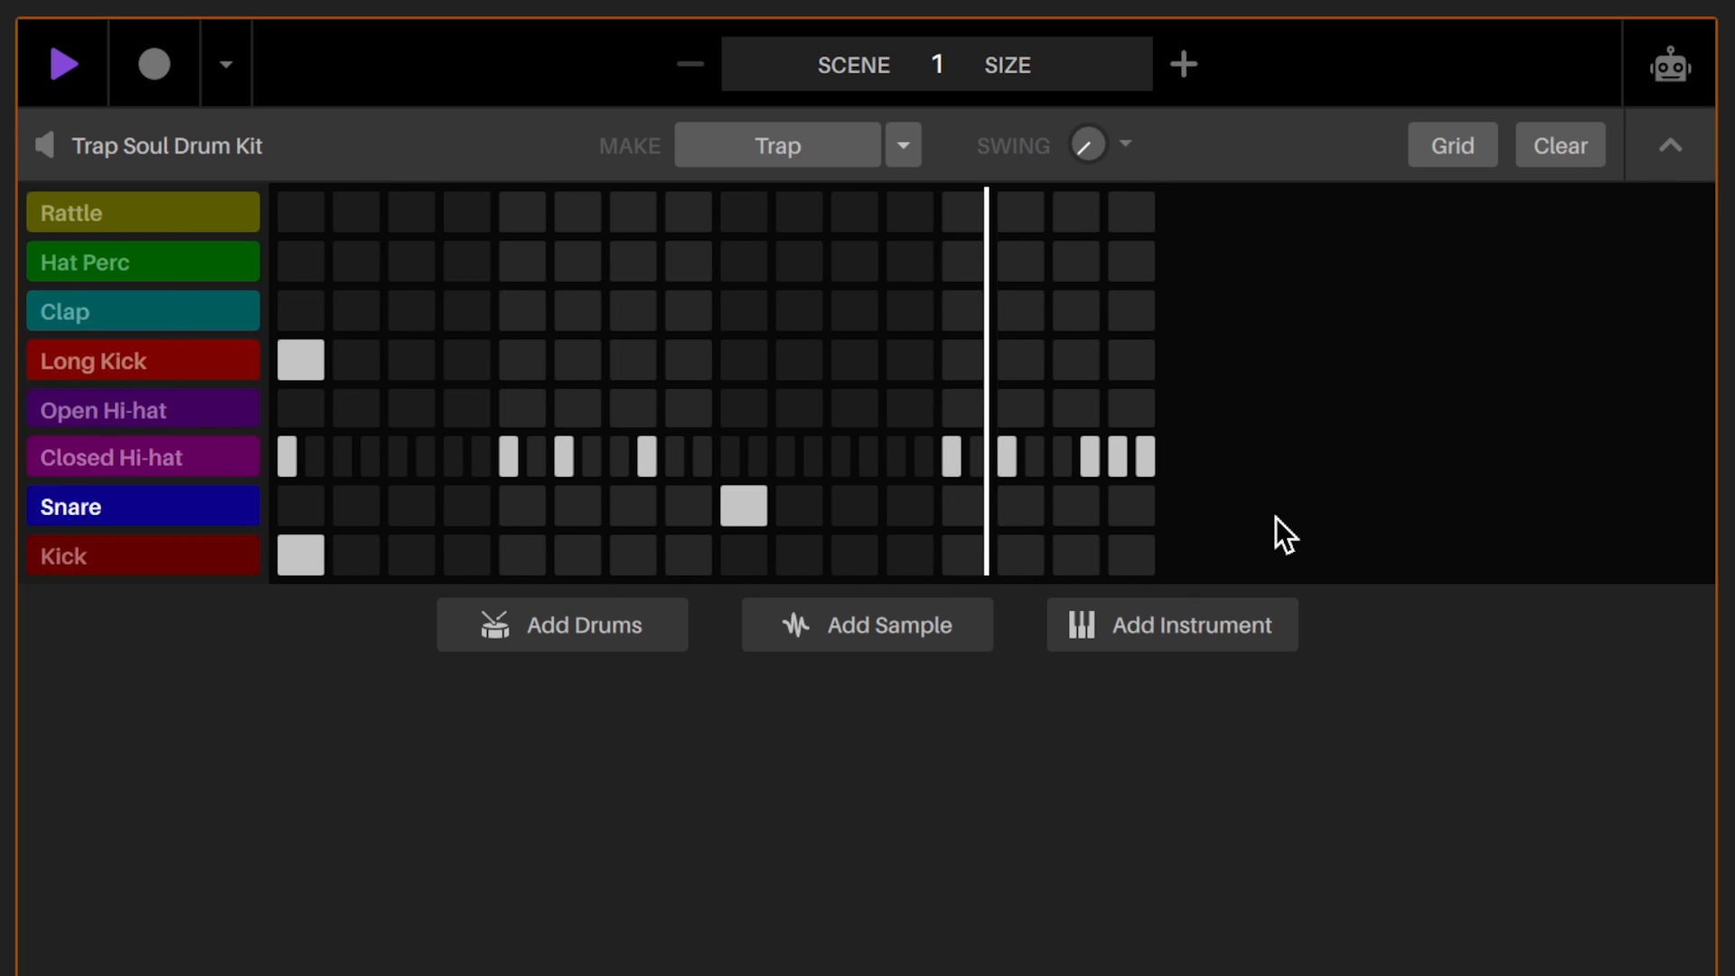
mouse_move(1158, 168)
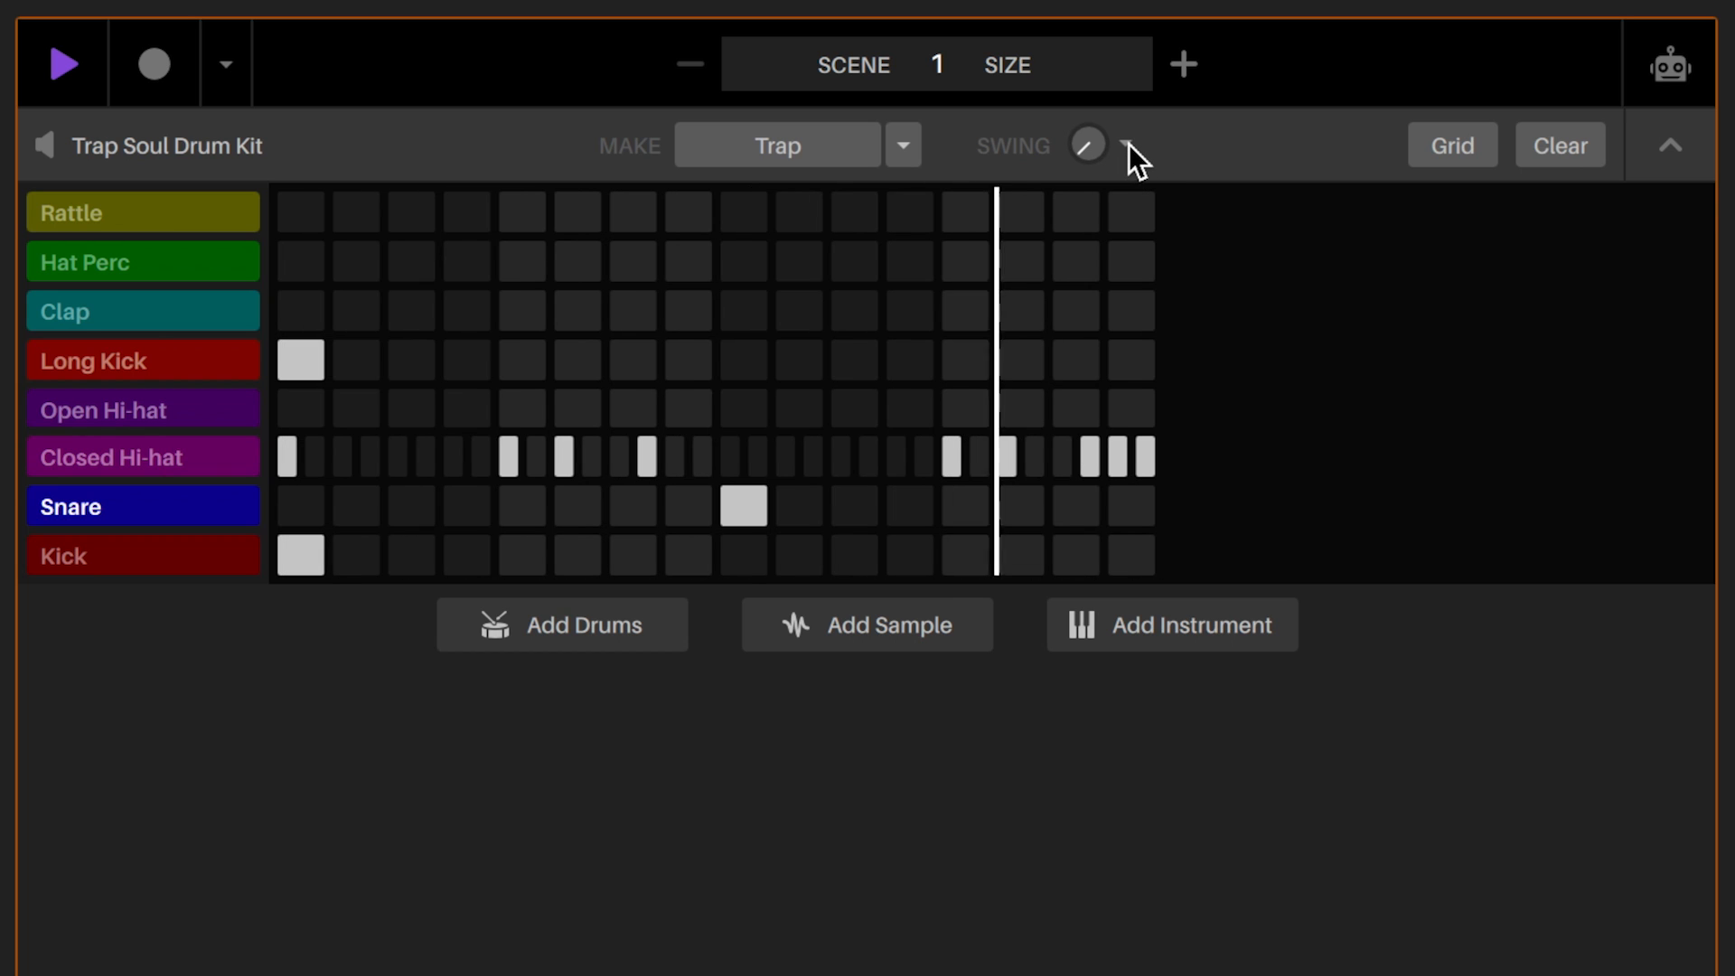
left_click(1125, 145)
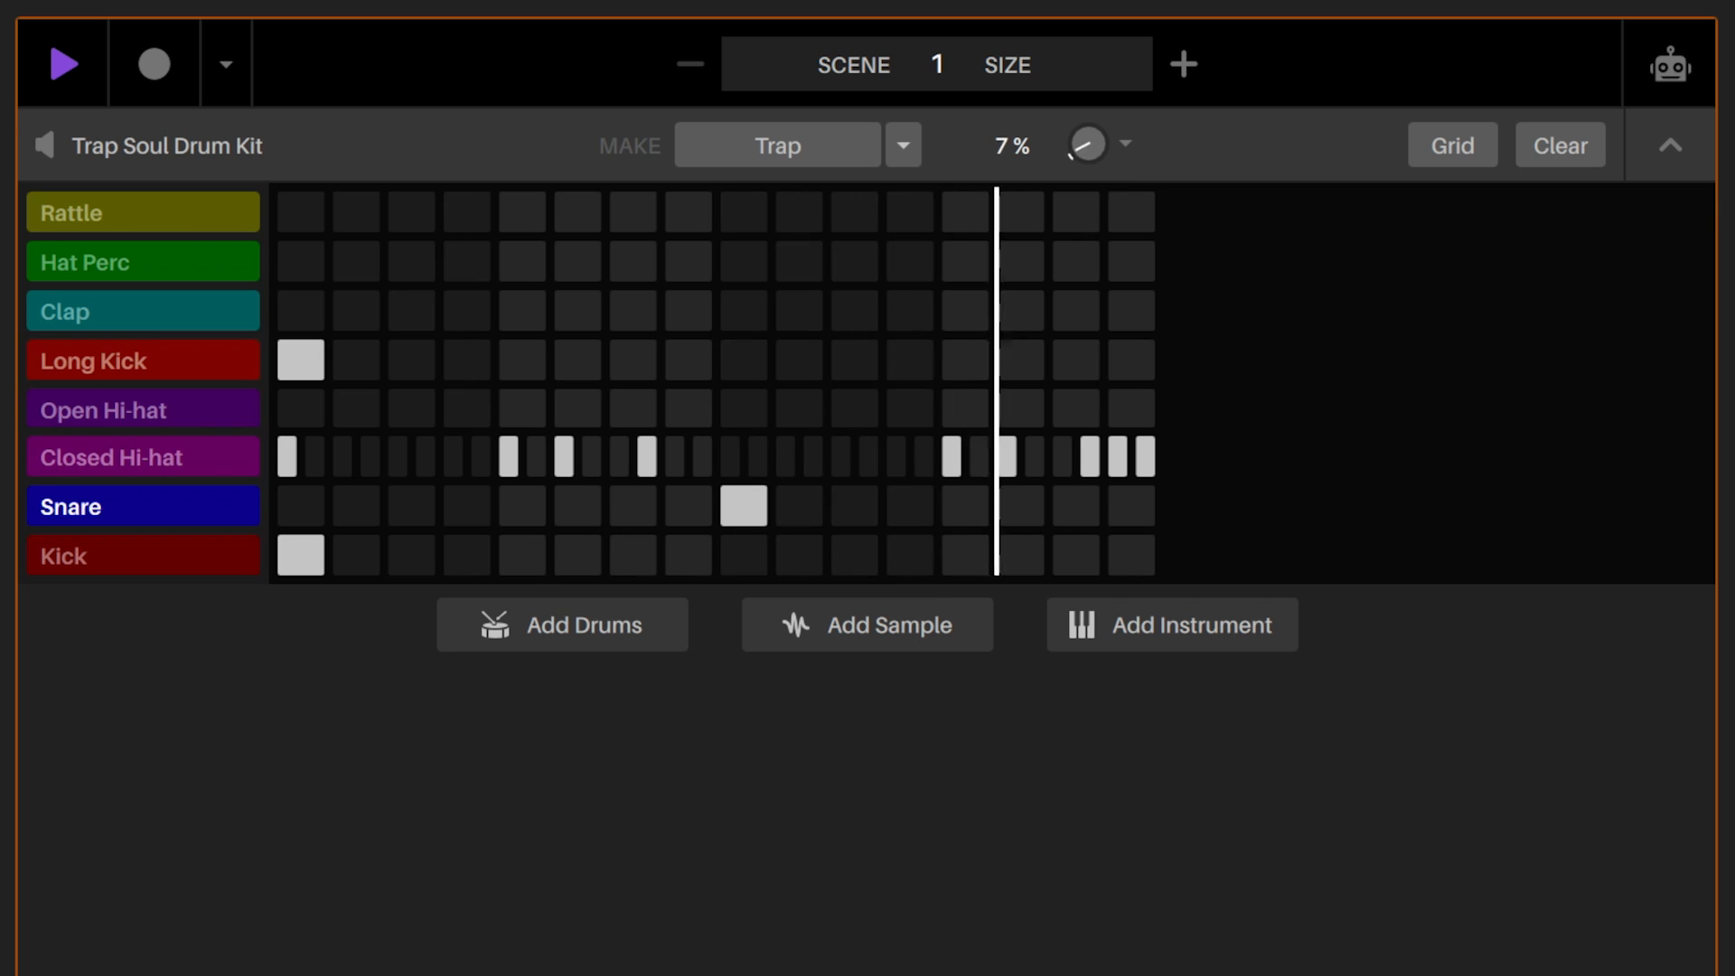
left_click_drag(1090, 144, 1089, 111)
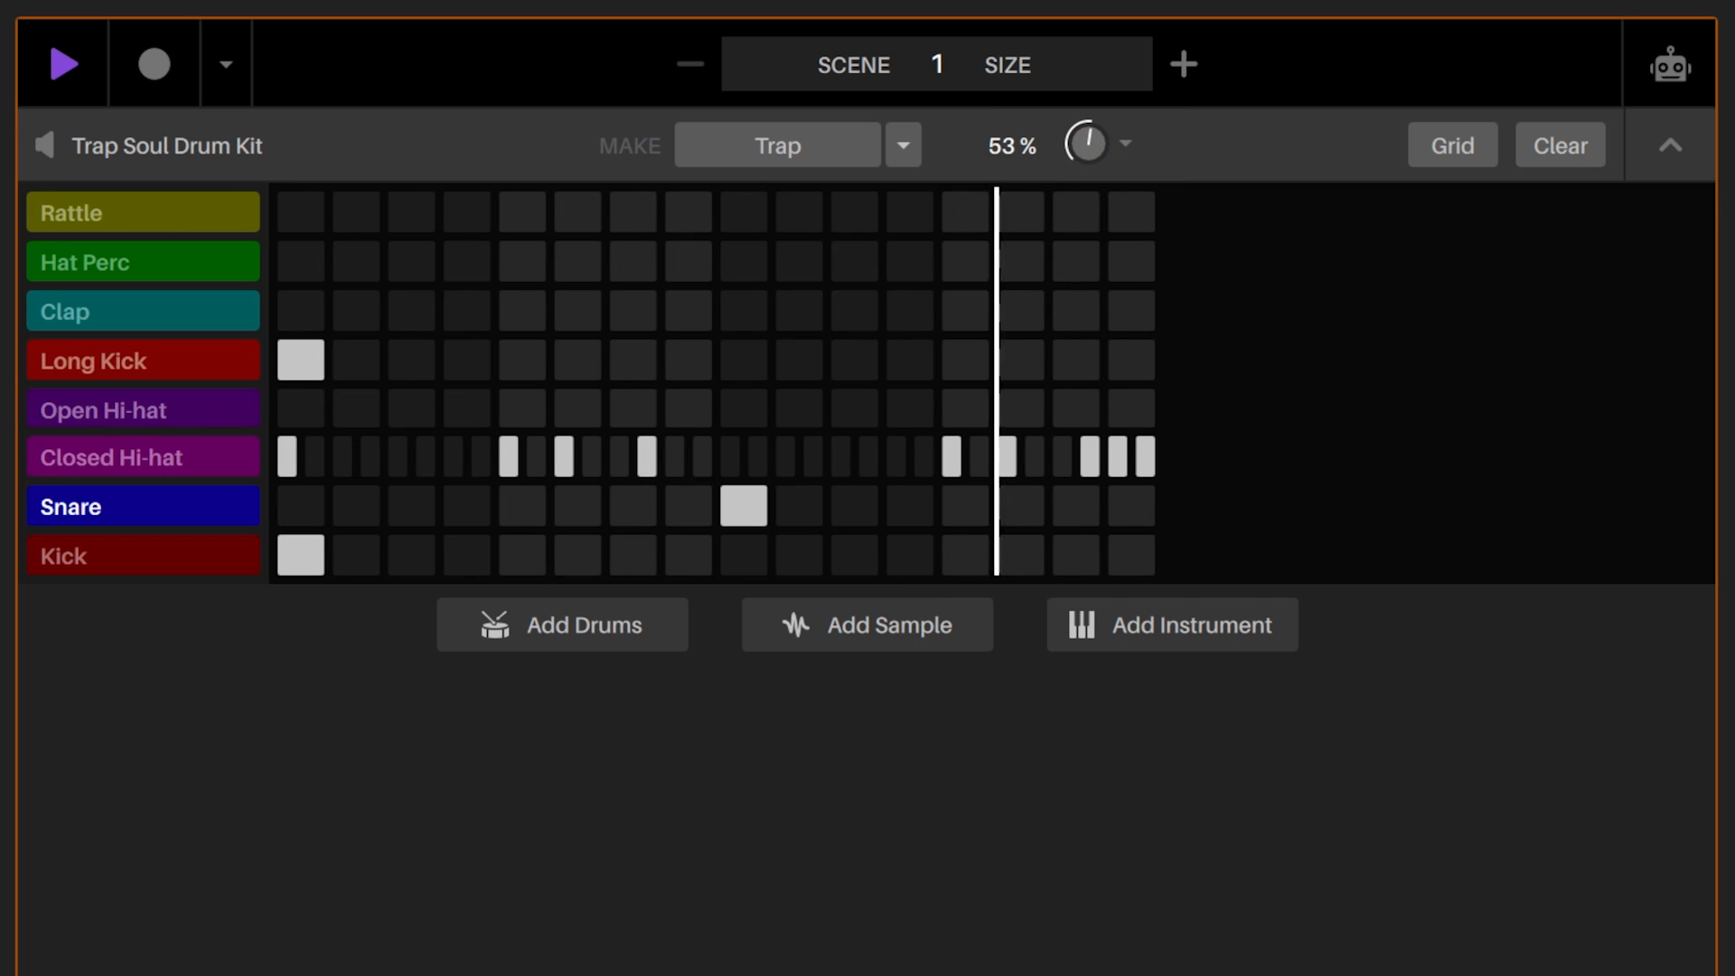
left_click_drag(1090, 145, 1095, 126)
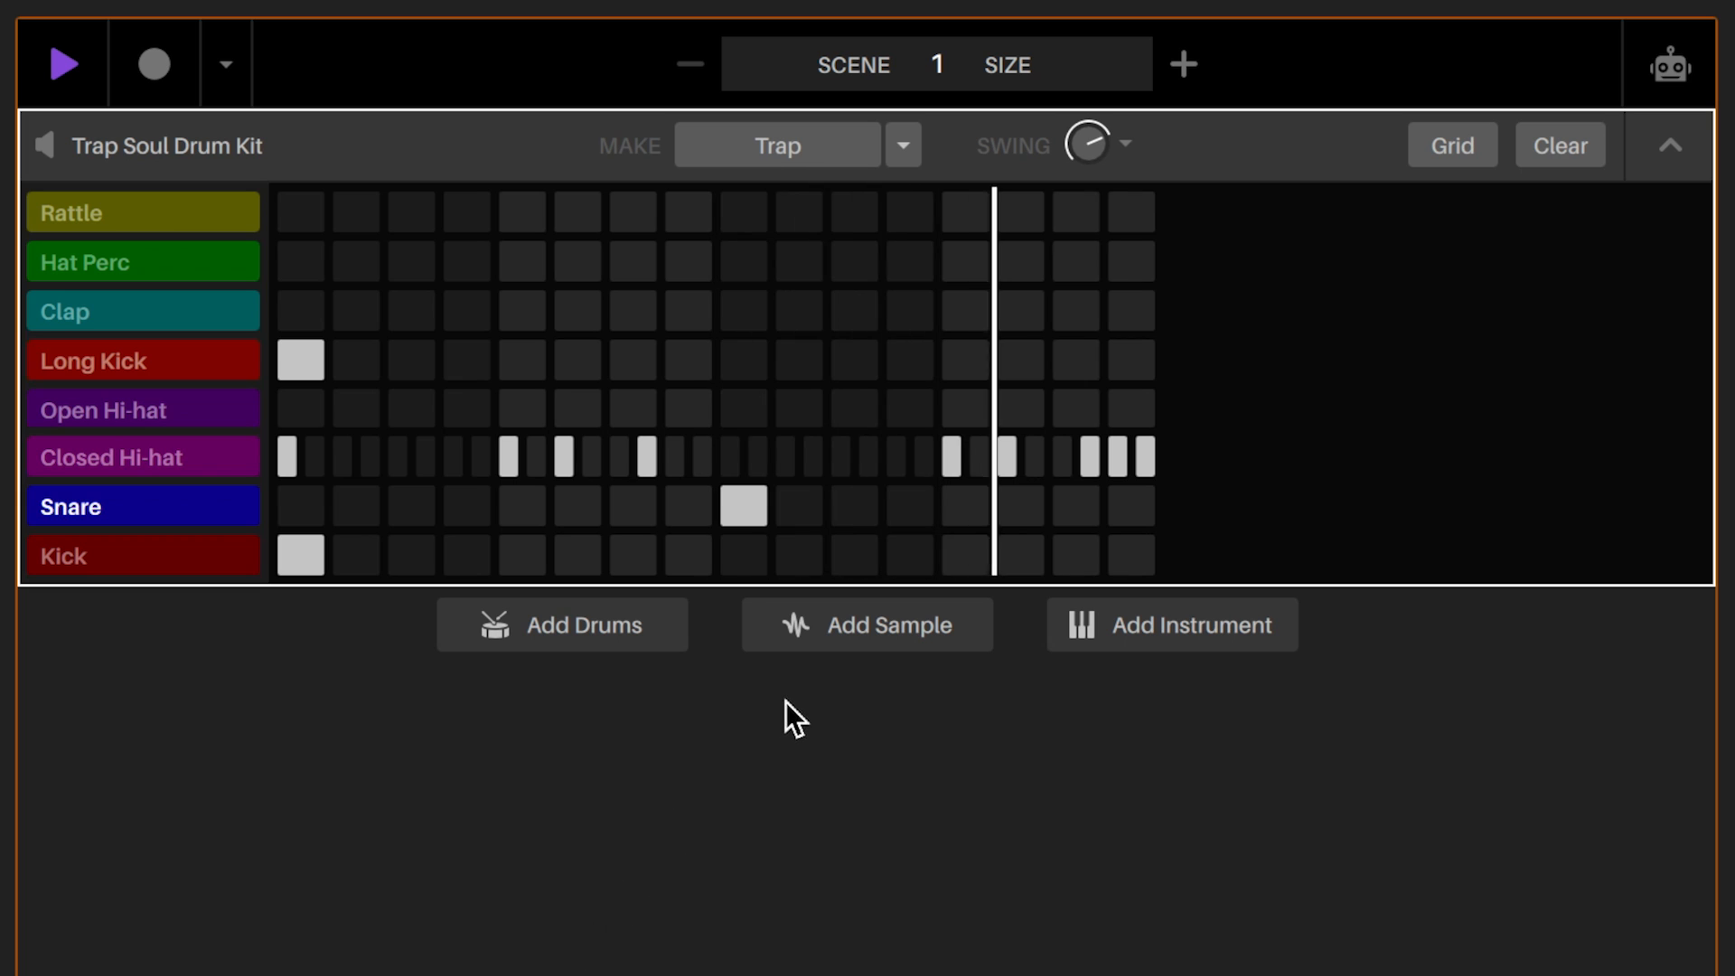
Step: Add a new sample deck to the scene and browse the audio sample library
left_click(868, 623)
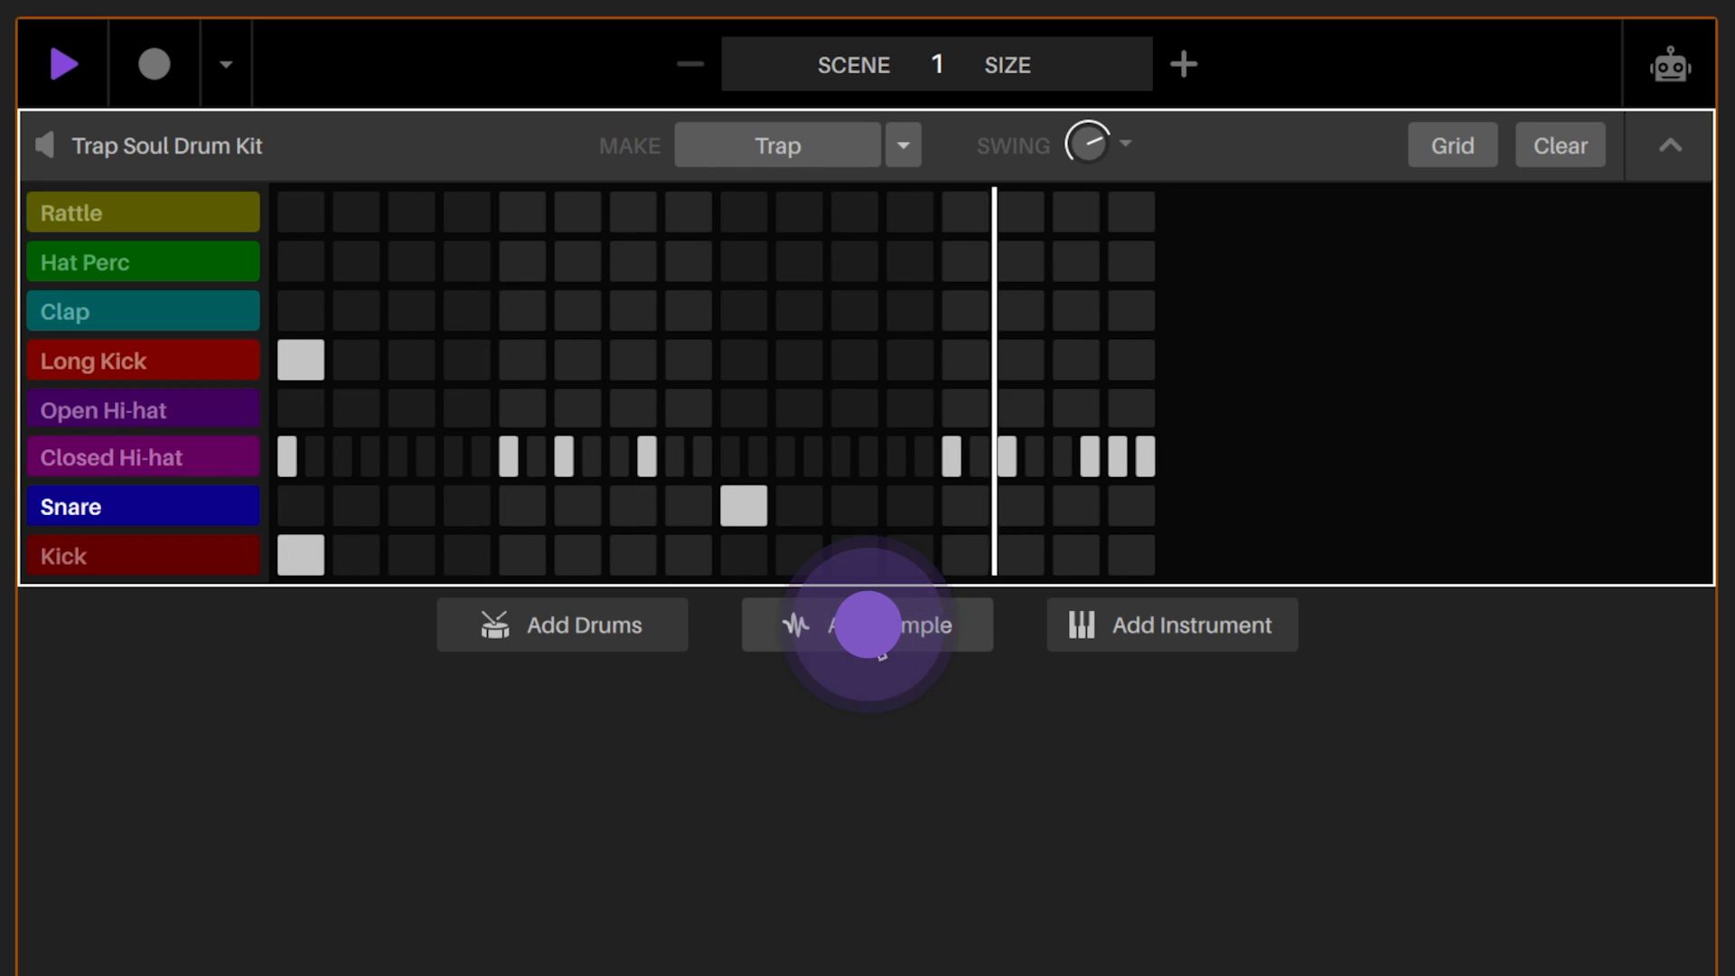
left_click(865, 624)
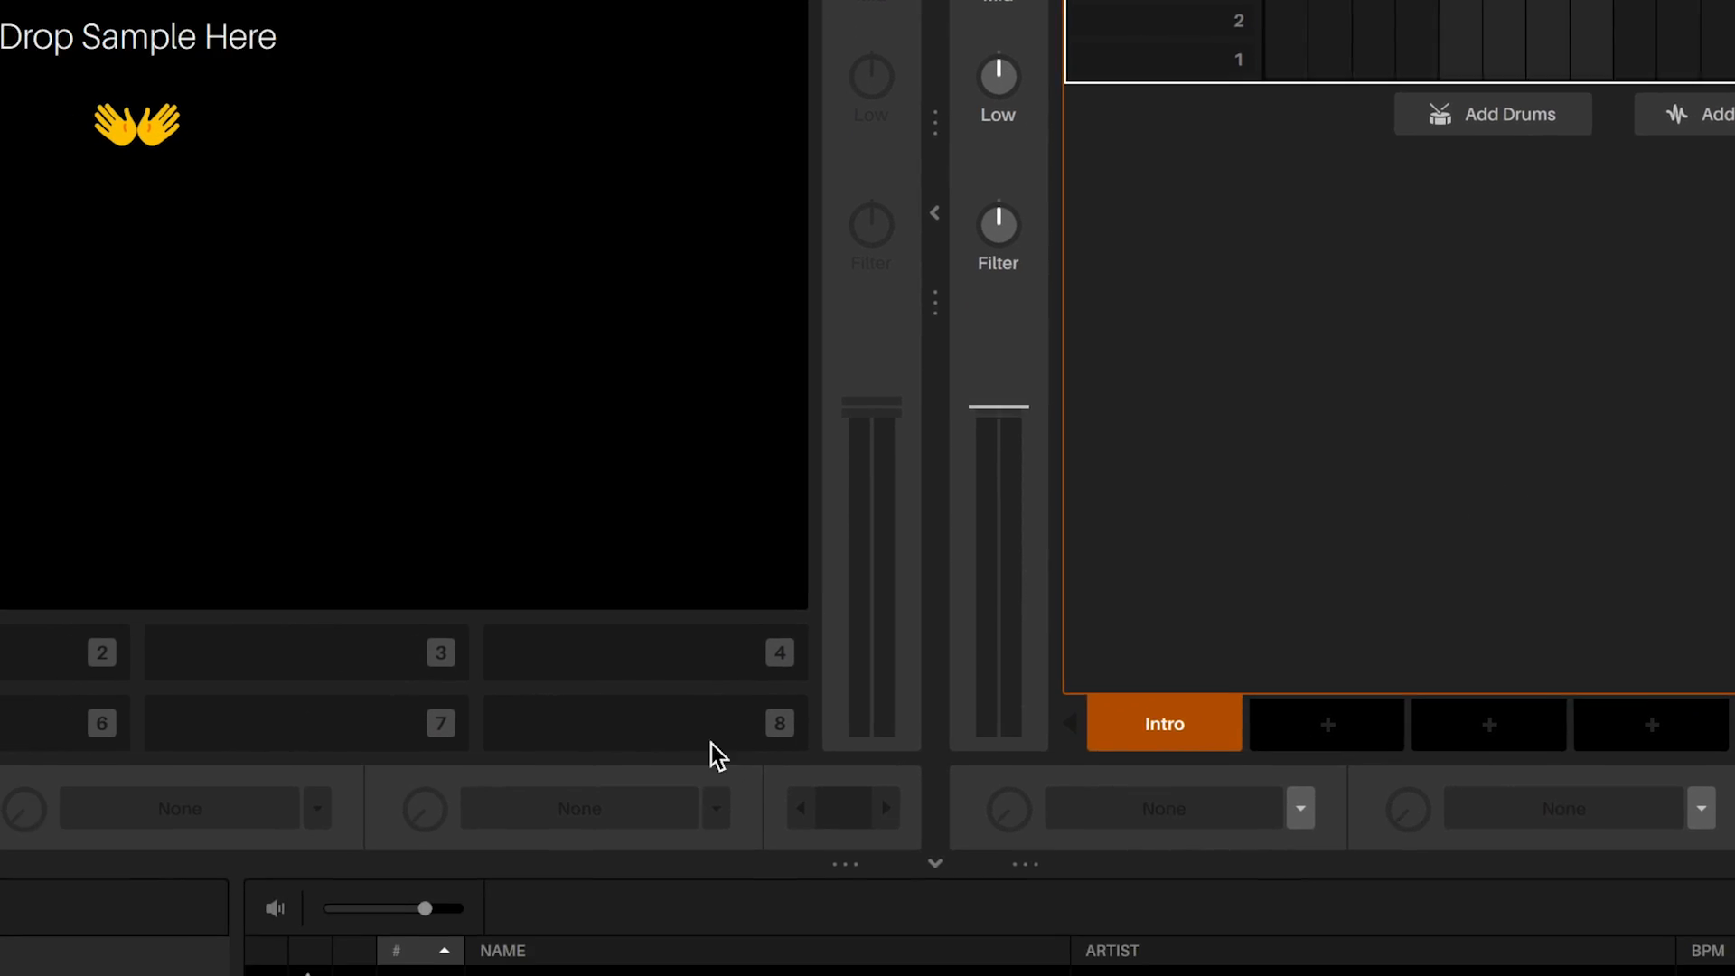
left_click(108, 754)
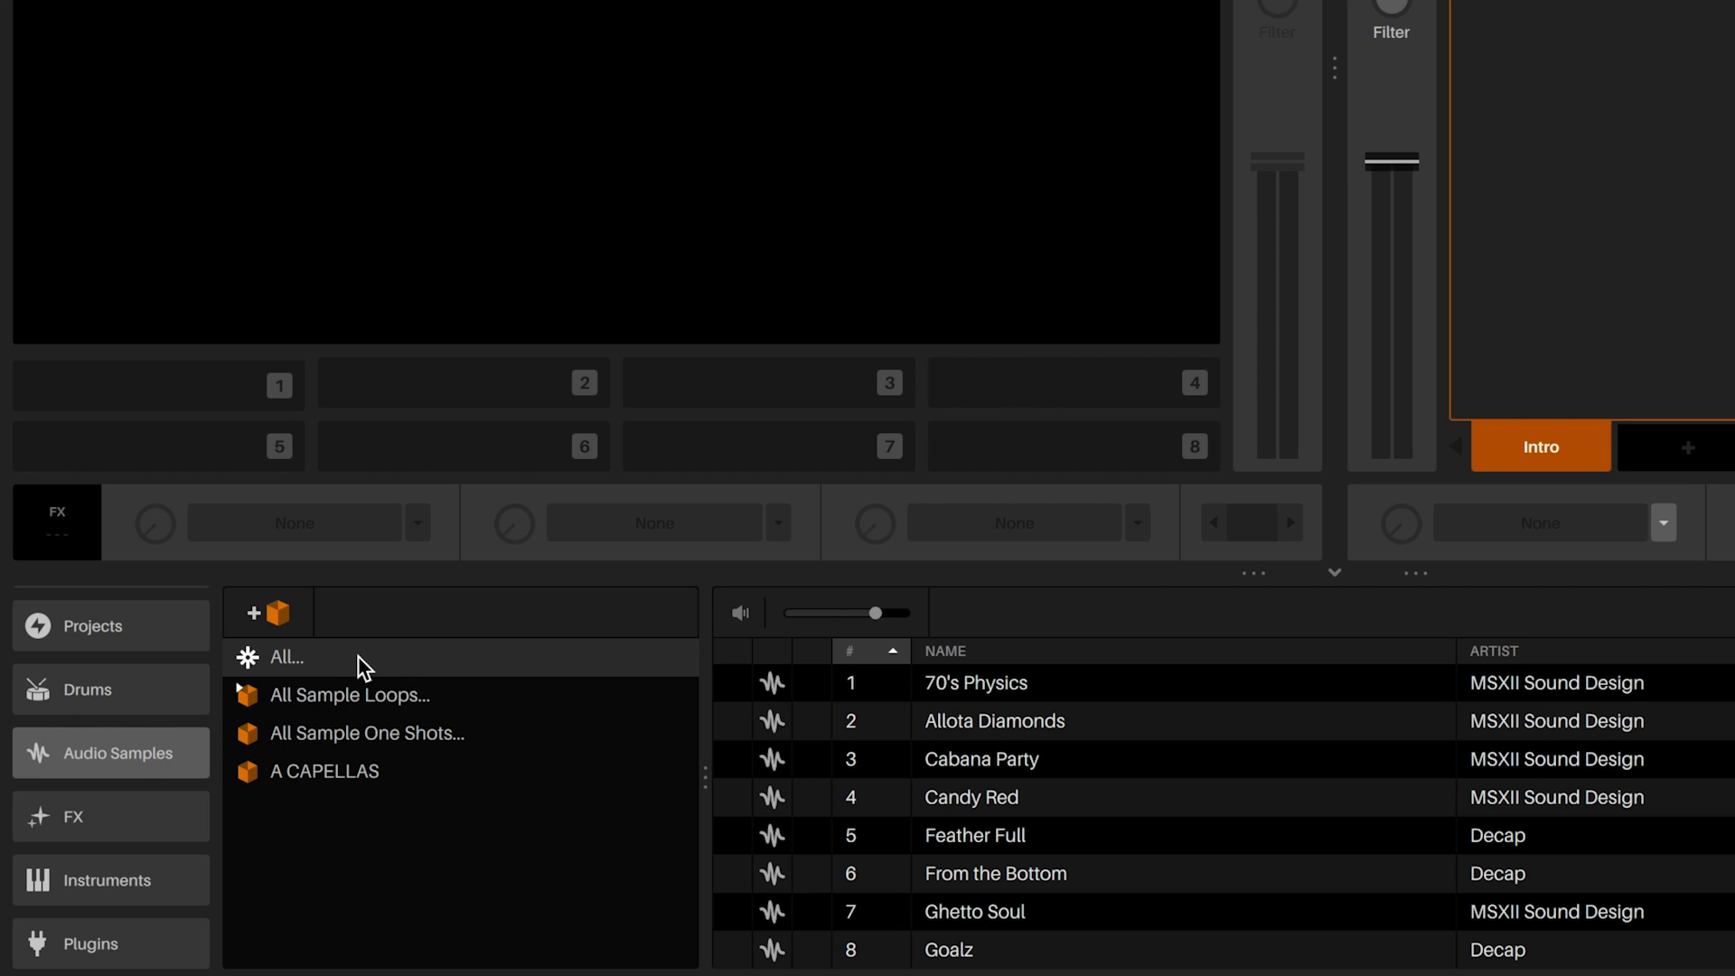
Step: Expand All Sample Loops and pick a loop category to find African Hop Scotch
left_click(287, 656)
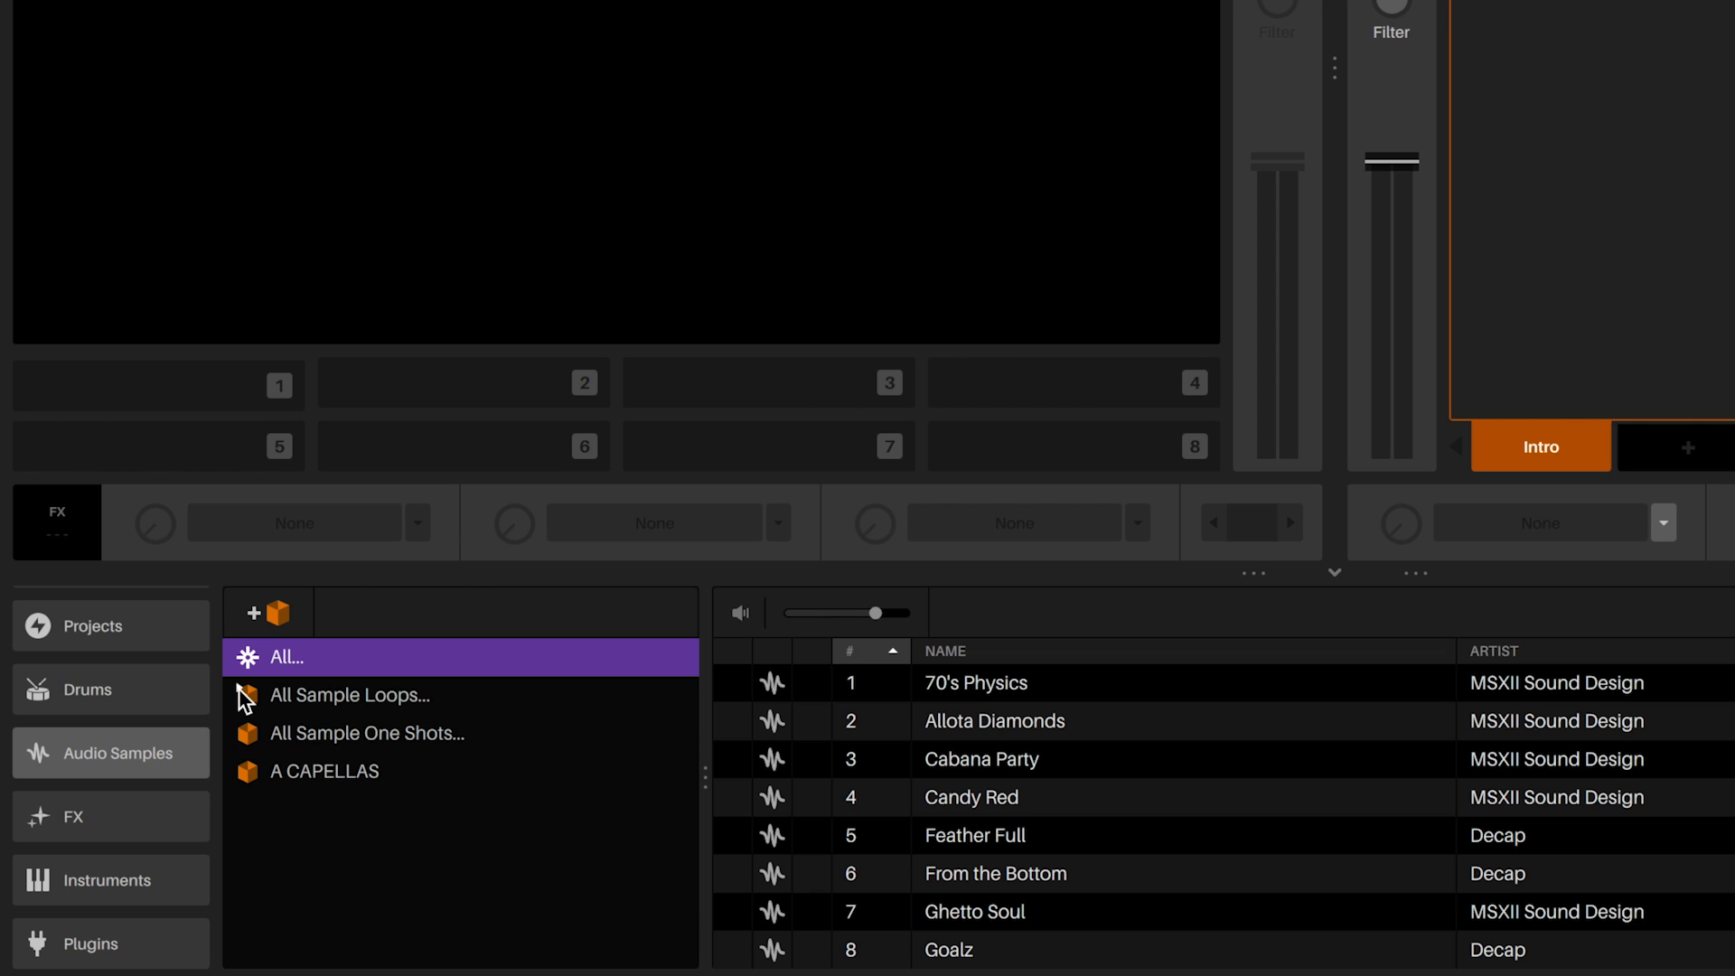
left_click(349, 694)
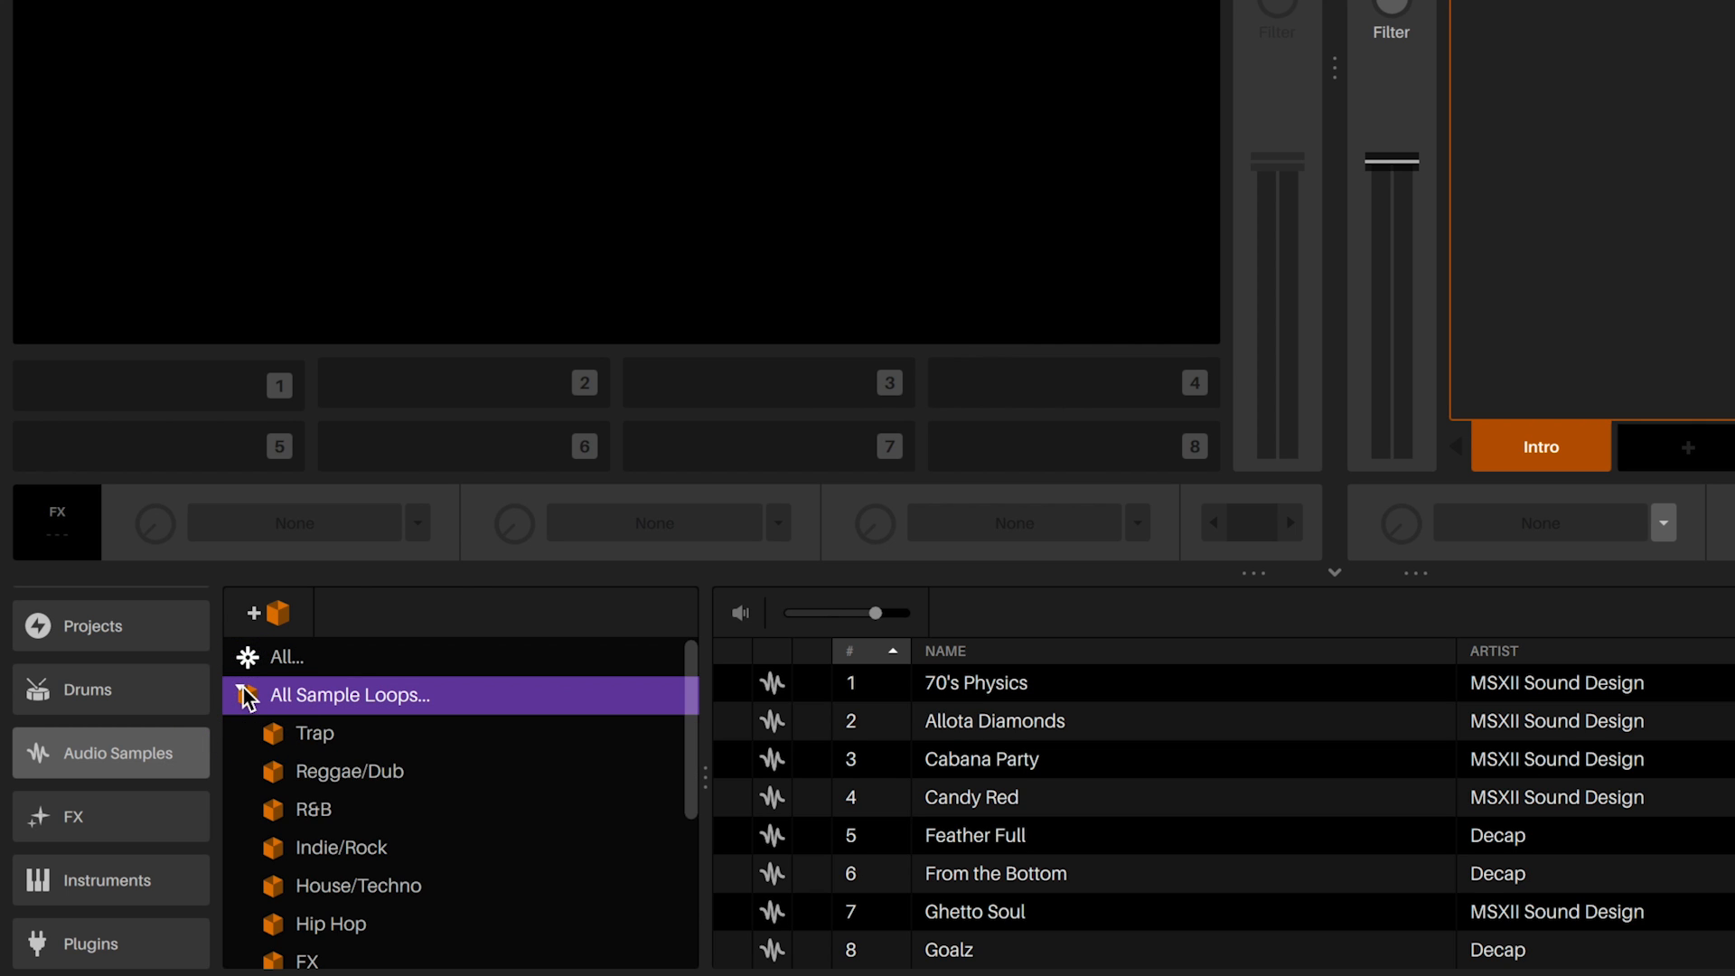
left_click(314, 731)
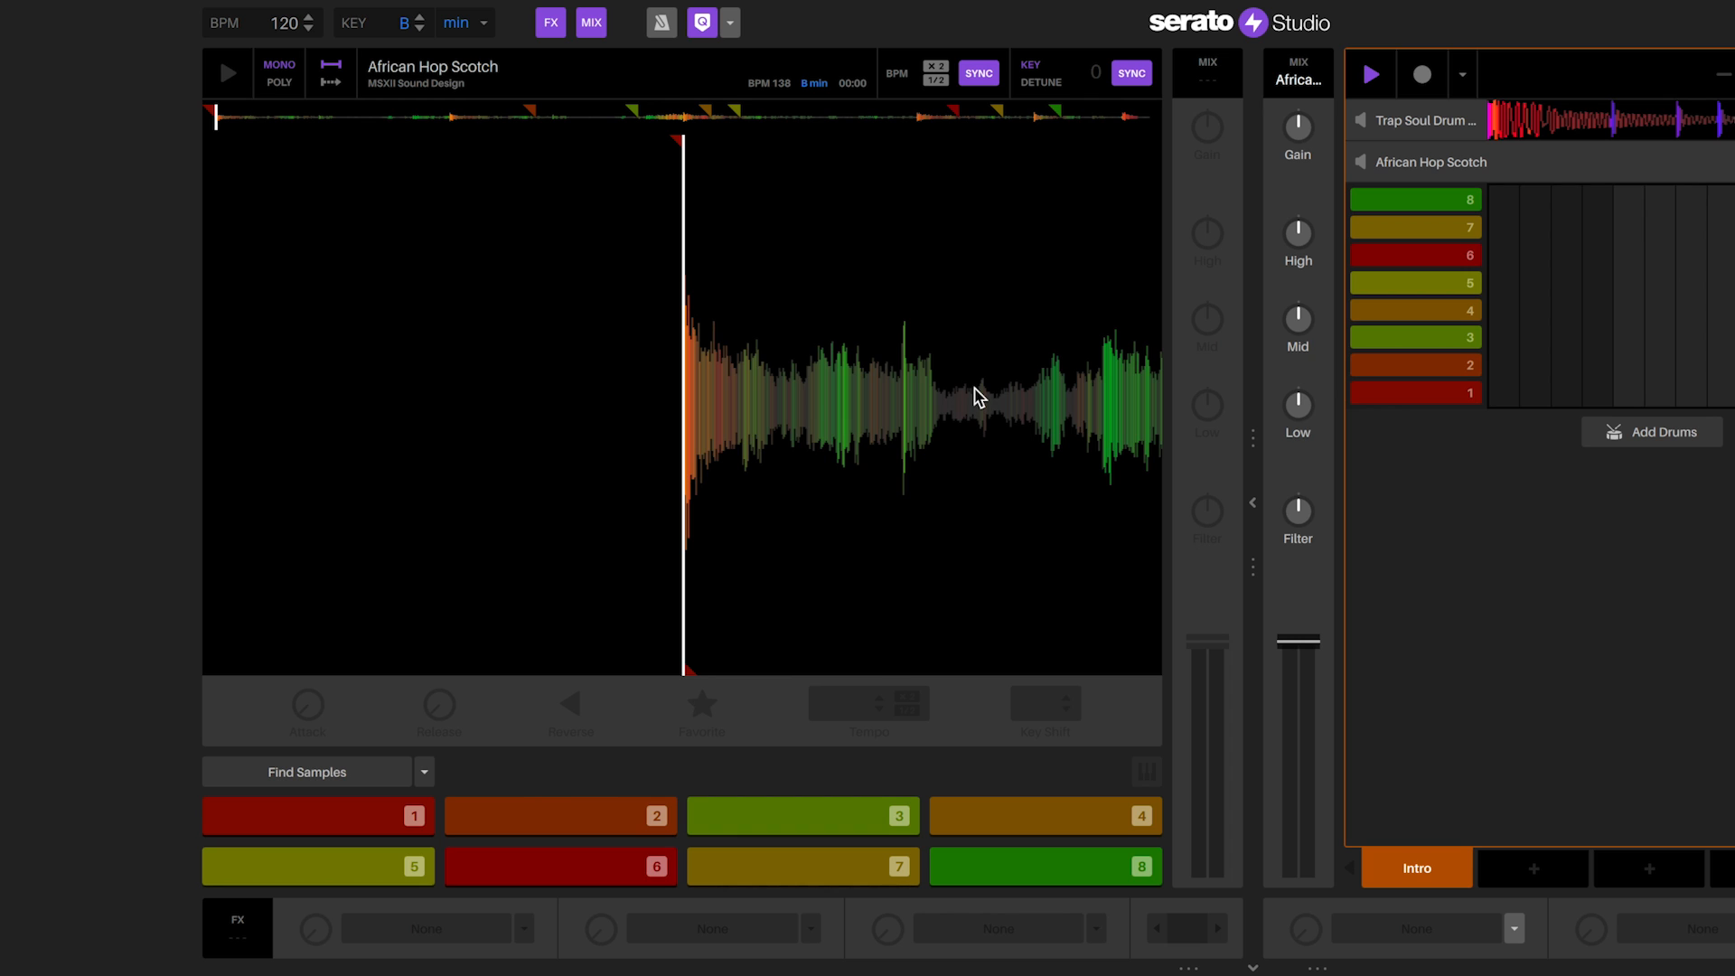
Step: Audition the first African Hop Scotch slice and mark pad 1 as a favourite
left_click(318, 815)
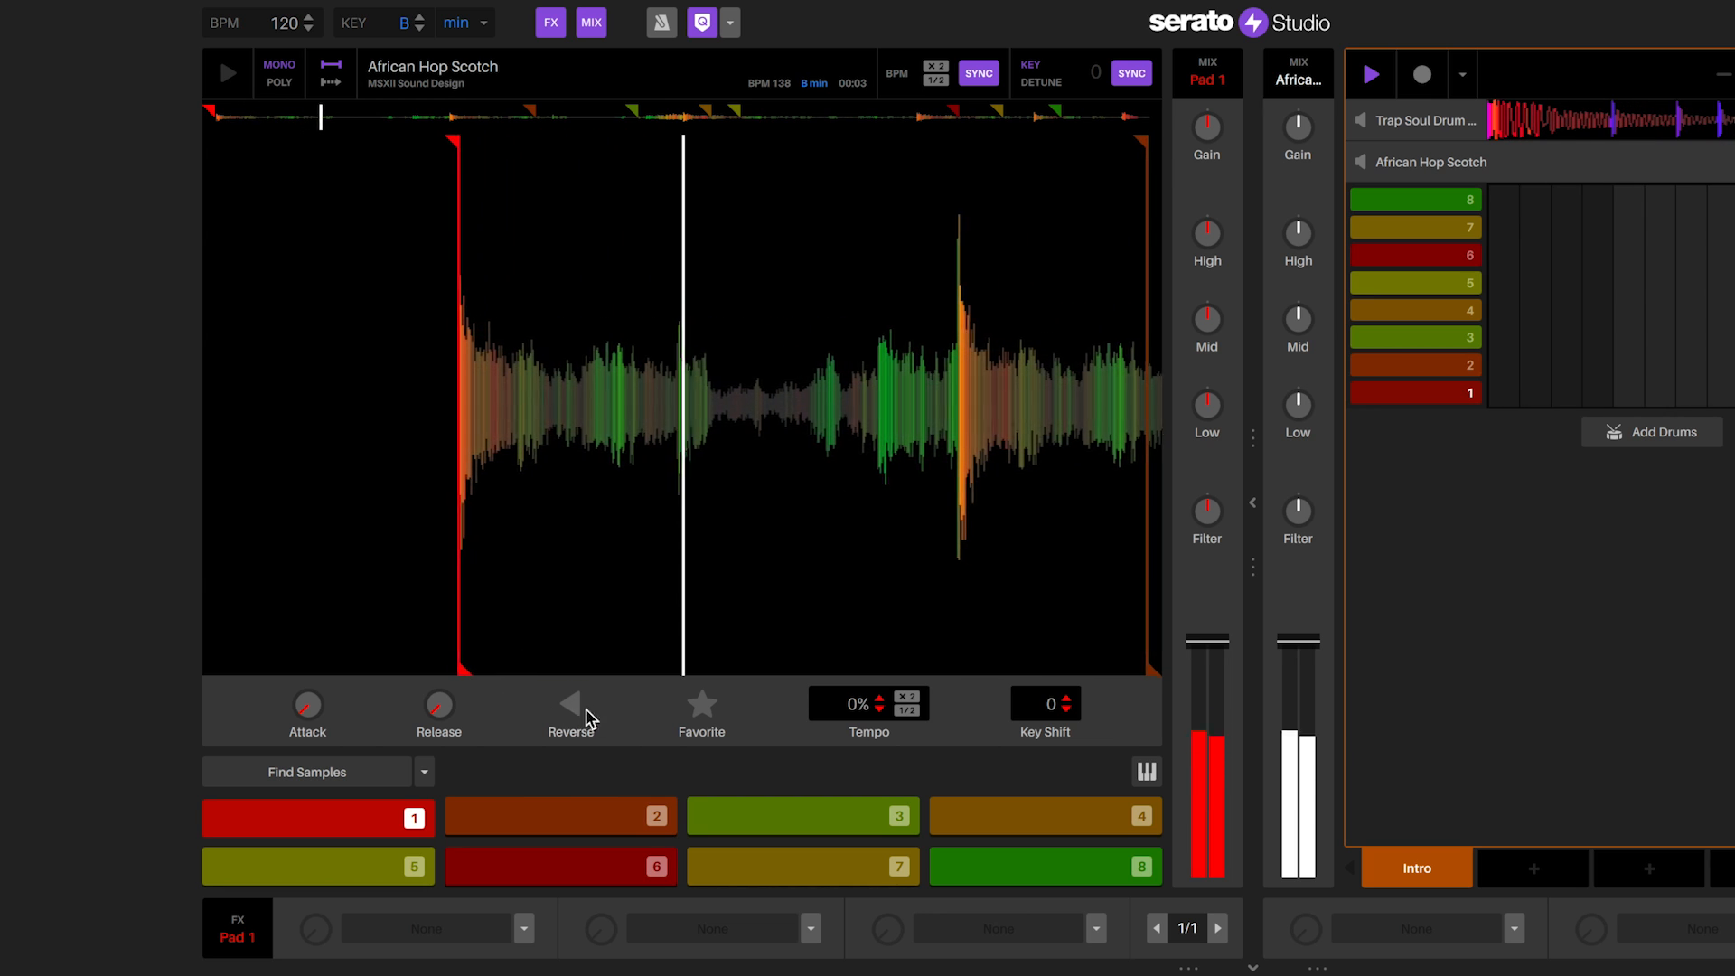
left_click(701, 704)
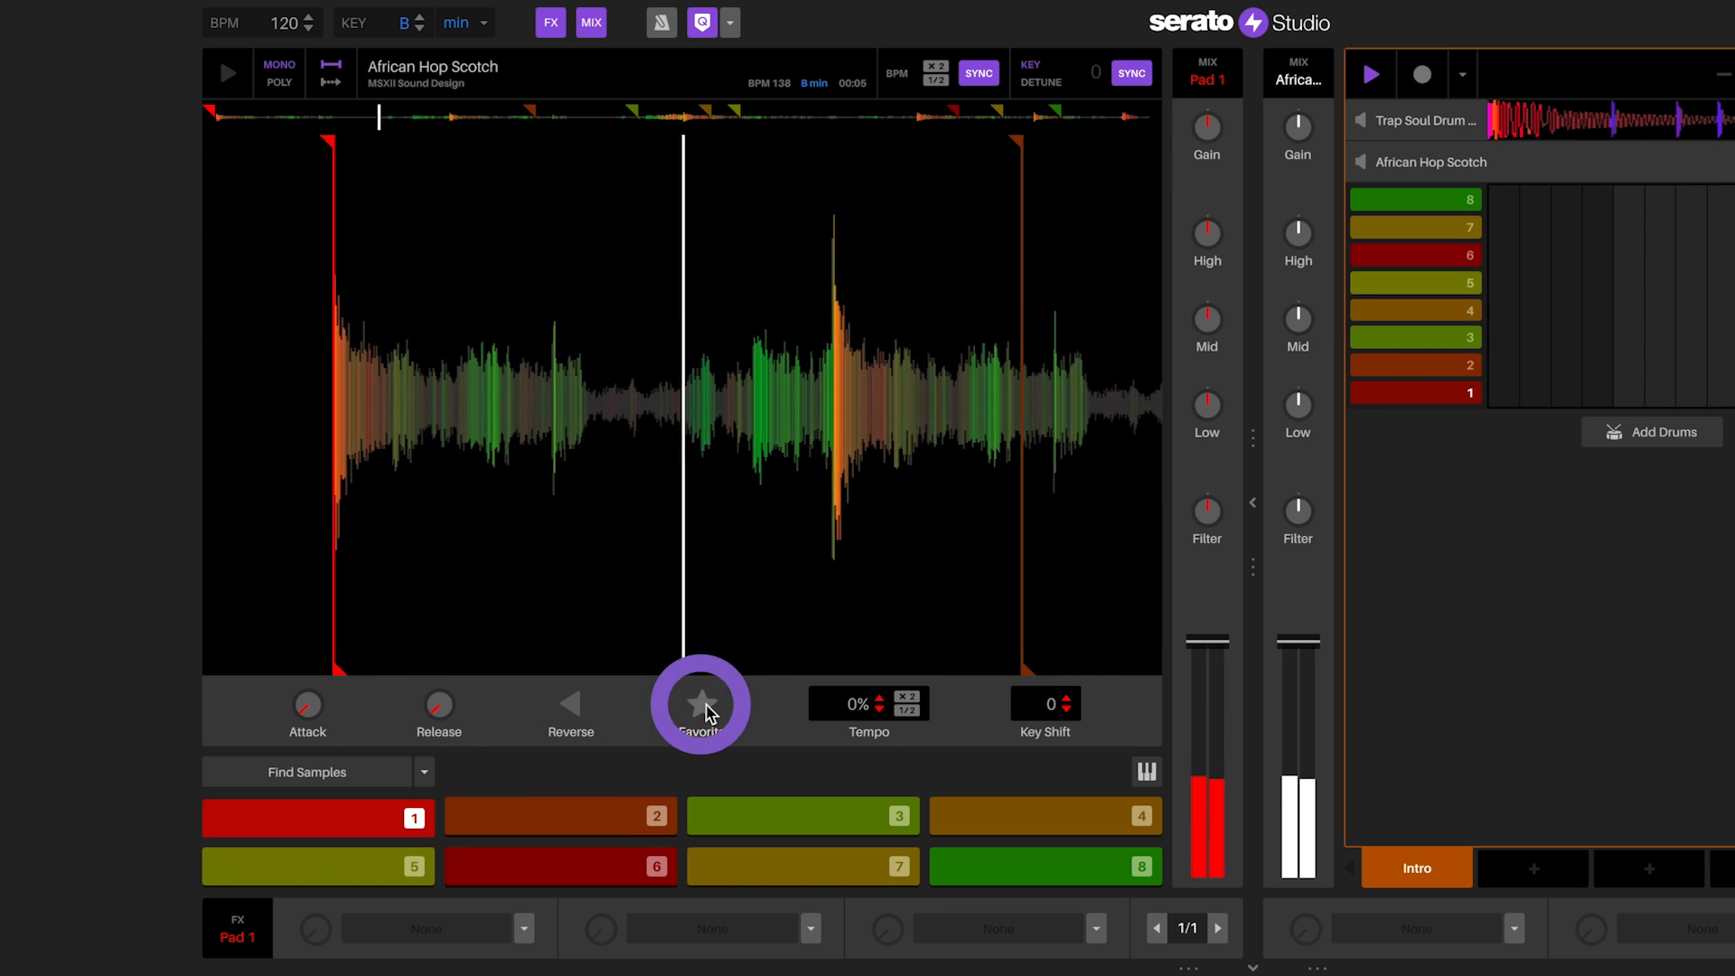
left_click(701, 705)
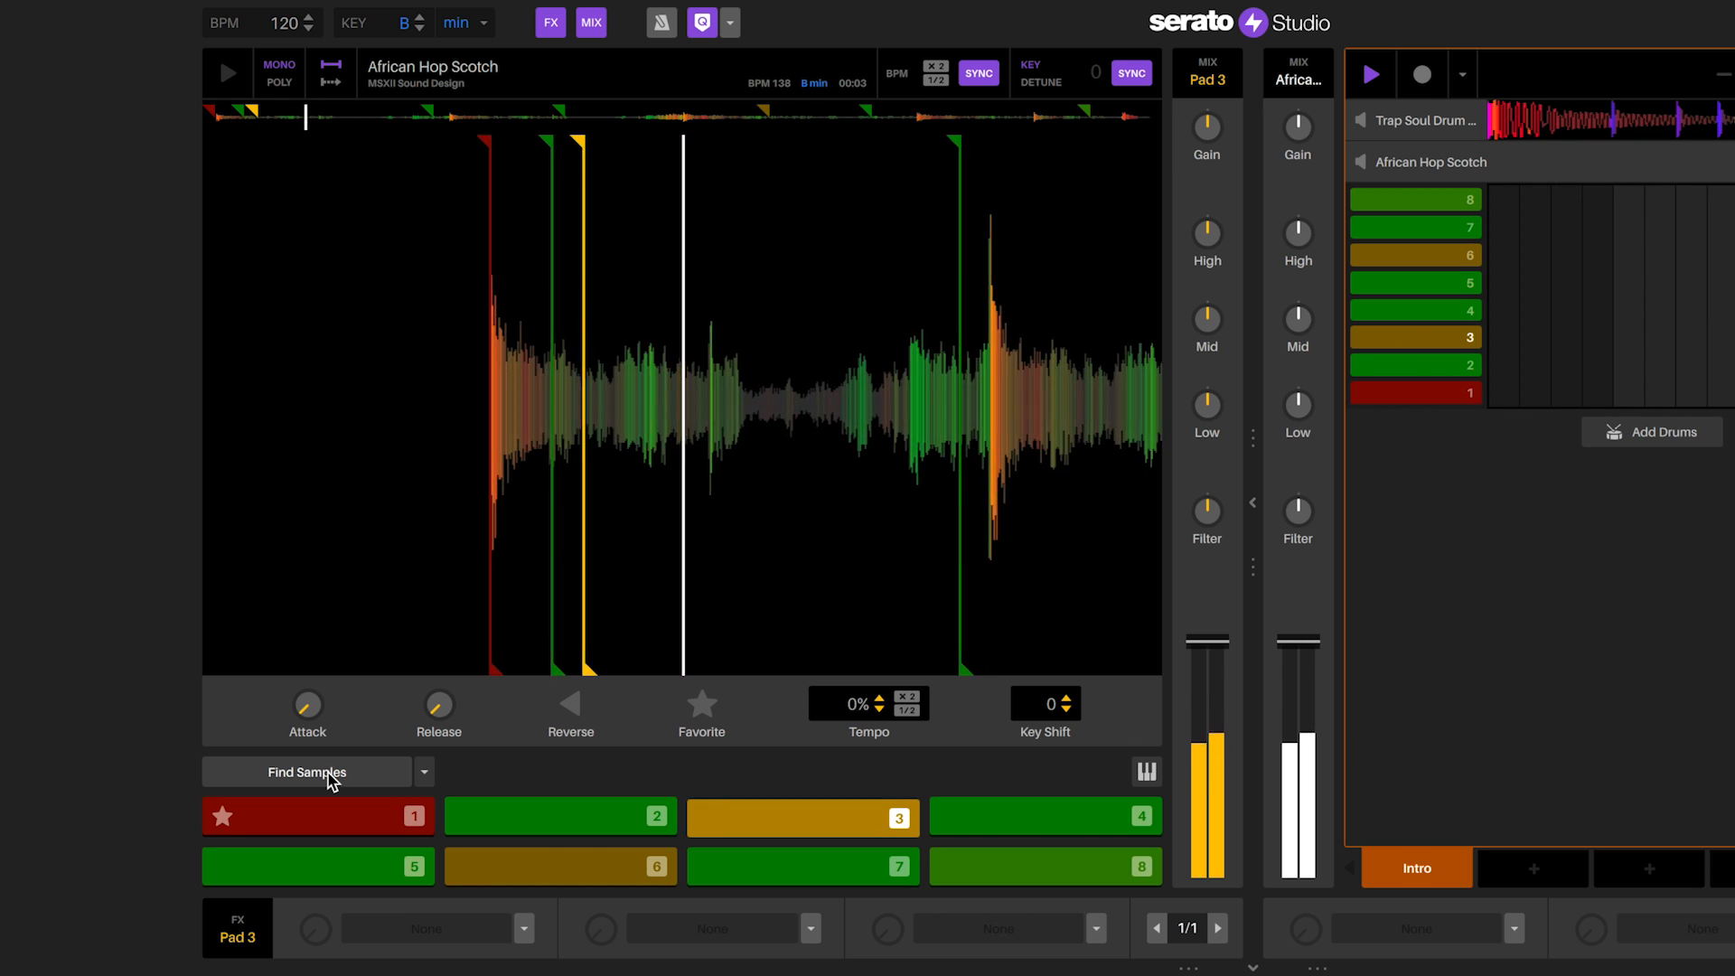
Step: Regenerate new slices for the unfavourited pads several times with Find Samples
left_click(1043, 817)
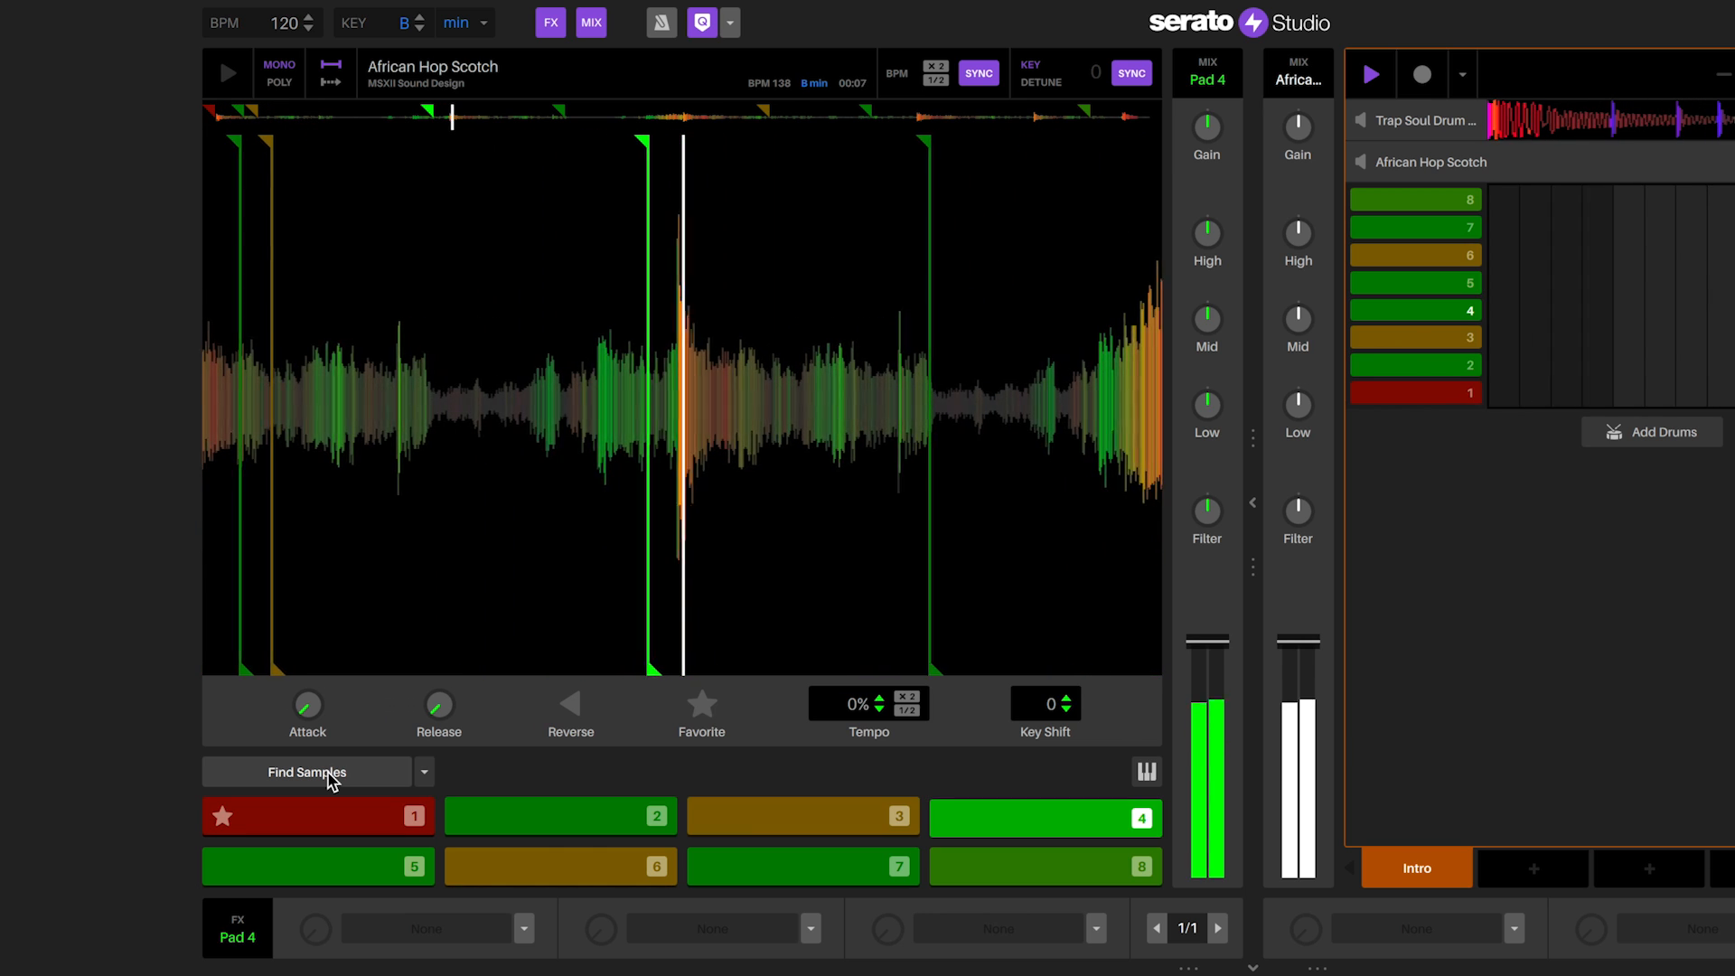
left_click(318, 816)
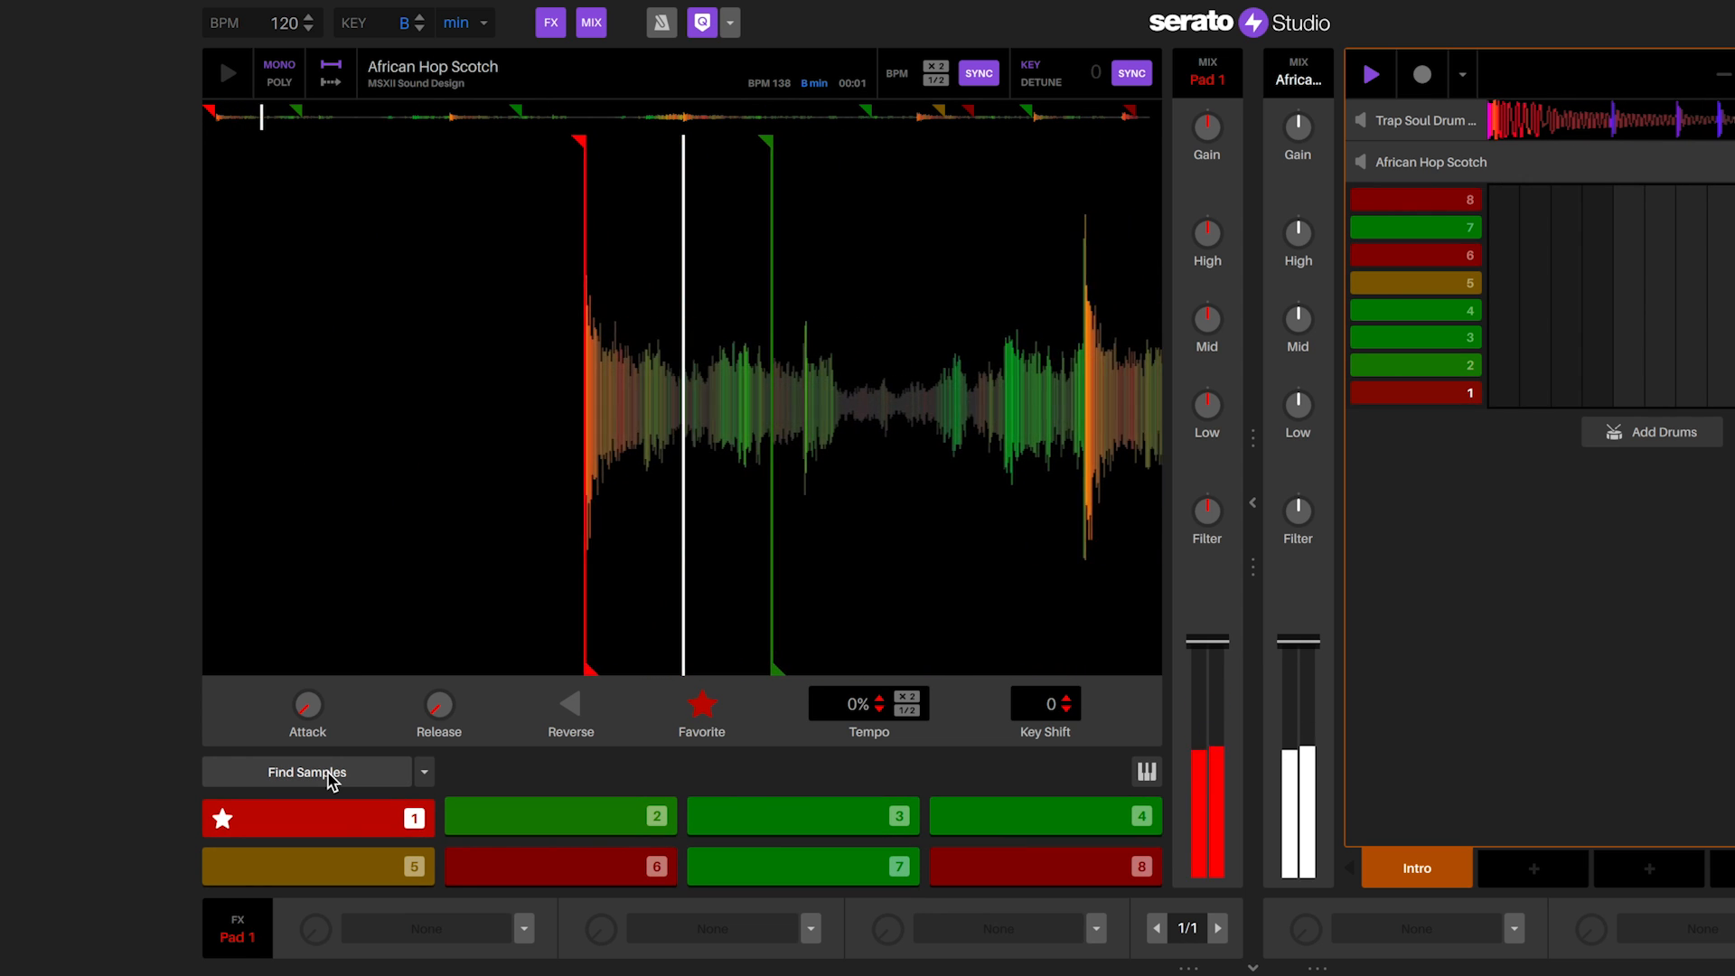
left_click(800, 815)
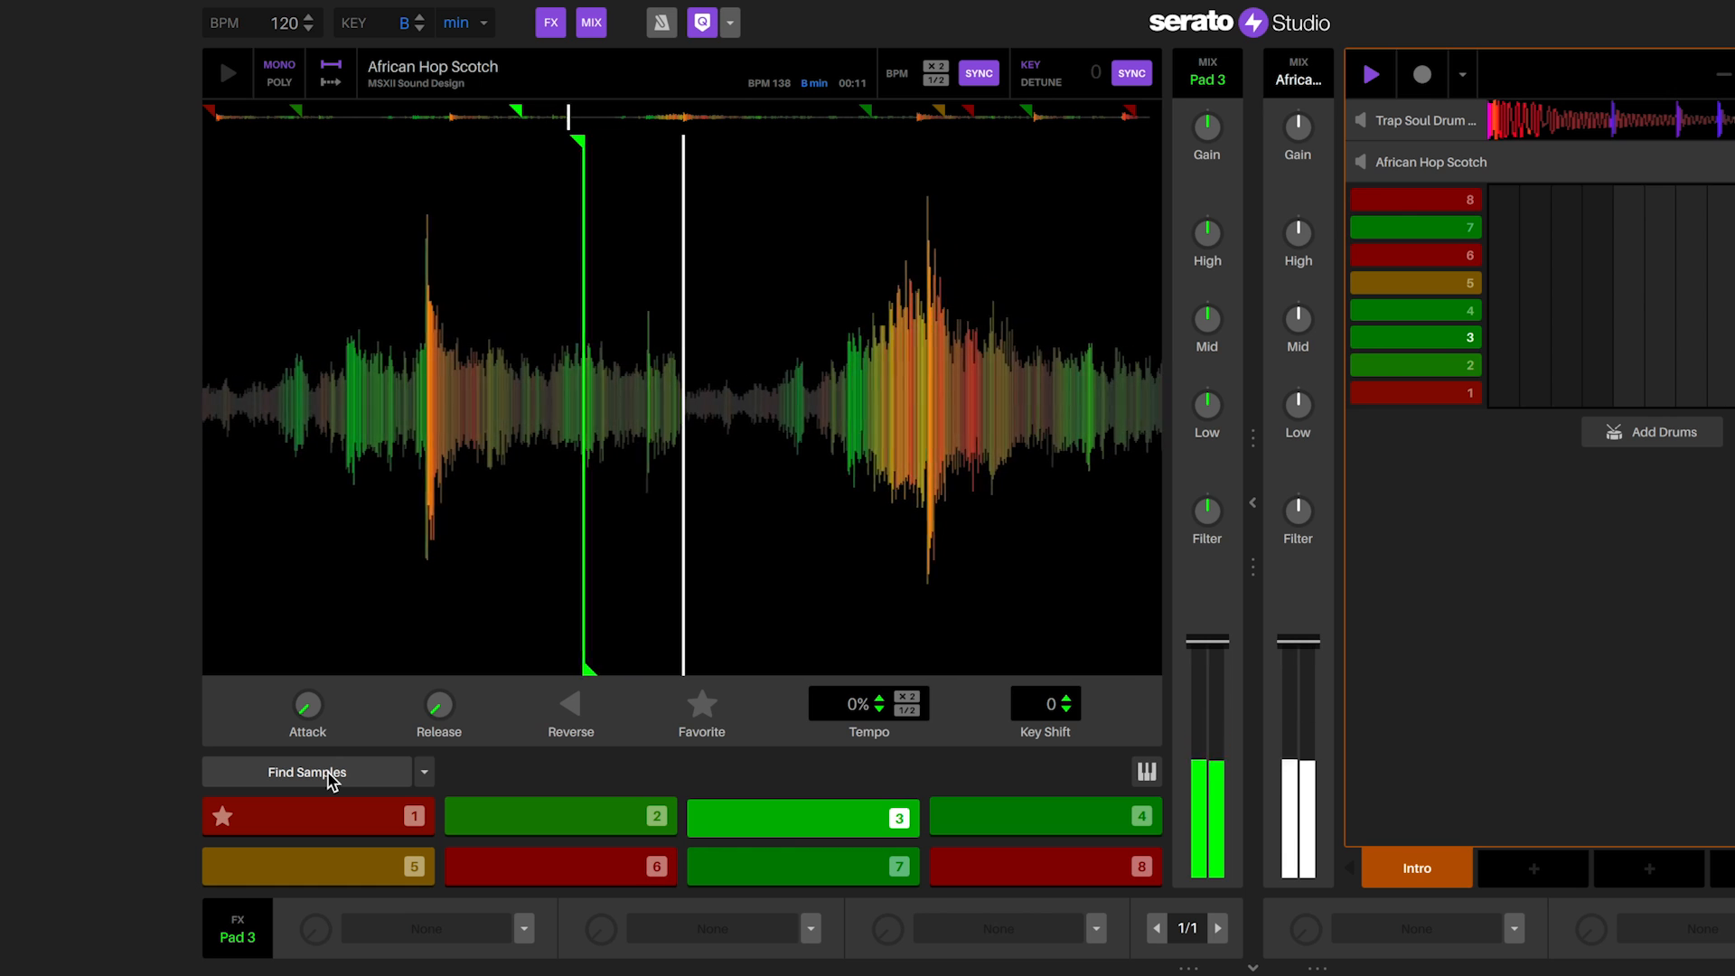
left_click(318, 815)
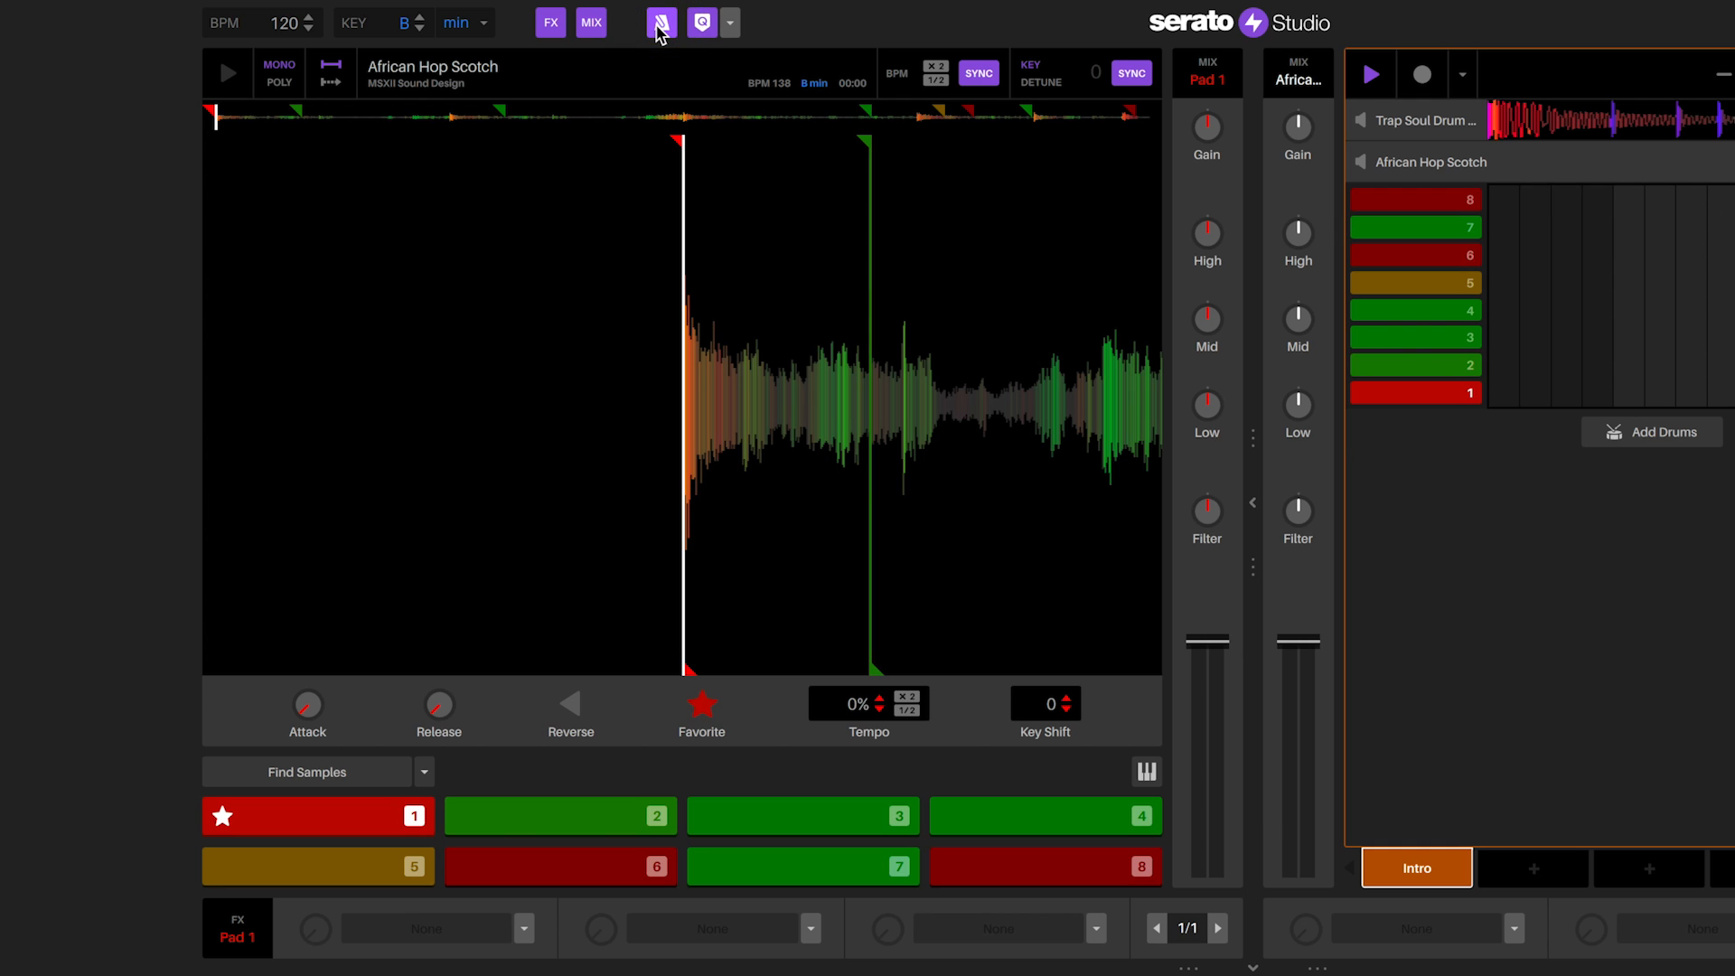
Step: With the metronome on, record a played African Hop Scotch pad sequence into the pattern
left_click(728, 22)
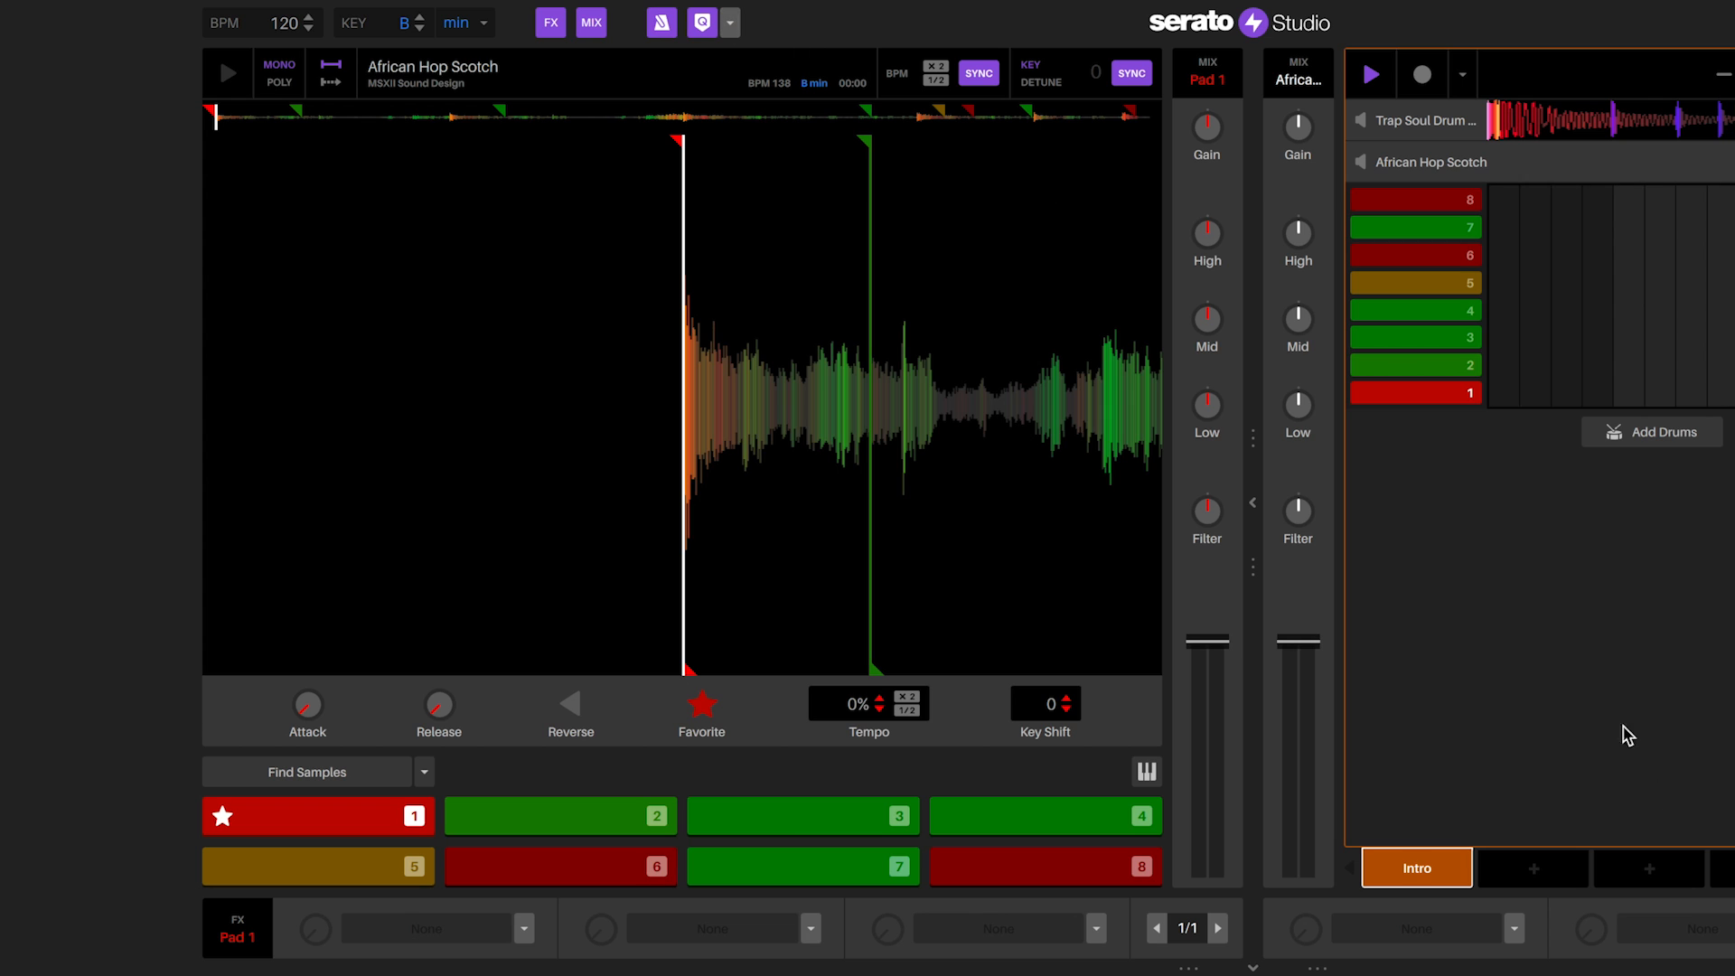
mouse_move(1476, 554)
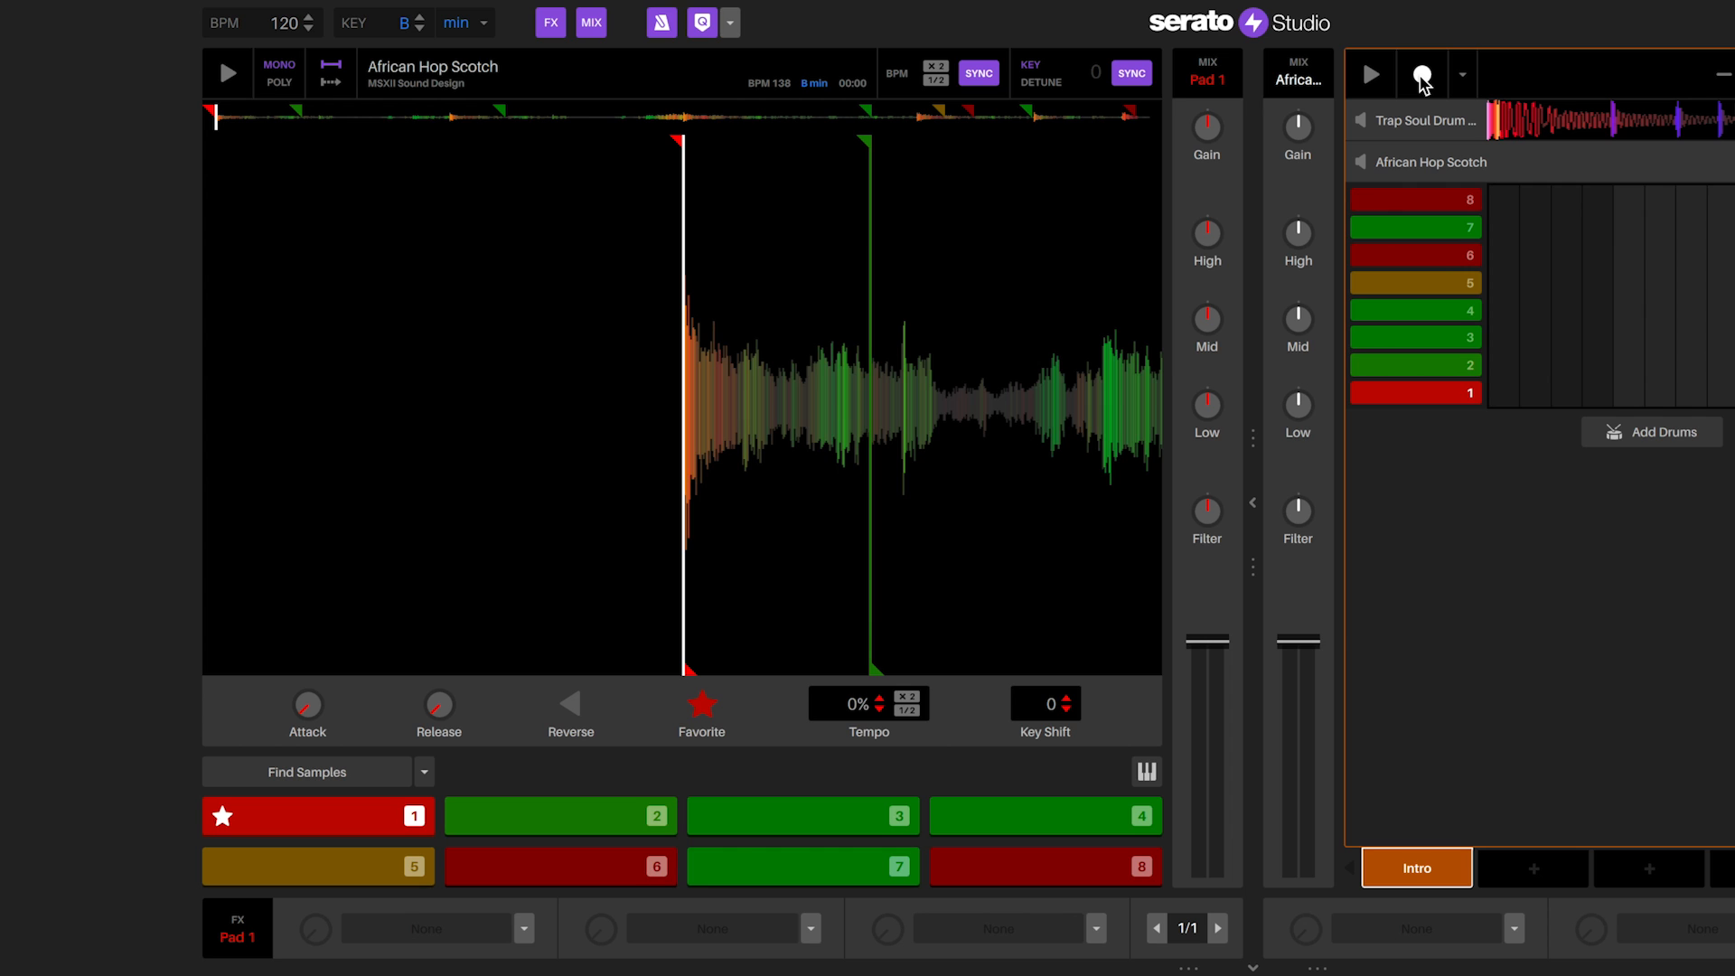
left_click(1420, 74)
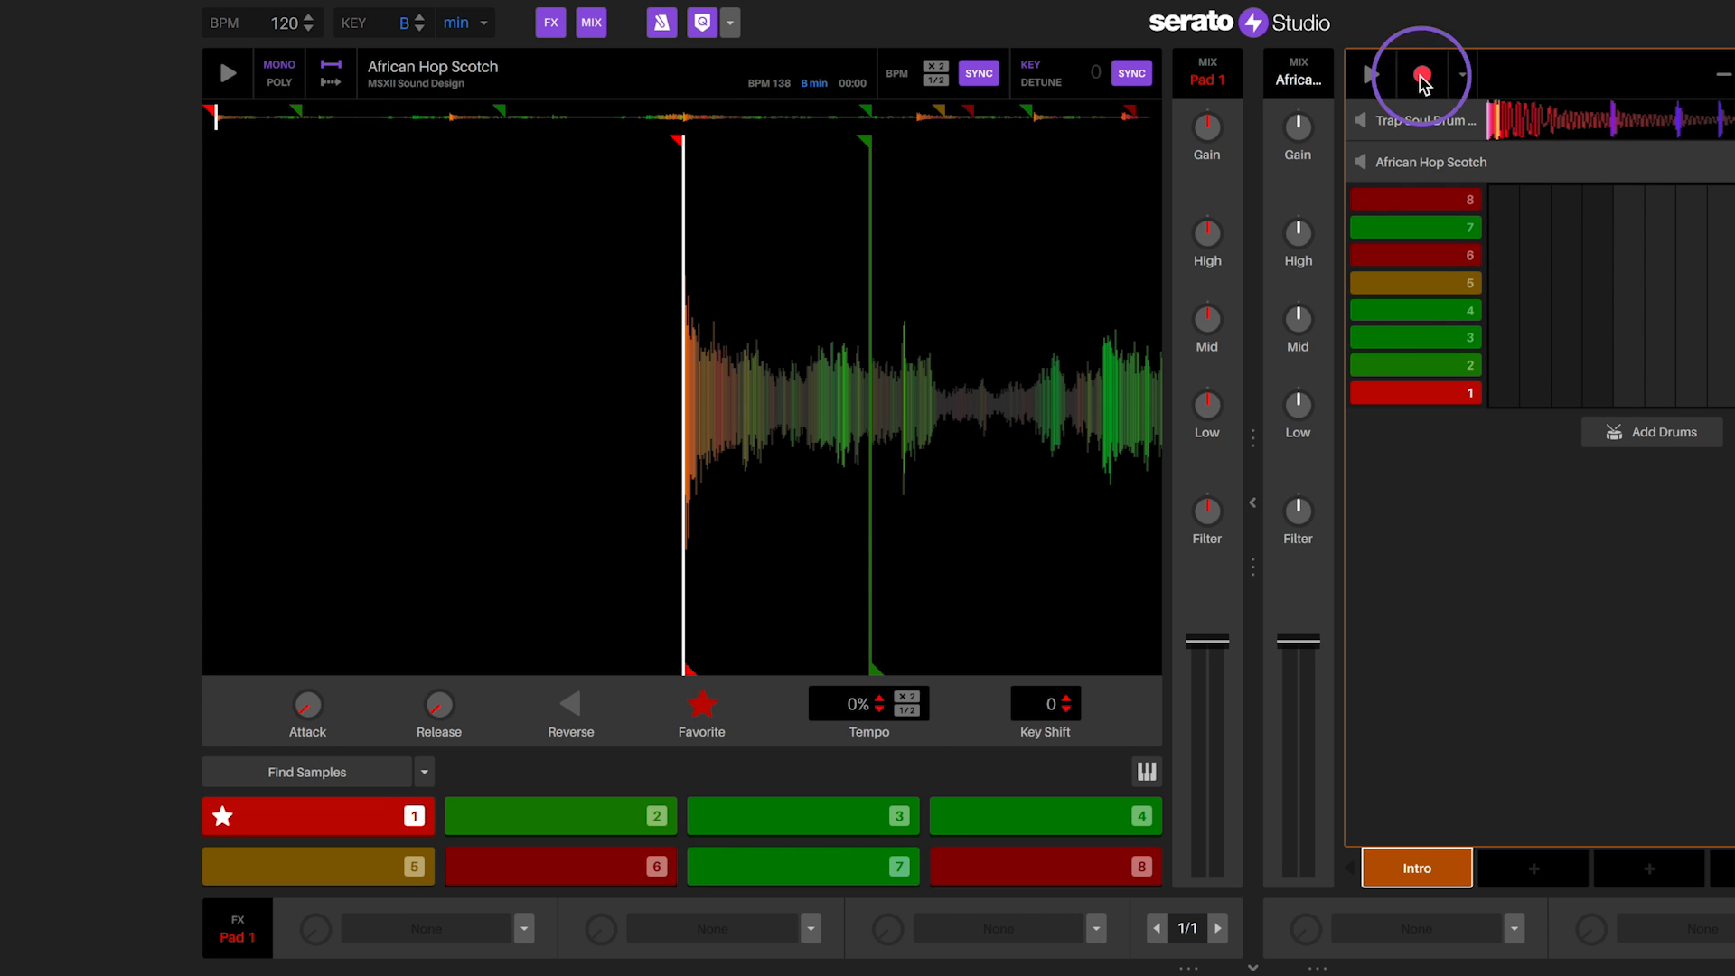
left_click(1370, 75)
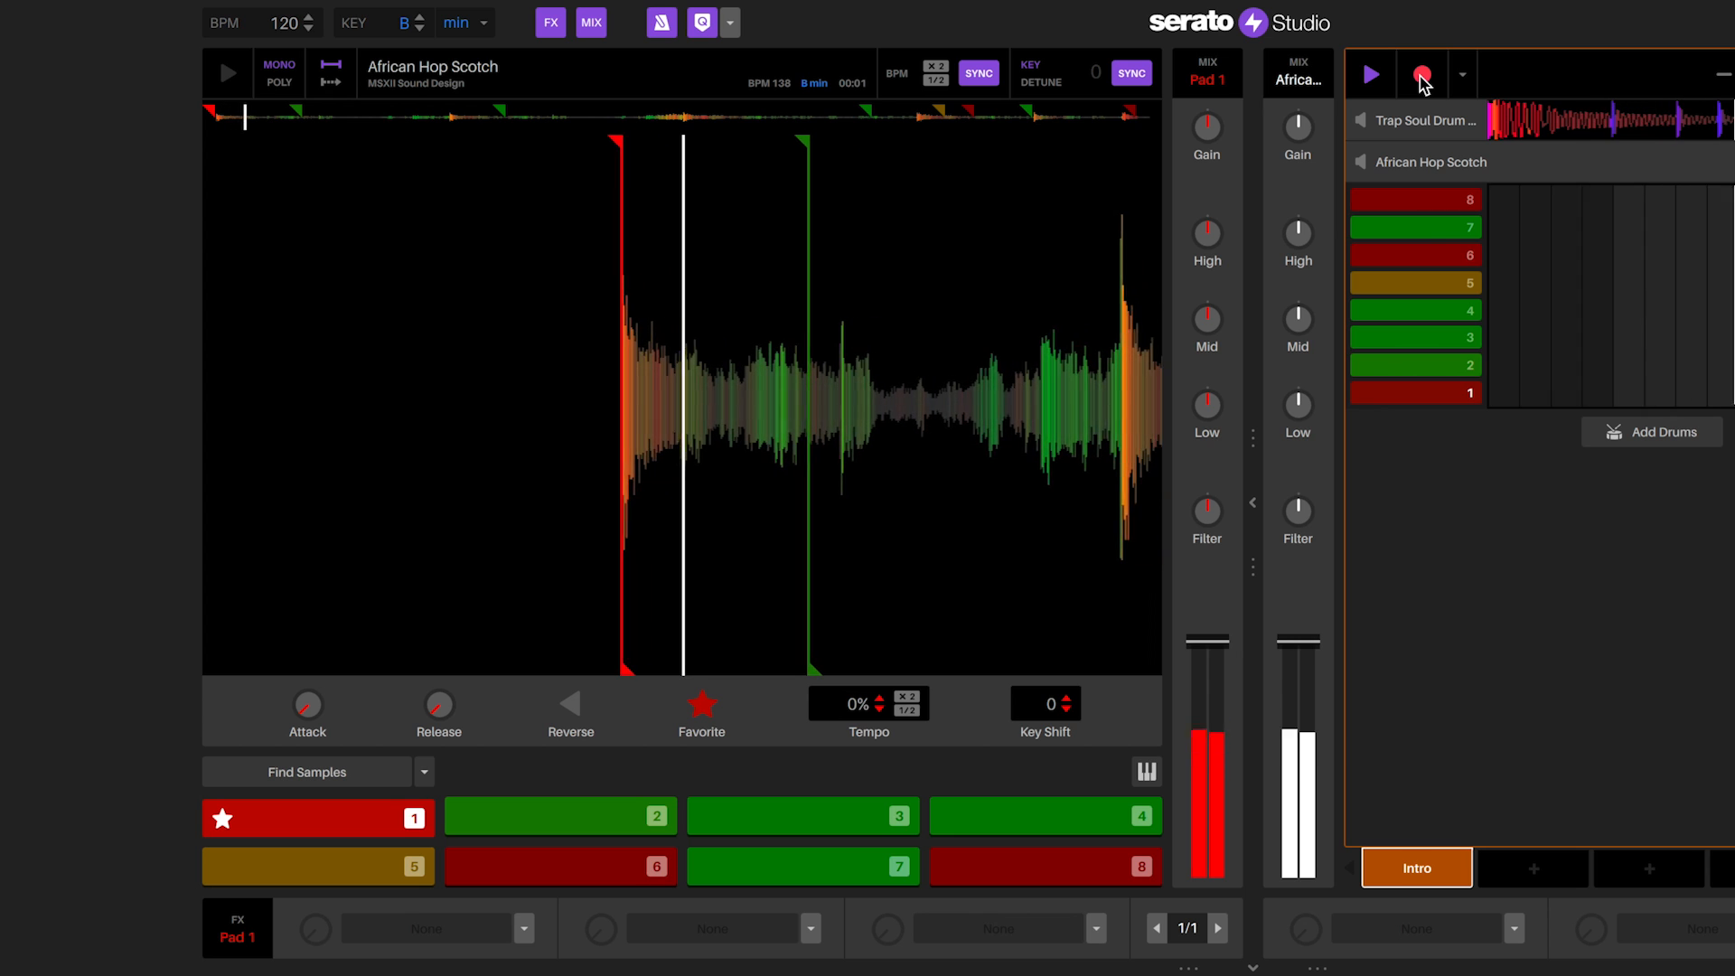
left_click(800, 815)
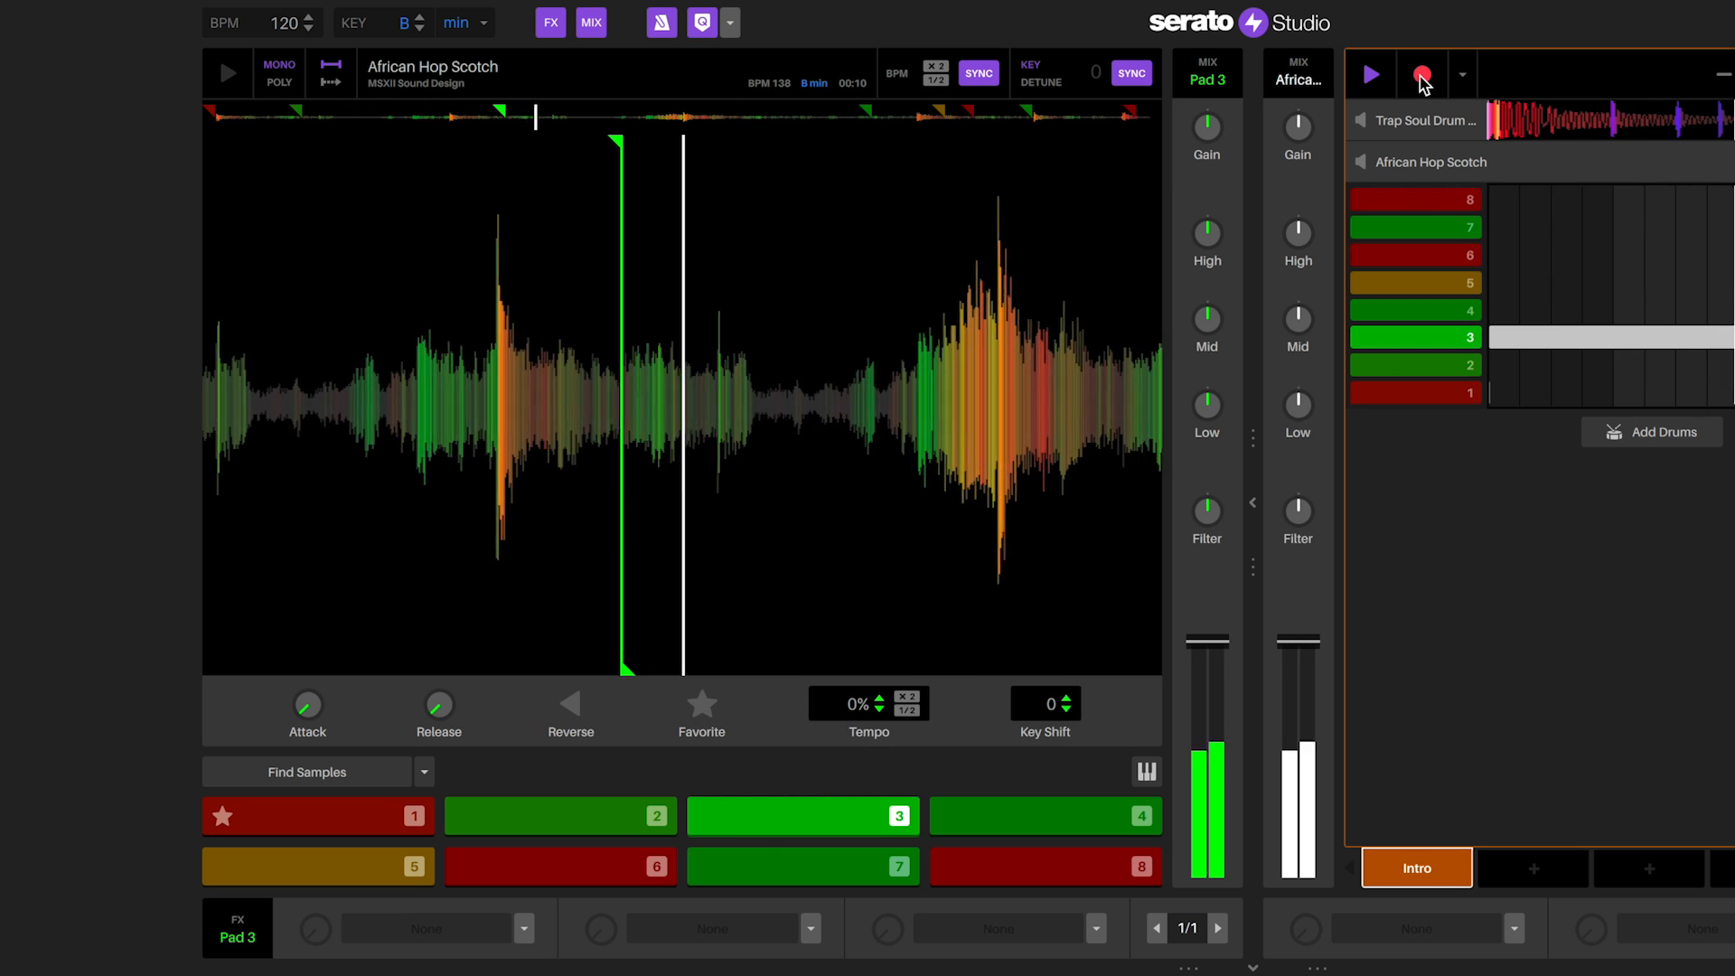
left_click(1422, 74)
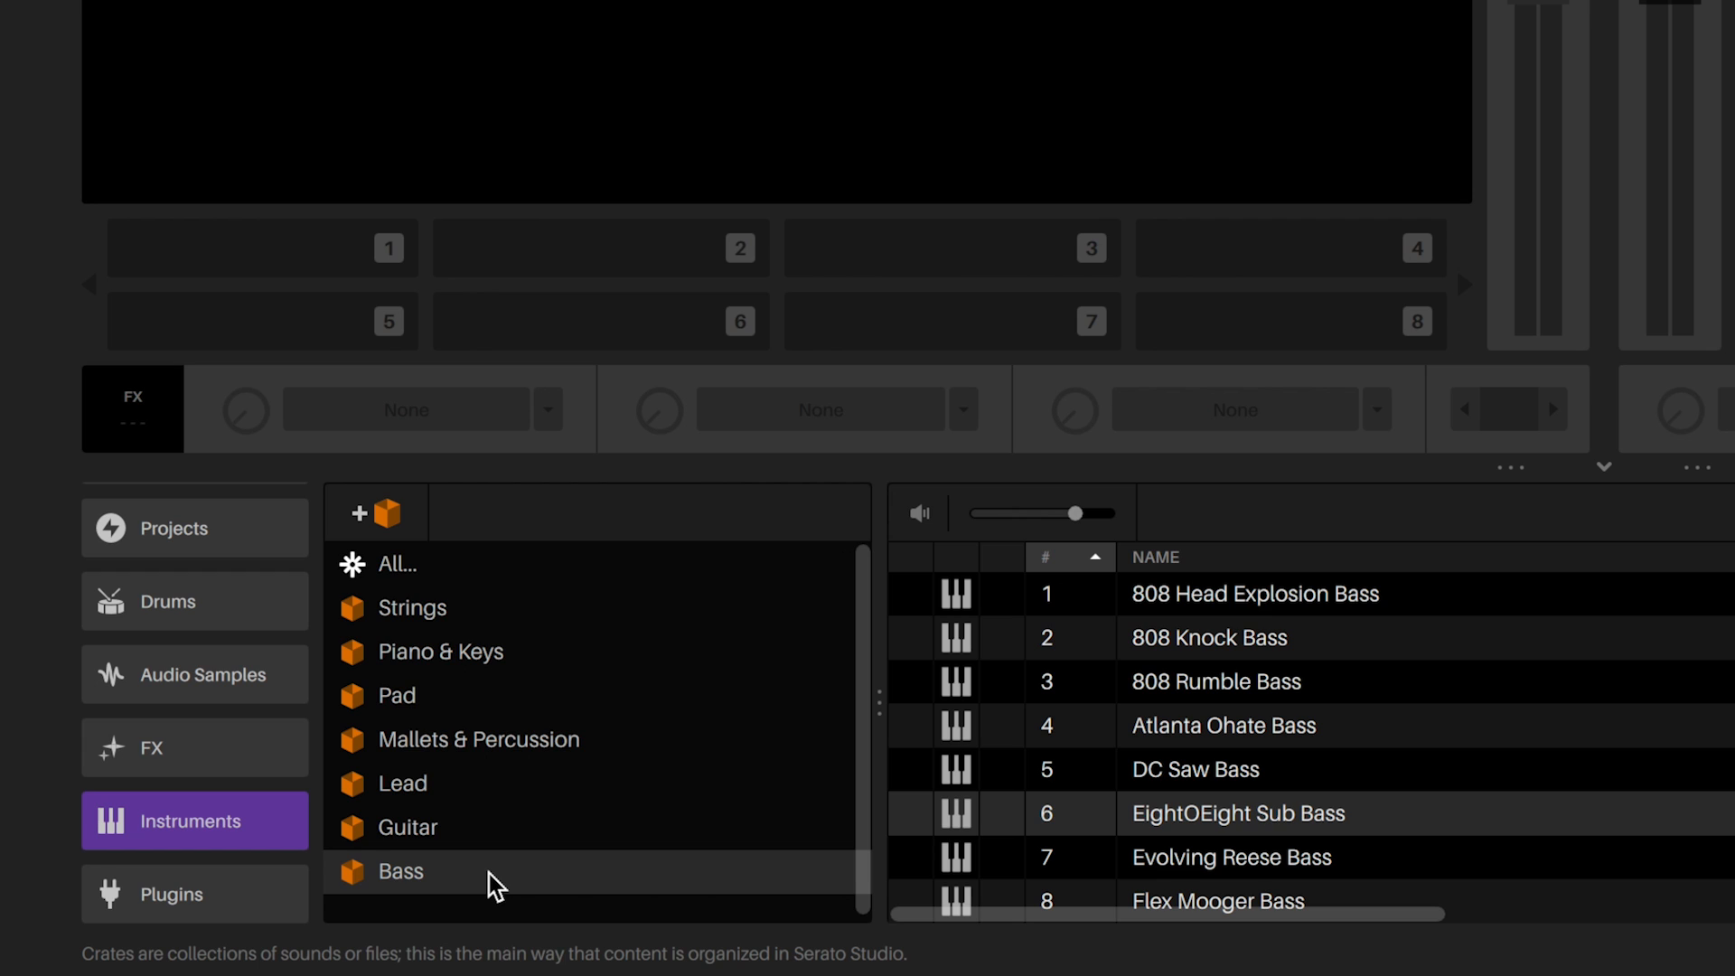
Step: Load EightOEight Sub Bass from the Bass crate onto the new instrument deck
left_click(399, 871)
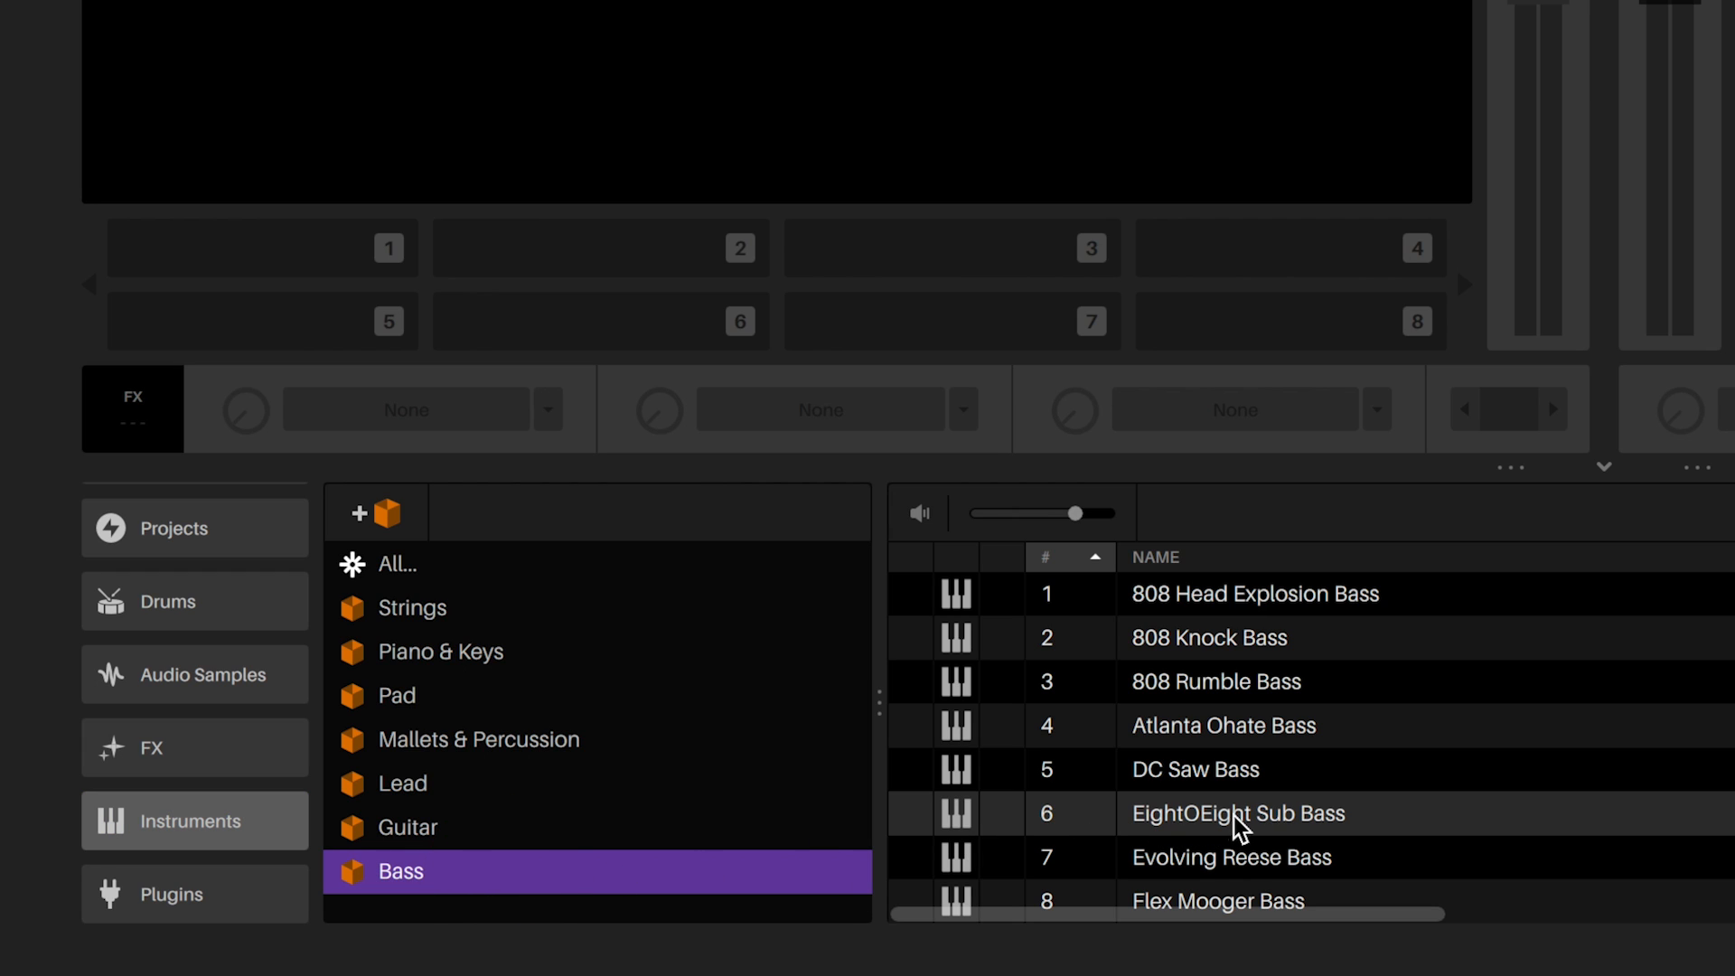
left_click(1239, 813)
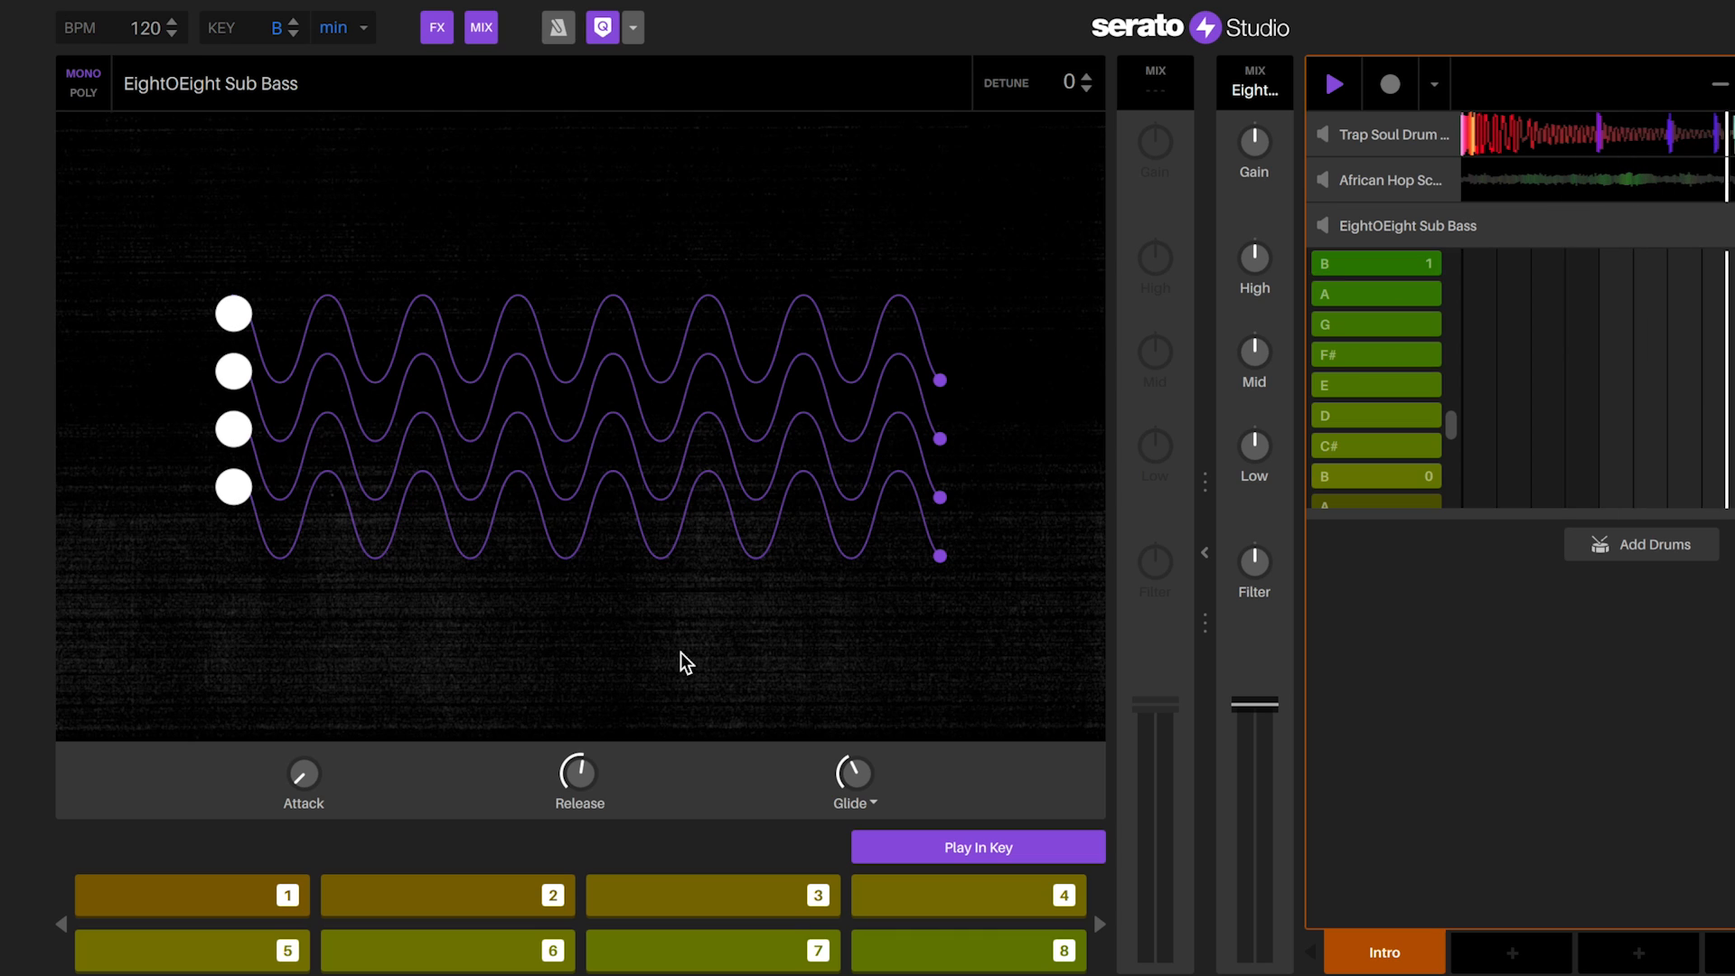
left_click(978, 846)
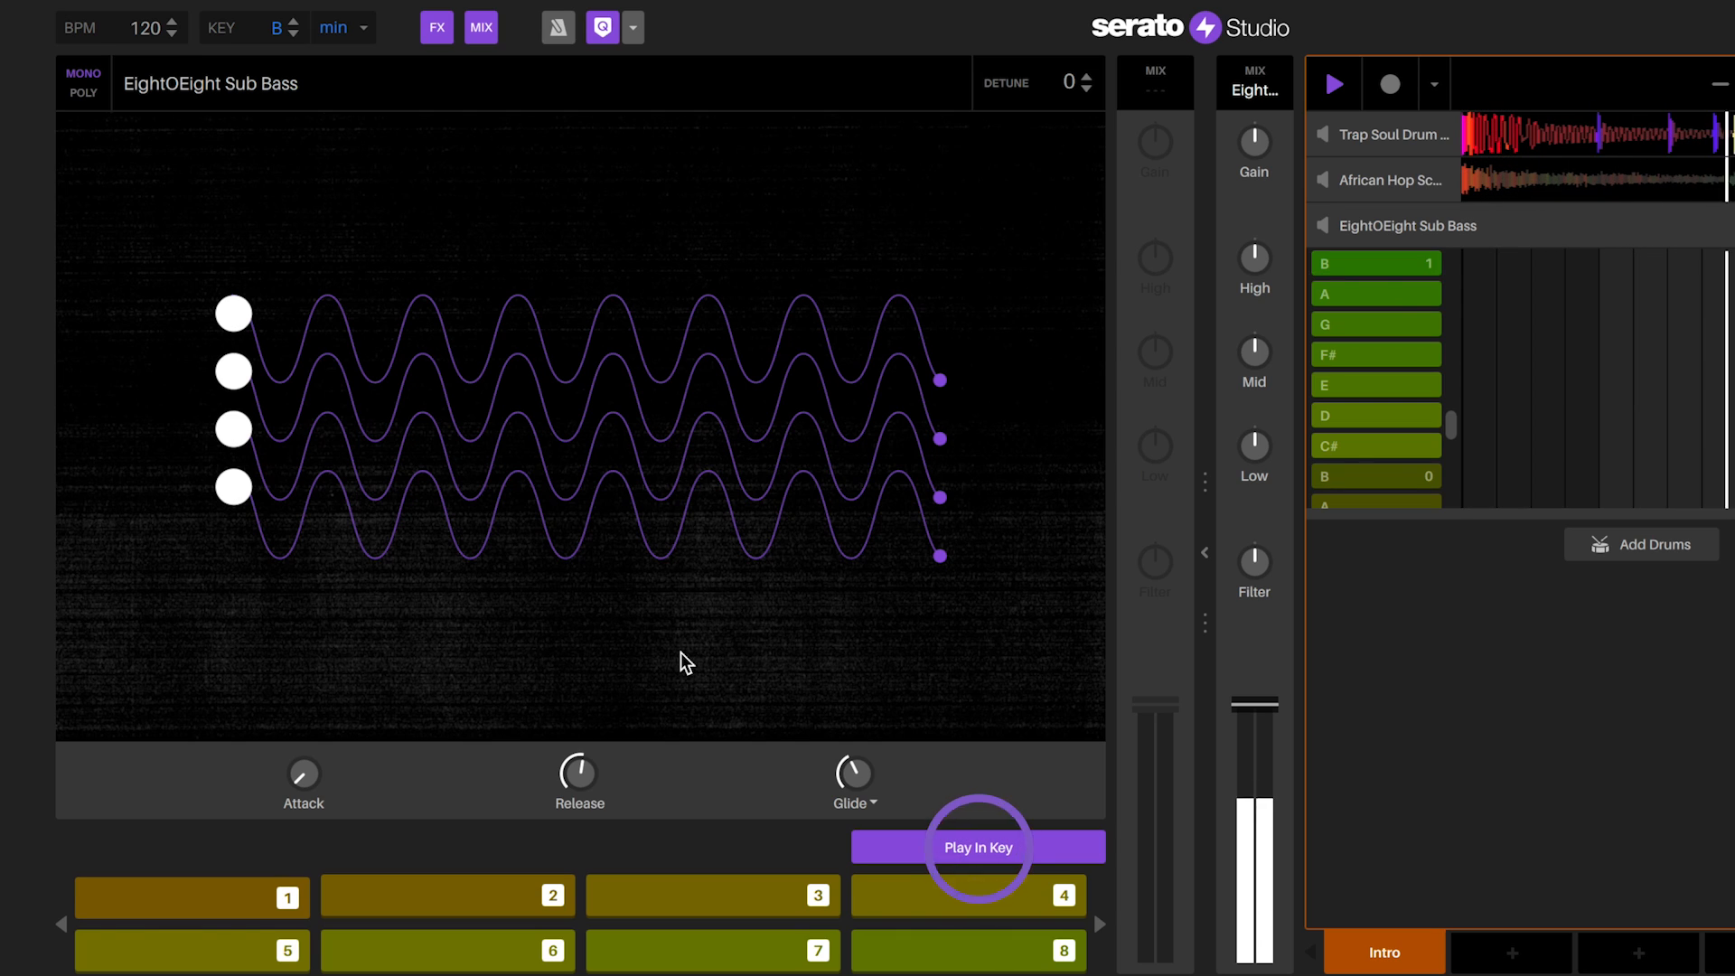
left_click(977, 845)
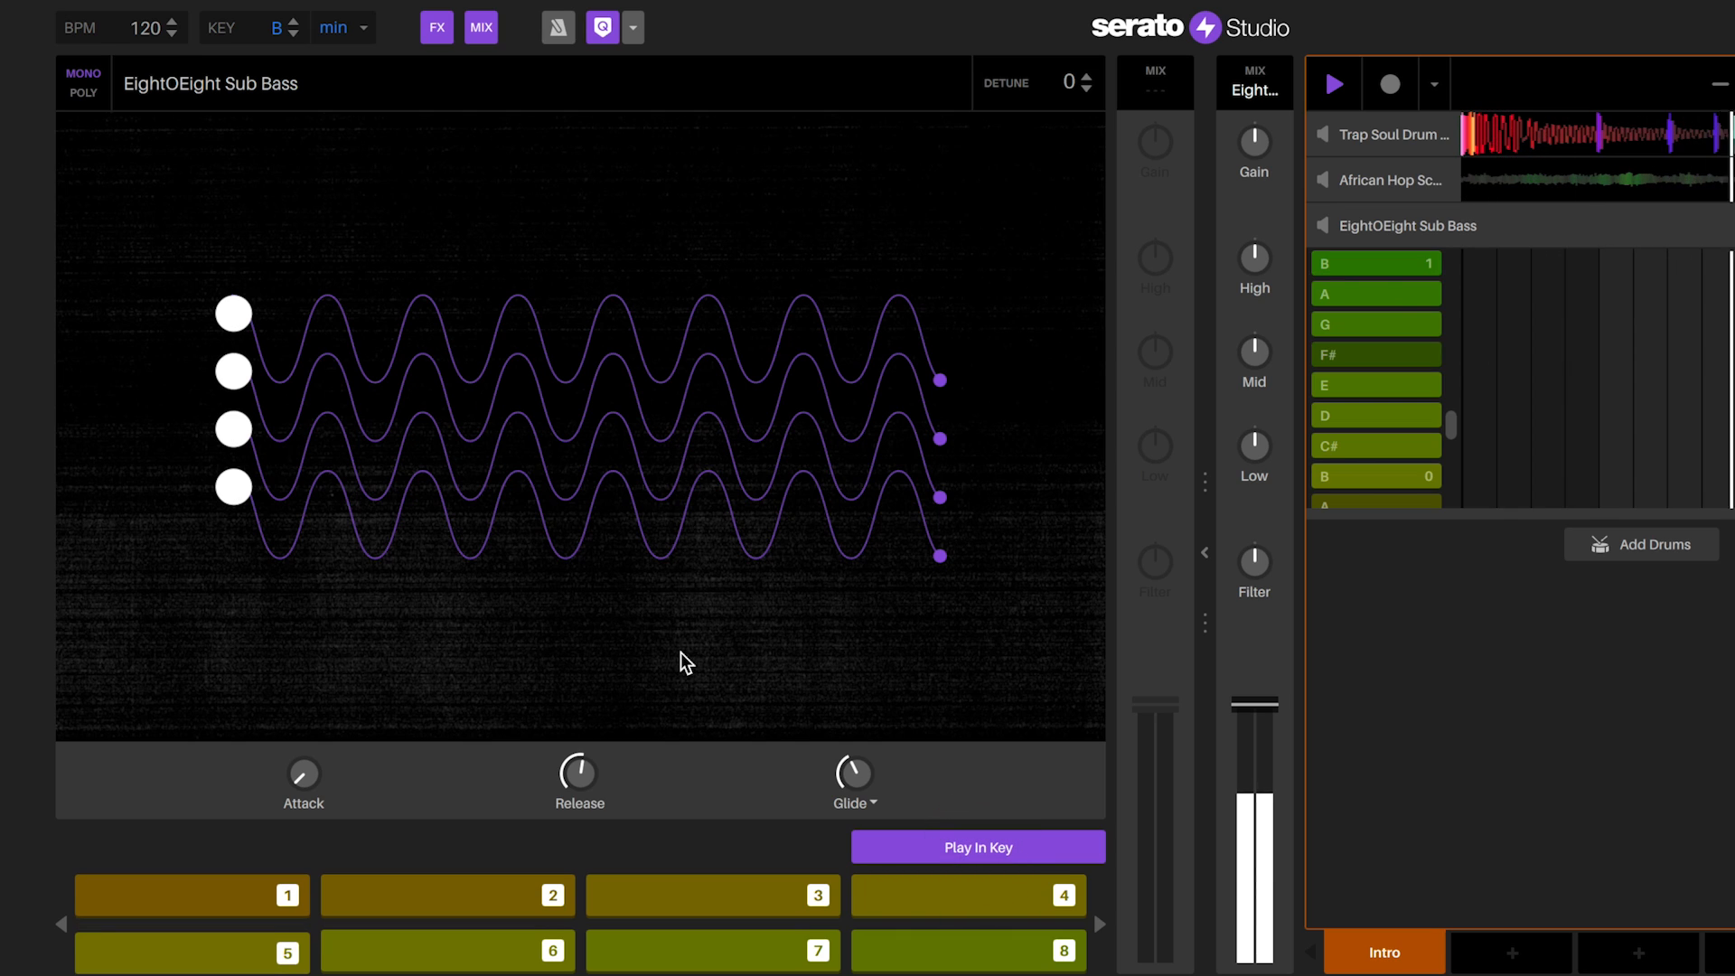